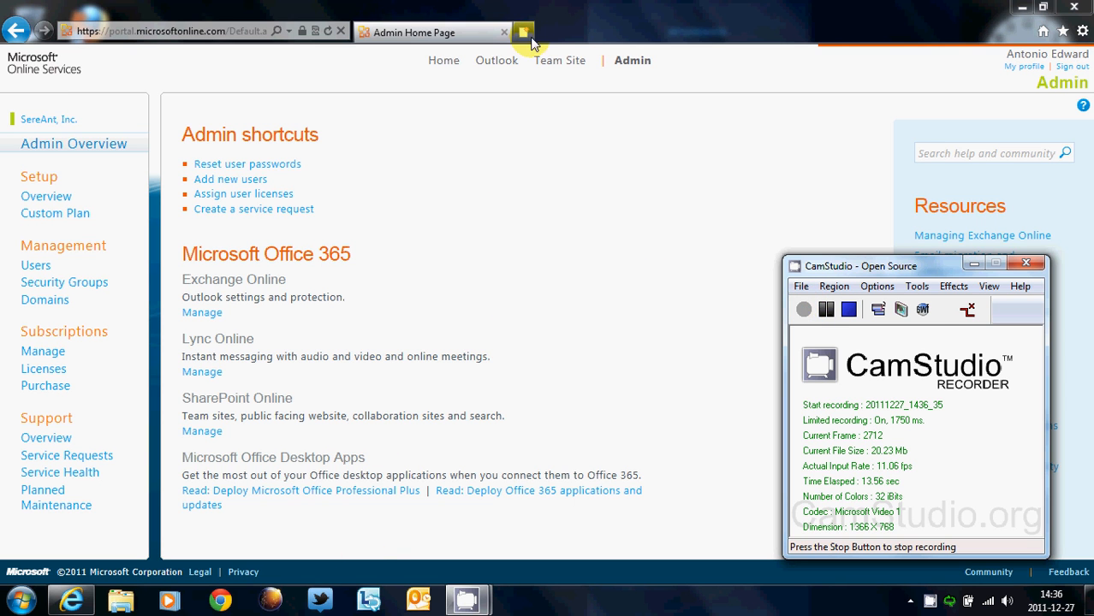
Open the Team Site link from the top navigation in a new browser tab
{"action": "right_click", "coordinate": [559, 60]}
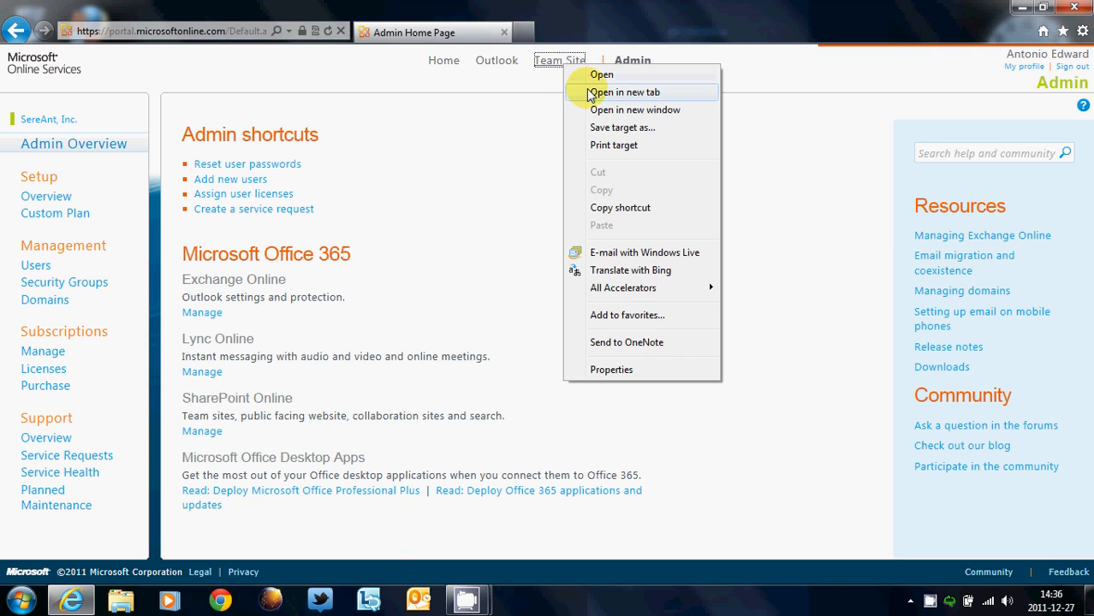
{"action": "left_click", "coordinate": [622, 92]}
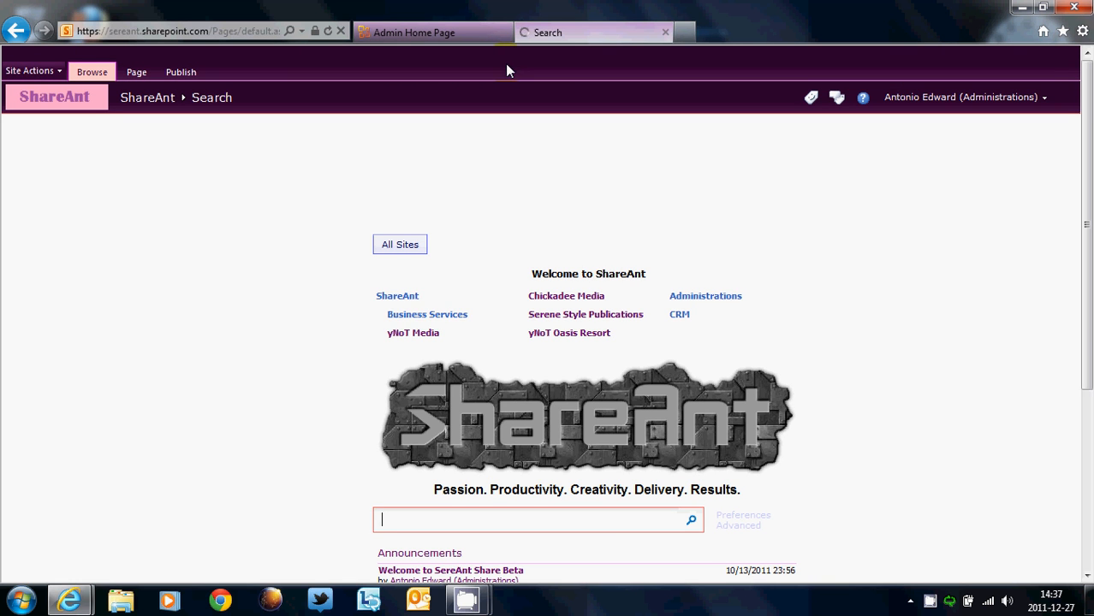
{"action": "mouse_move", "coordinate": [428, 314]}
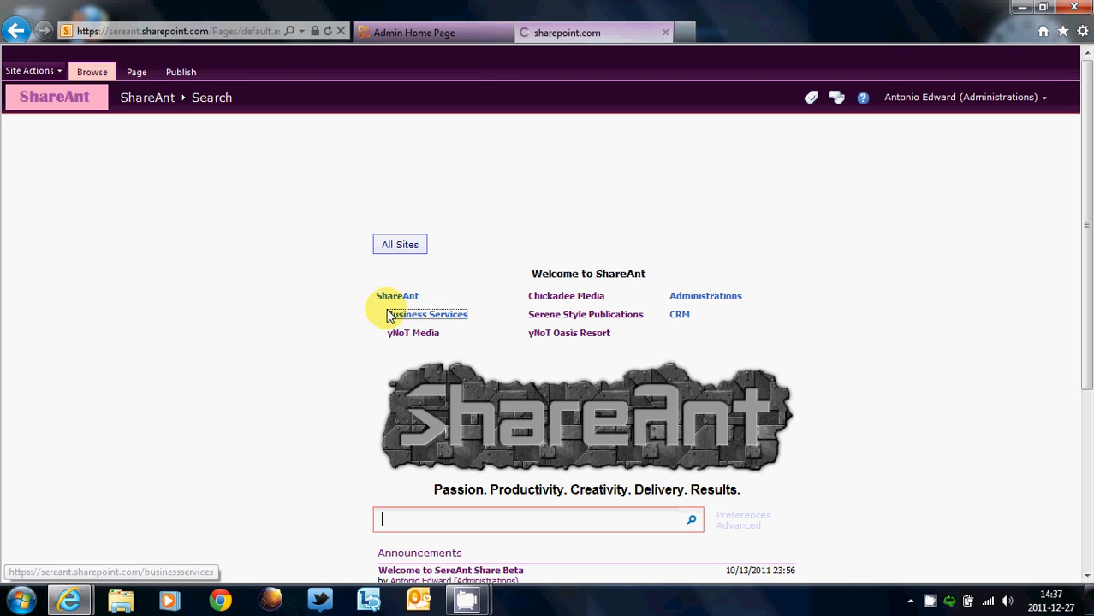
Enter the Business Services site from the ShareAnt page and open its WIKI library
{"action": "left_click", "coordinate": [427, 314]}
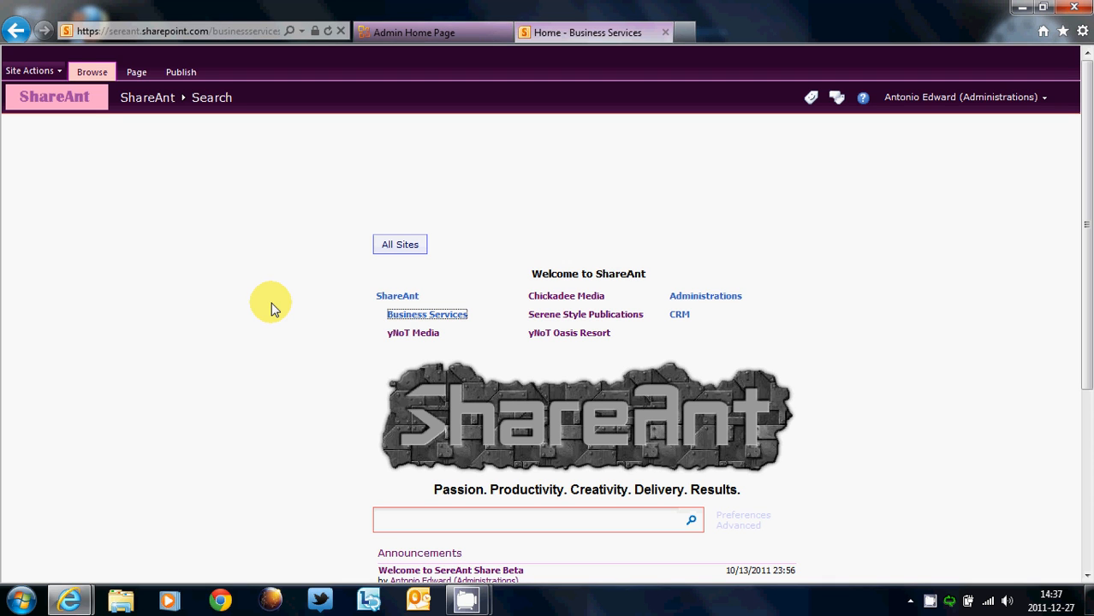
{"action": "mouse_move", "coordinate": [277, 308]}
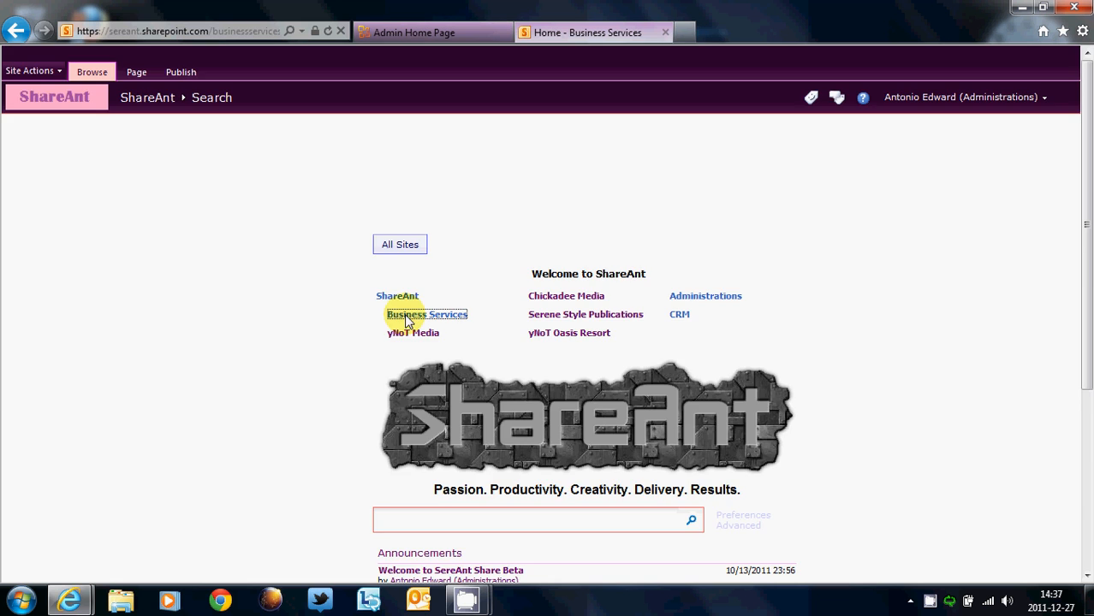
{"action": "left_click", "coordinate": [426, 314]}
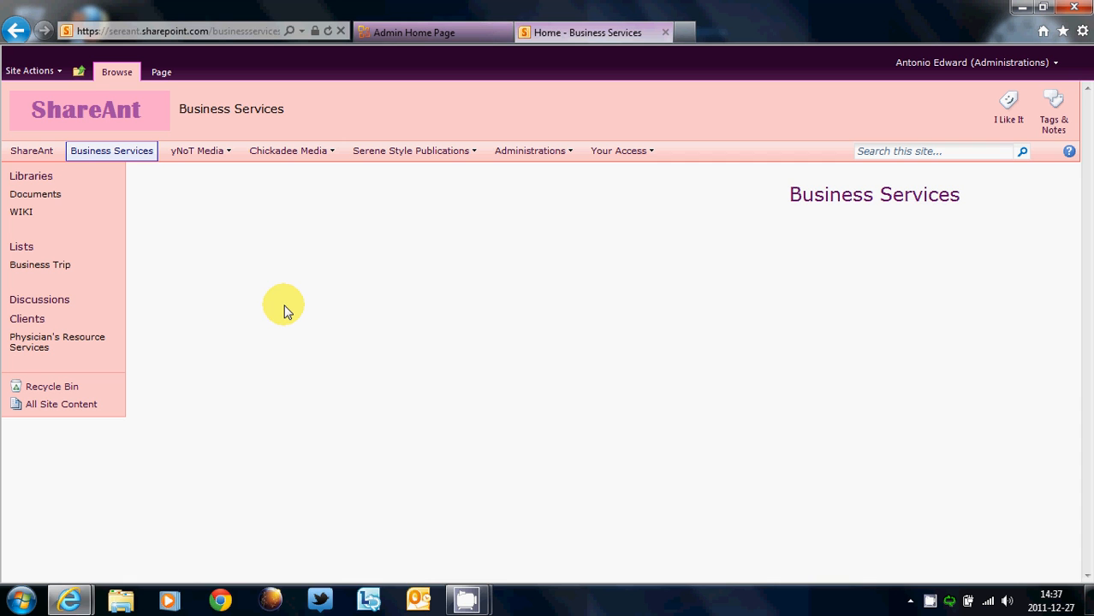
{"action": "mouse_move", "coordinate": [35, 193]}
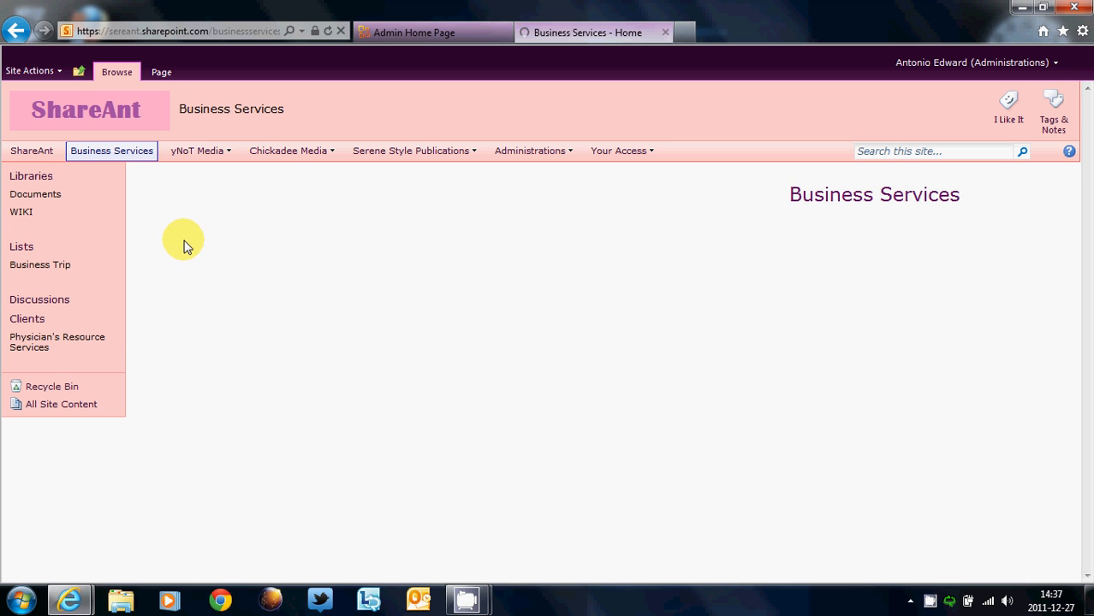
{"action": "mouse_move", "coordinate": [188, 256]}
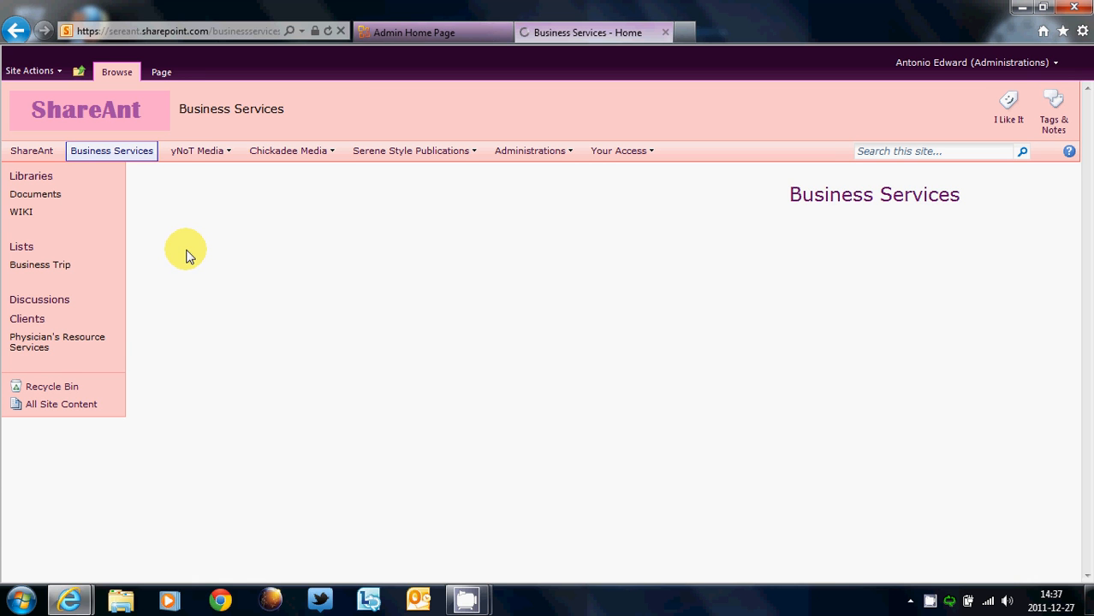
{"action": "left_click", "coordinate": [21, 212]}
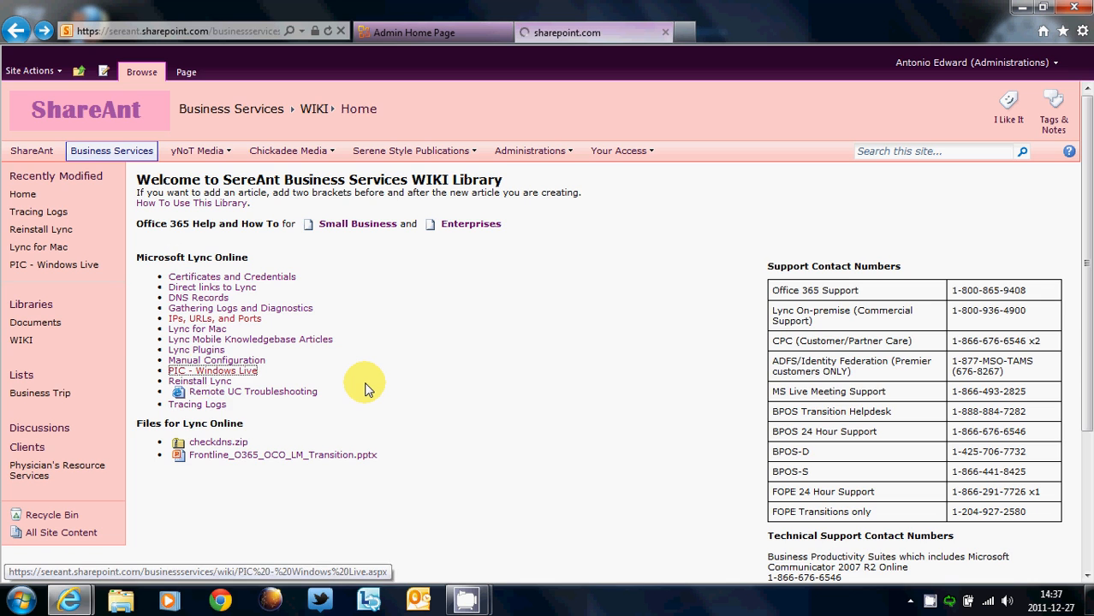
Open the PIC - Windows Live wiki page and browse its domain list, selecting webtv.net
{"action": "left_click", "coordinate": [212, 370]}
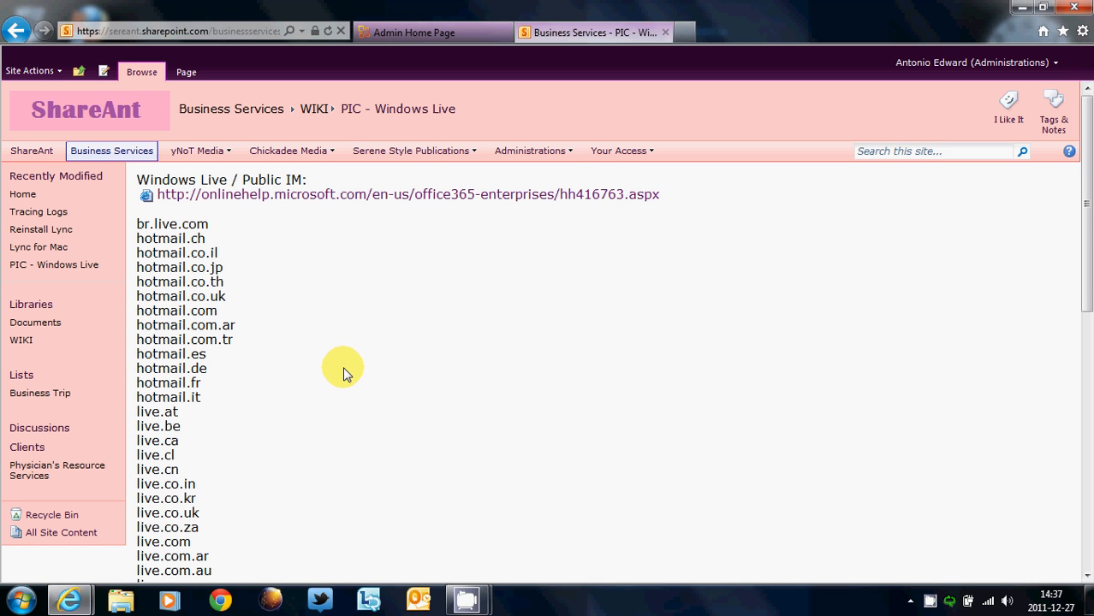
{"action": "mouse_move", "coordinate": [256, 283]}
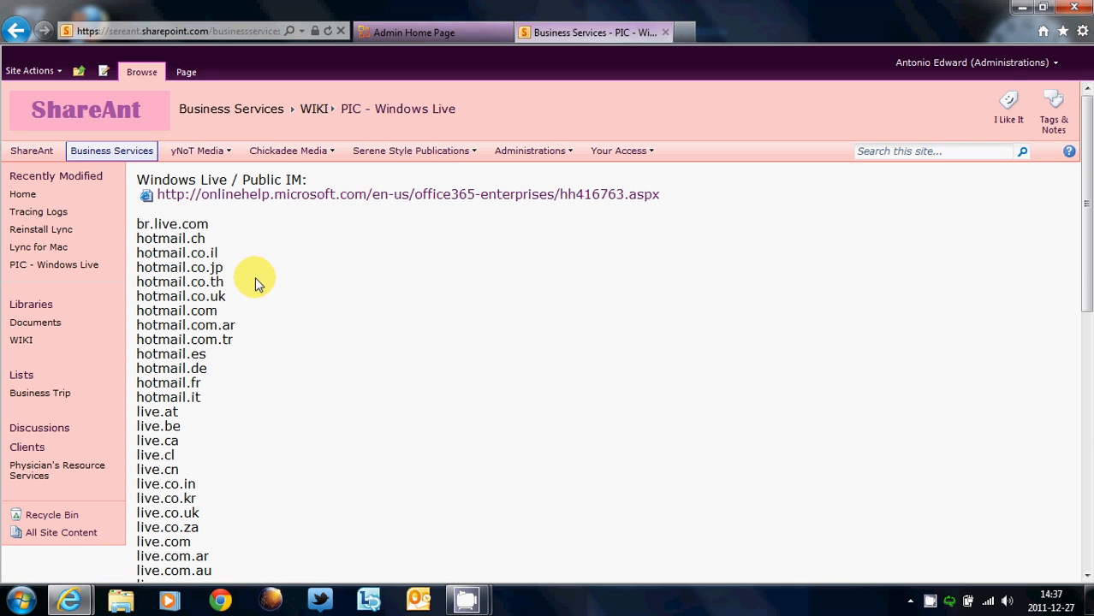
{"action": "scroll", "scroll_direction": "down", "scroll_amount": 3}
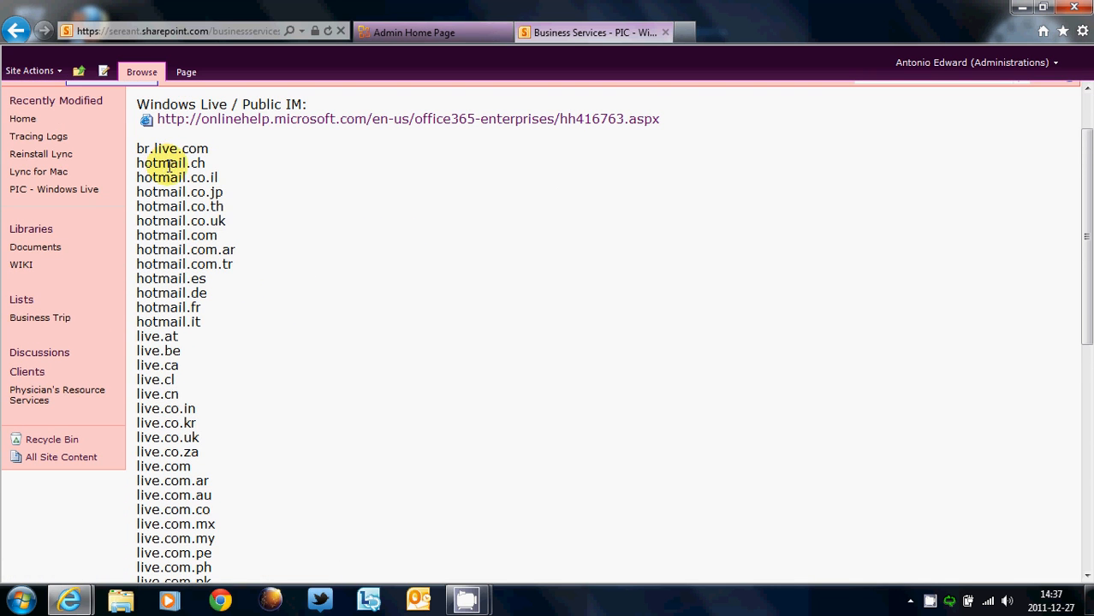
{"action": "left_click_drag", "start_coordinate": [146, 162], "coordinate": [205, 322]}
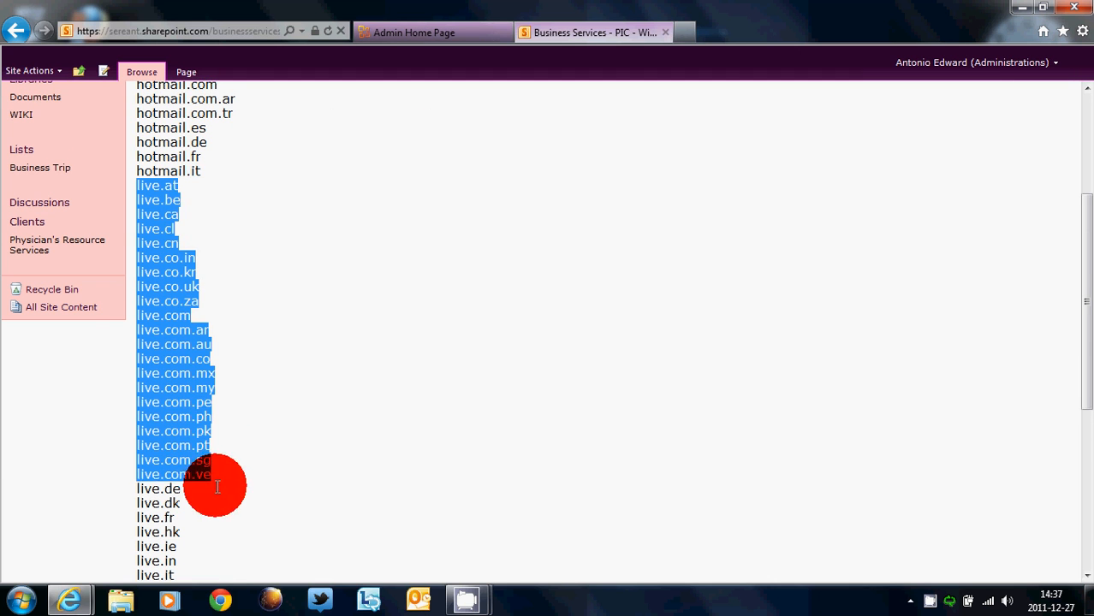
{"action": "scroll", "scroll_direction": "down", "scroll_amount": 3}
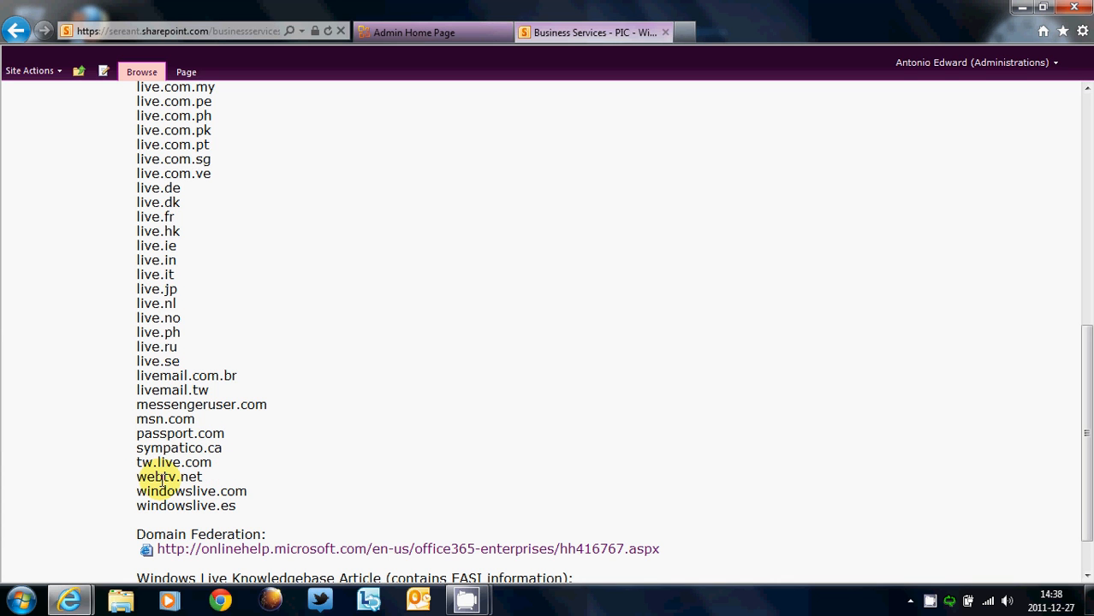
{"action": "double_click", "coordinate": [169, 477]}
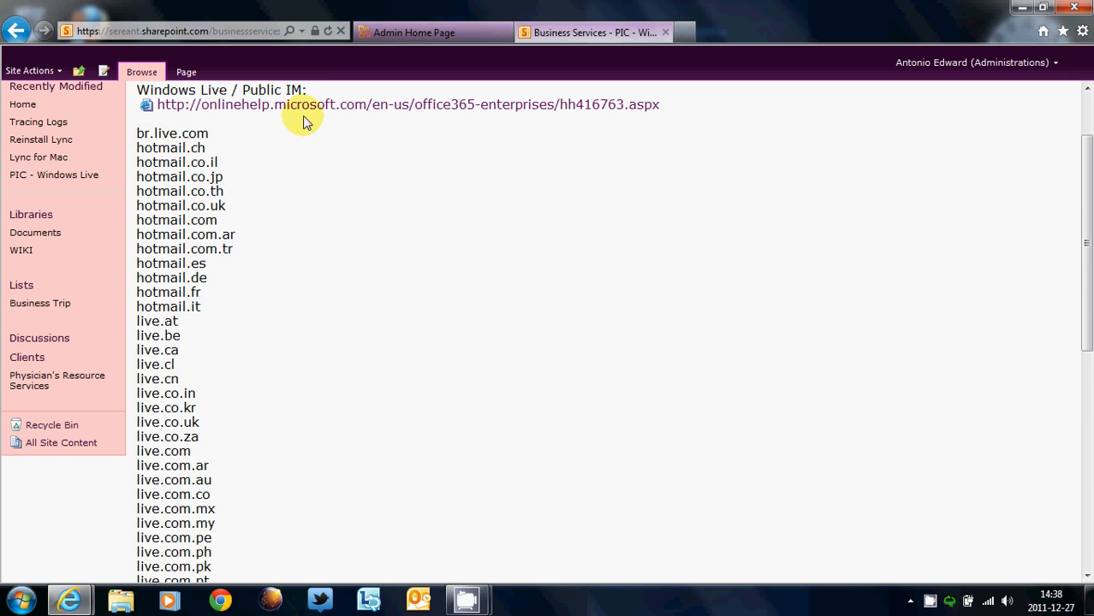
{"action": "scroll", "scroll_direction": "down", "scroll_amount": 3}
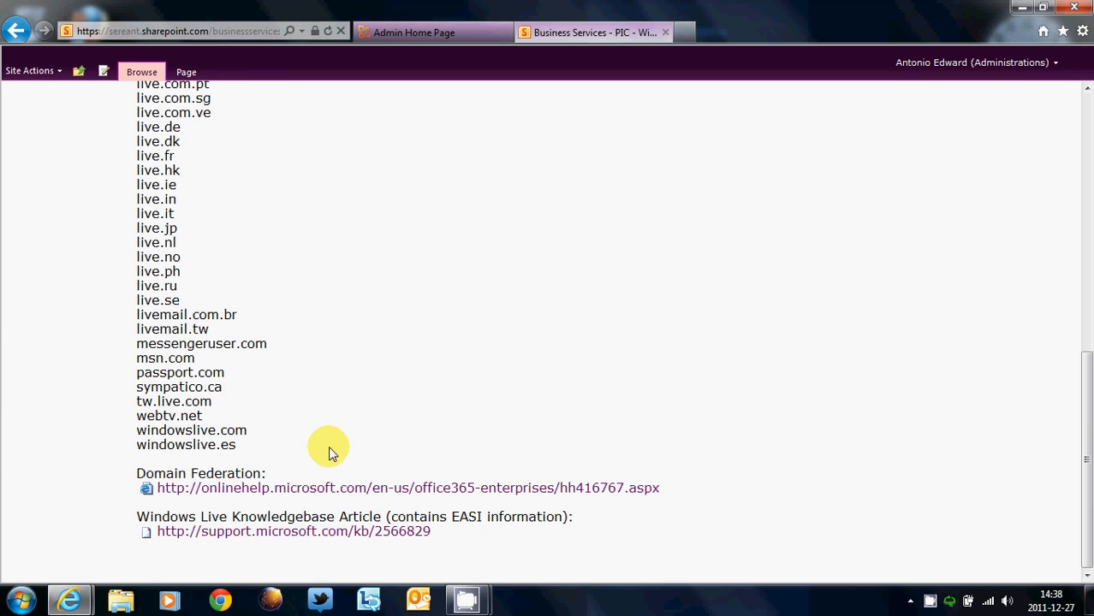
Open the Public IM Connectivity help article from the wiki and scroll through it
{"action": "left_click", "coordinate": [407, 488]}
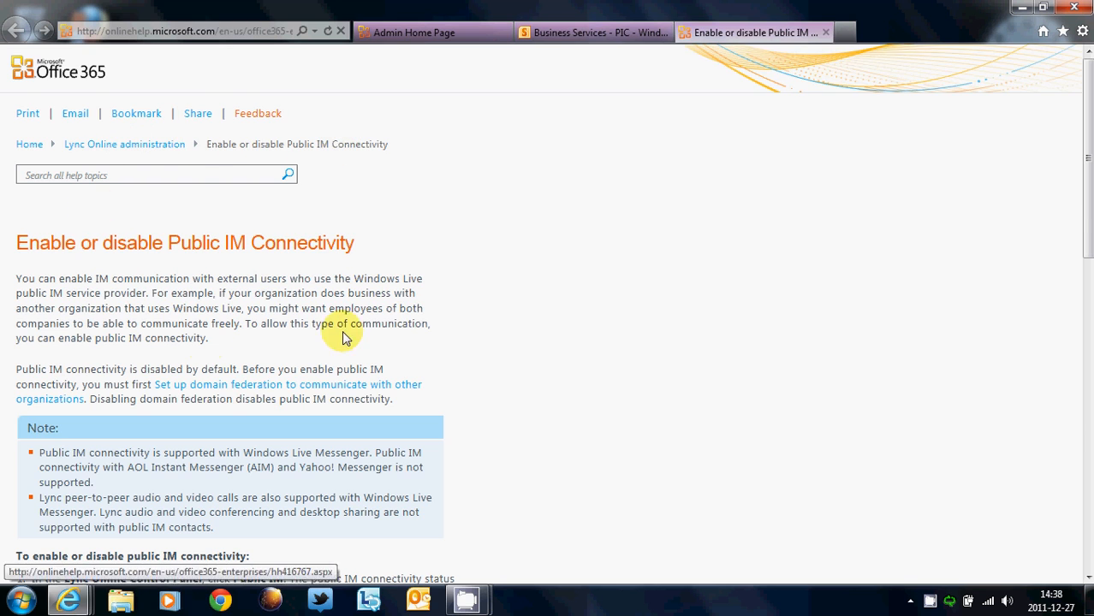
{"action": "scroll", "scroll_direction": "down", "scroll_amount": 3}
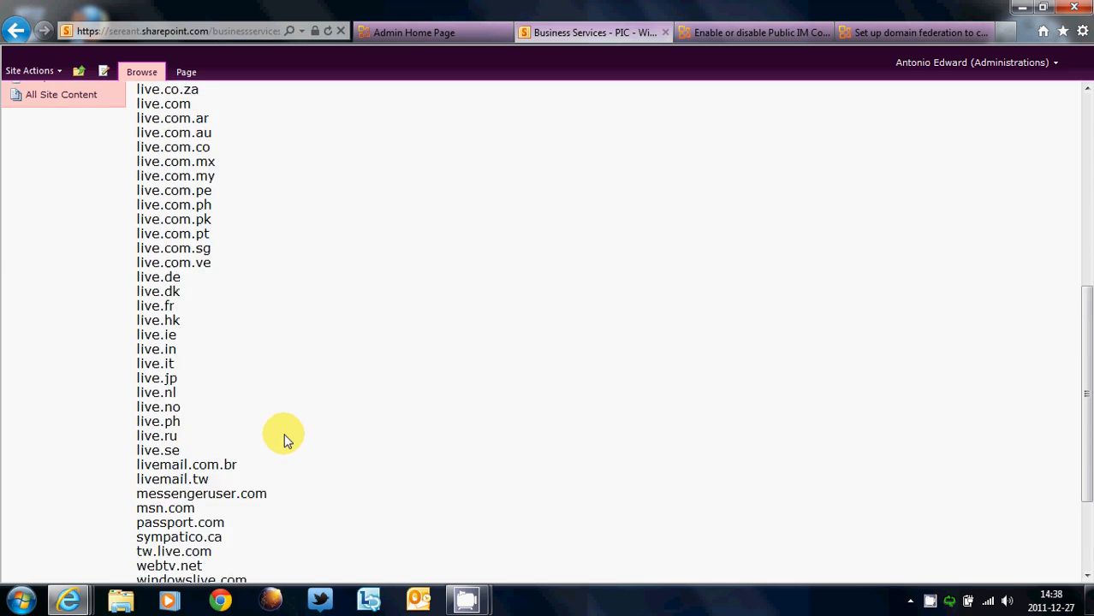
Open the support.microsoft.com/kb/2566829 Windows Live EASI article from the wiki page's bottom
{"action": "scroll", "scroll_direction": "down", "scroll_amount": 3}
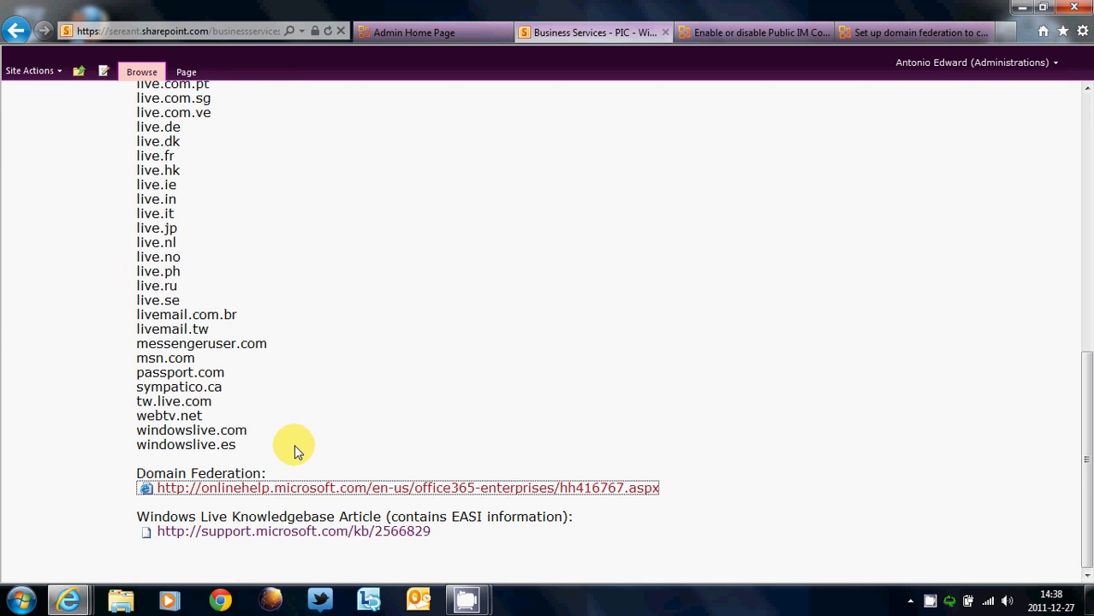
{"action": "left_click", "coordinate": [293, 531]}
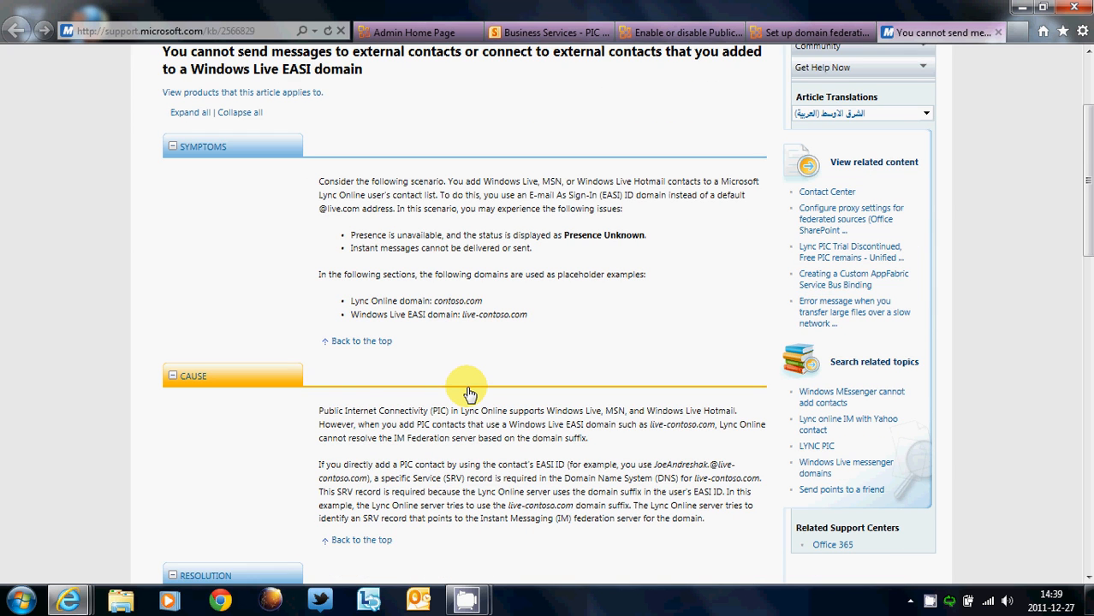
{"action": "scroll", "scroll_direction": "down", "scroll_amount": 3}
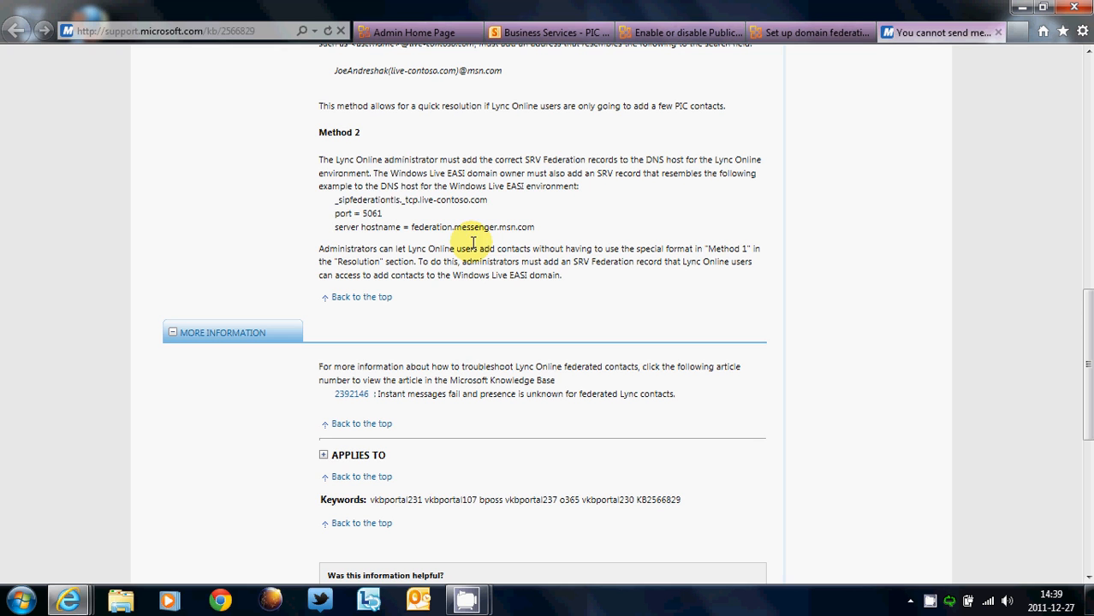
{"action": "mouse_move", "coordinate": [340, 204]}
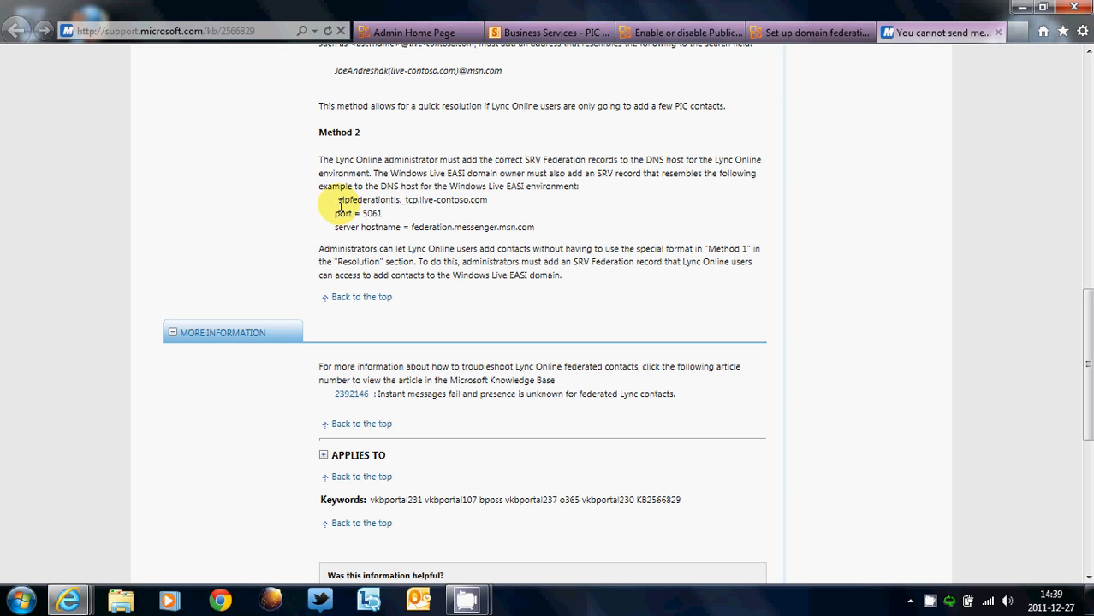
{"action": "left_click_drag", "start_coordinate": [334, 200], "coordinate": [535, 227]}
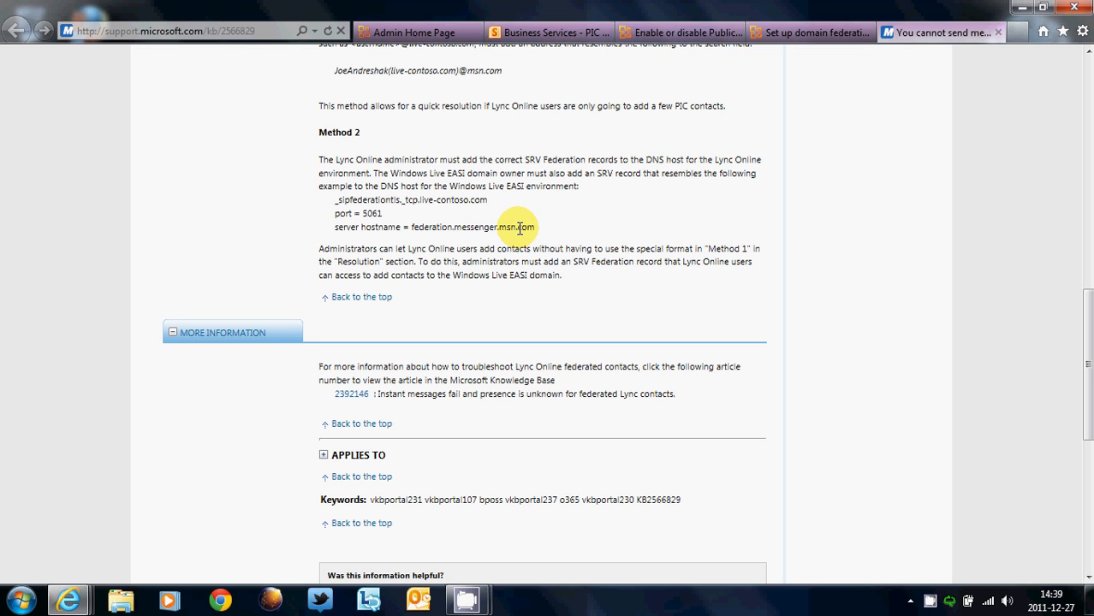
{"action": "left_click_drag", "start_coordinate": [518, 227], "coordinate": [409, 199]}
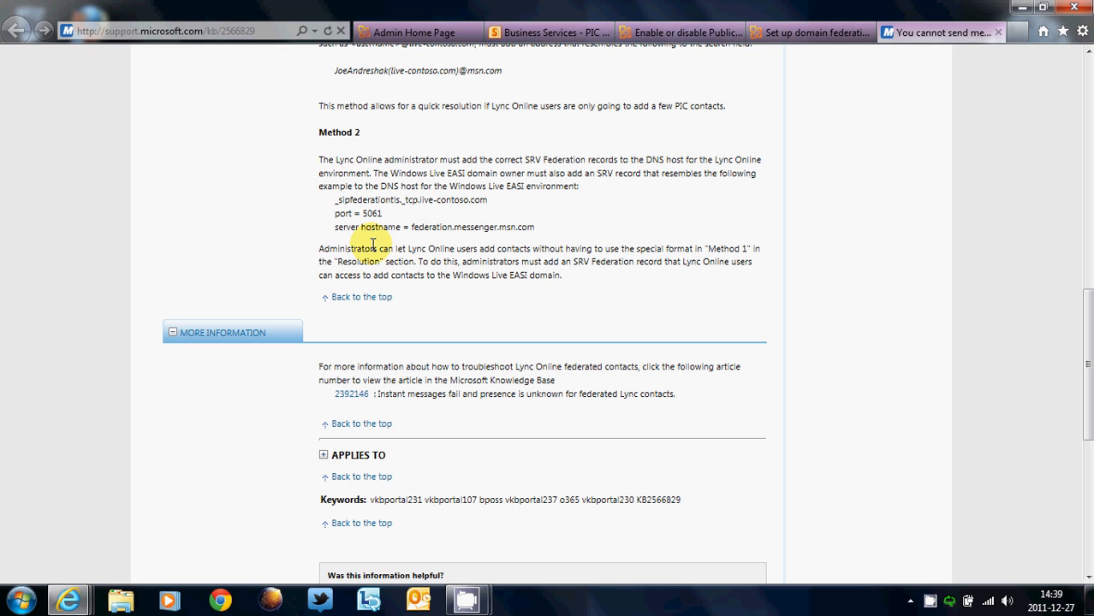
{"action": "mouse_move", "coordinate": [331, 218]}
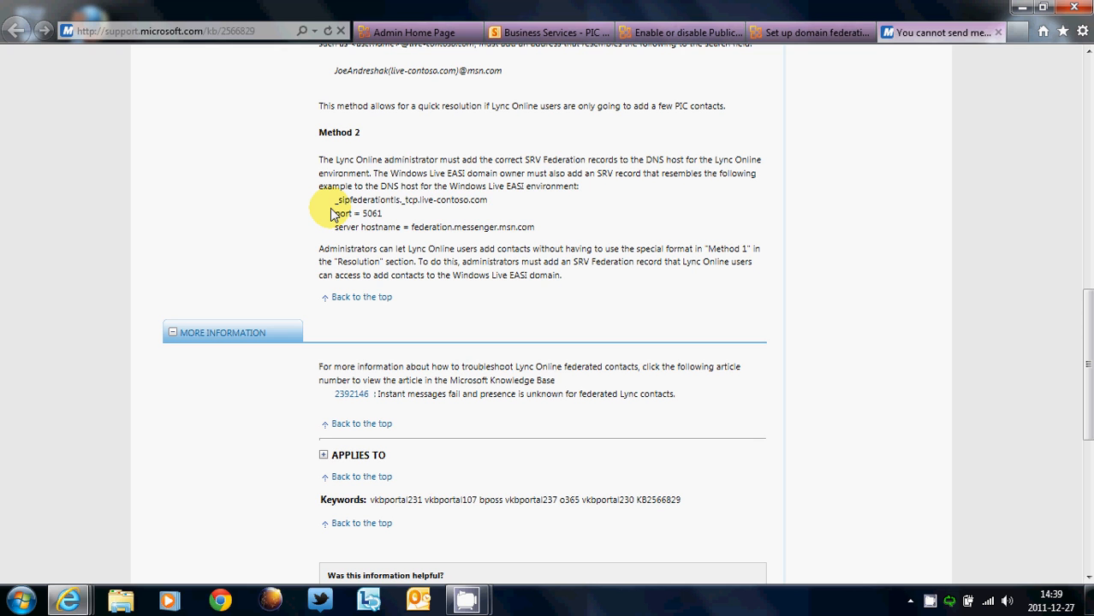
{"action": "mouse_move", "coordinate": [509, 225]}
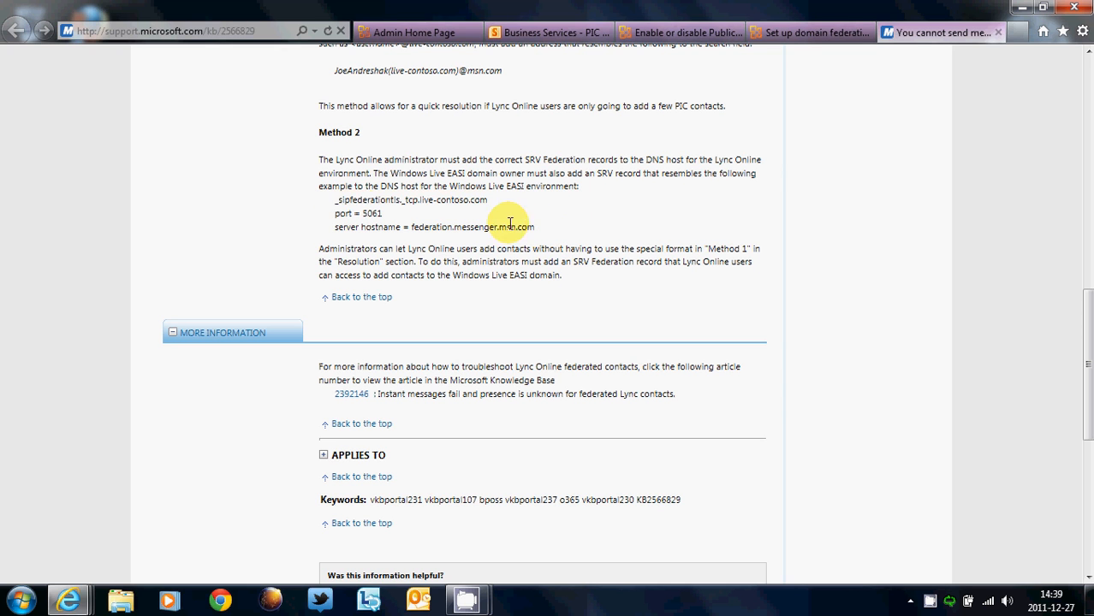
{"action": "mouse_move", "coordinate": [436, 221]}
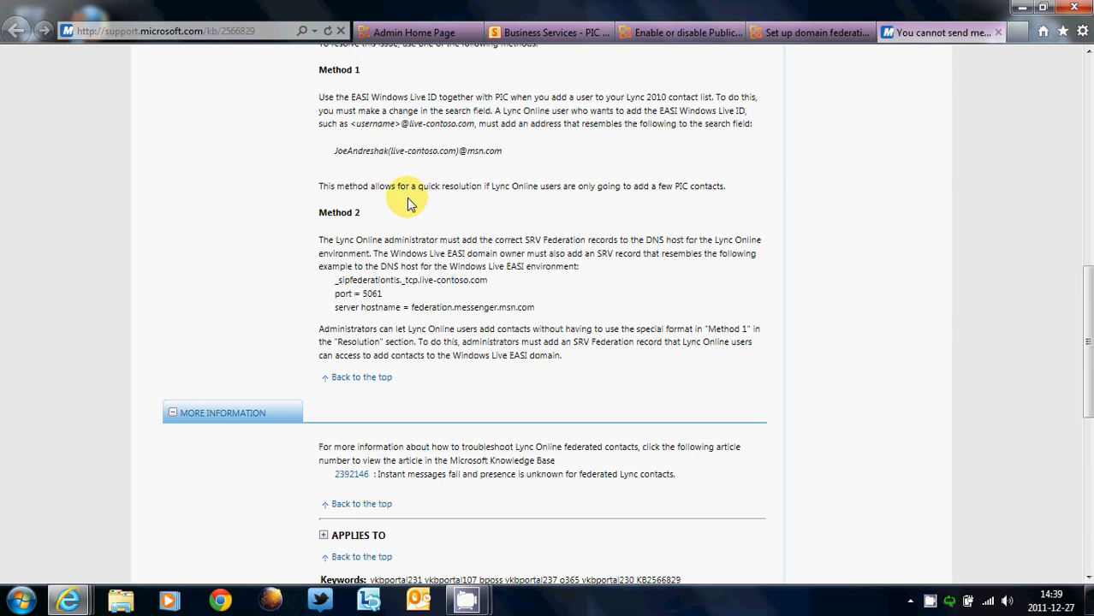
{"action": "left_click_drag", "start_coordinate": [336, 280], "coordinate": [561, 313]}
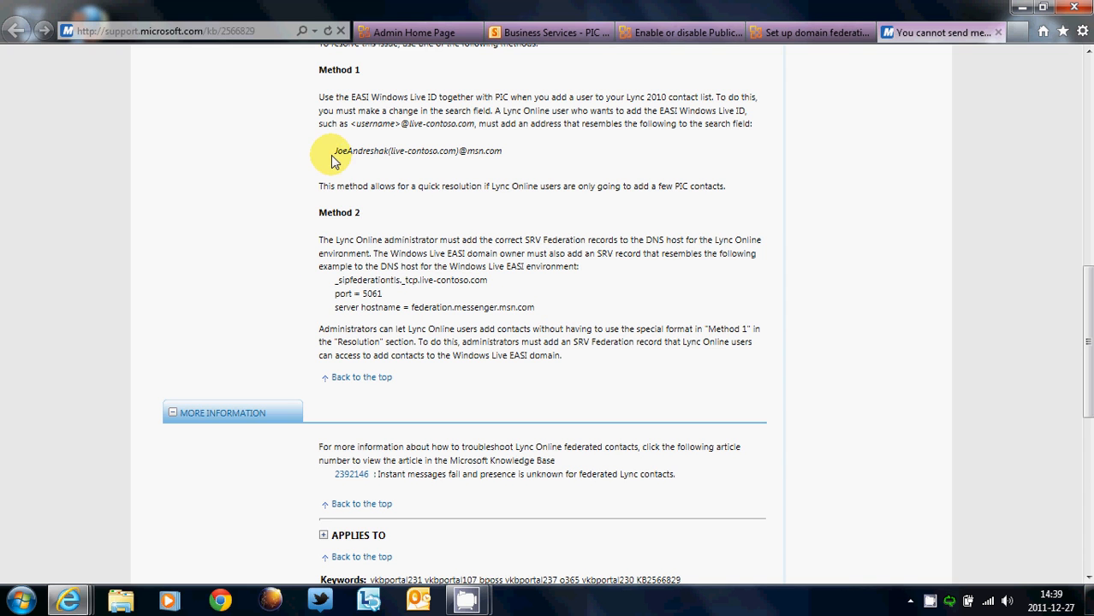
{"action": "double_click", "coordinate": [395, 151]}
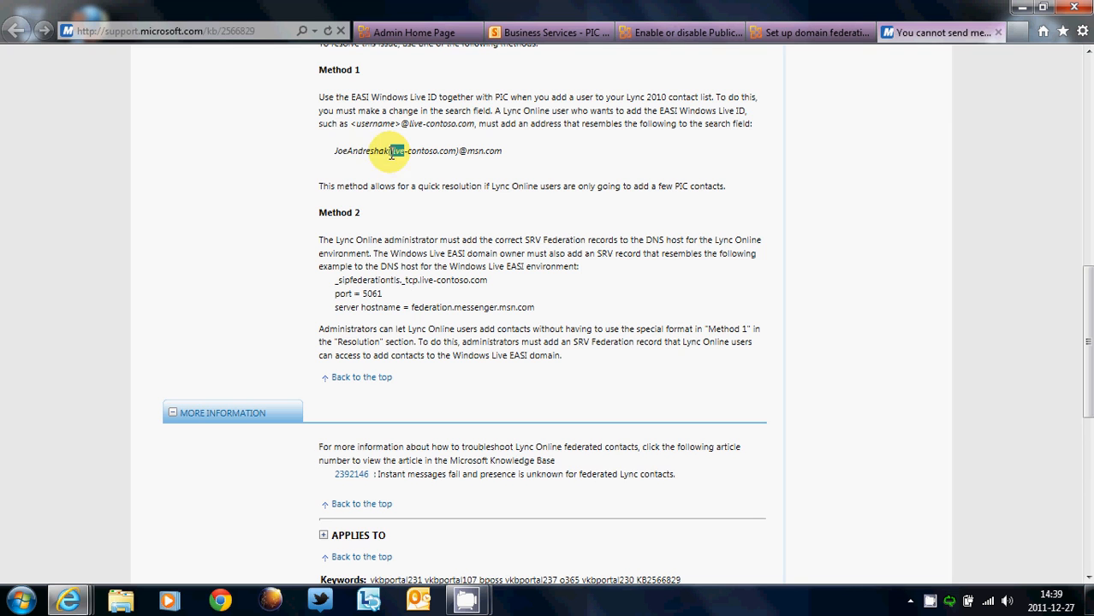
{"action": "mouse_move", "coordinate": [395, 165]}
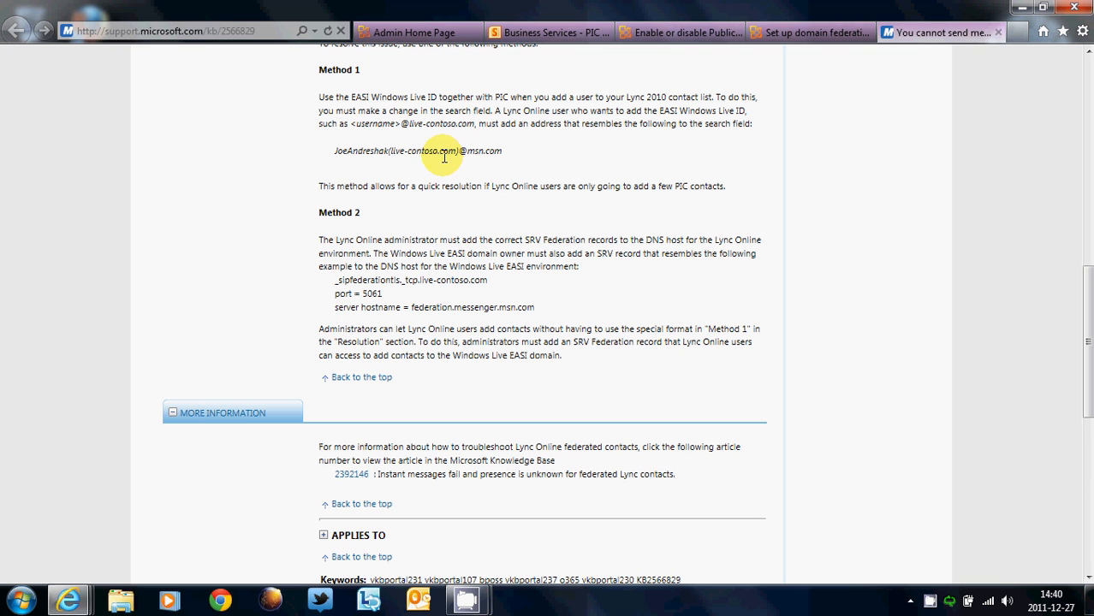
{"action": "mouse_move", "coordinate": [459, 151]}
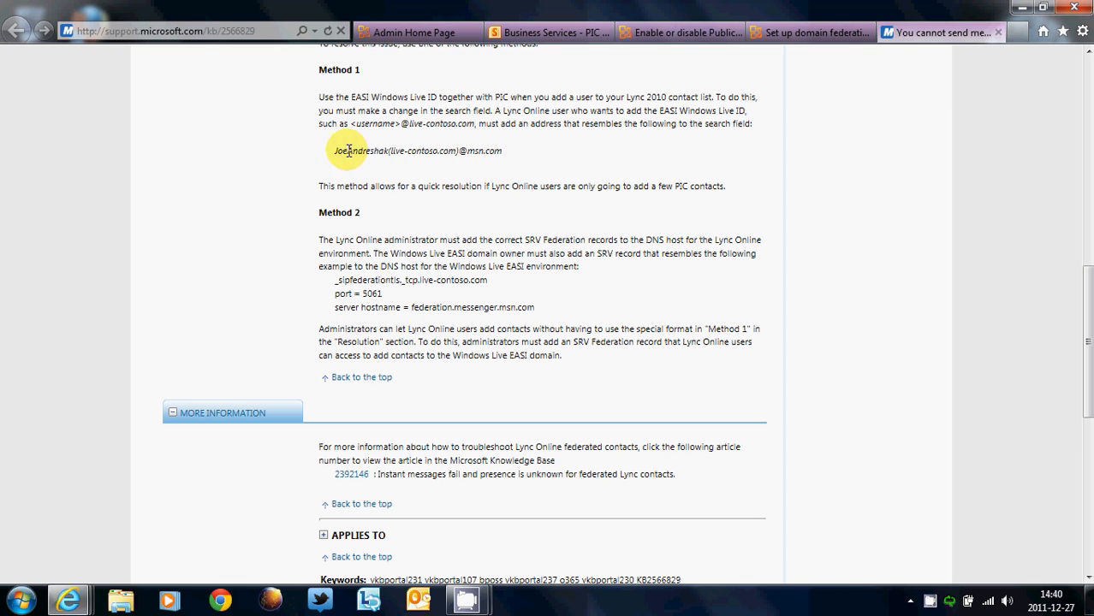
{"action": "left_click_drag", "start_coordinate": [334, 151], "coordinate": [503, 151]}
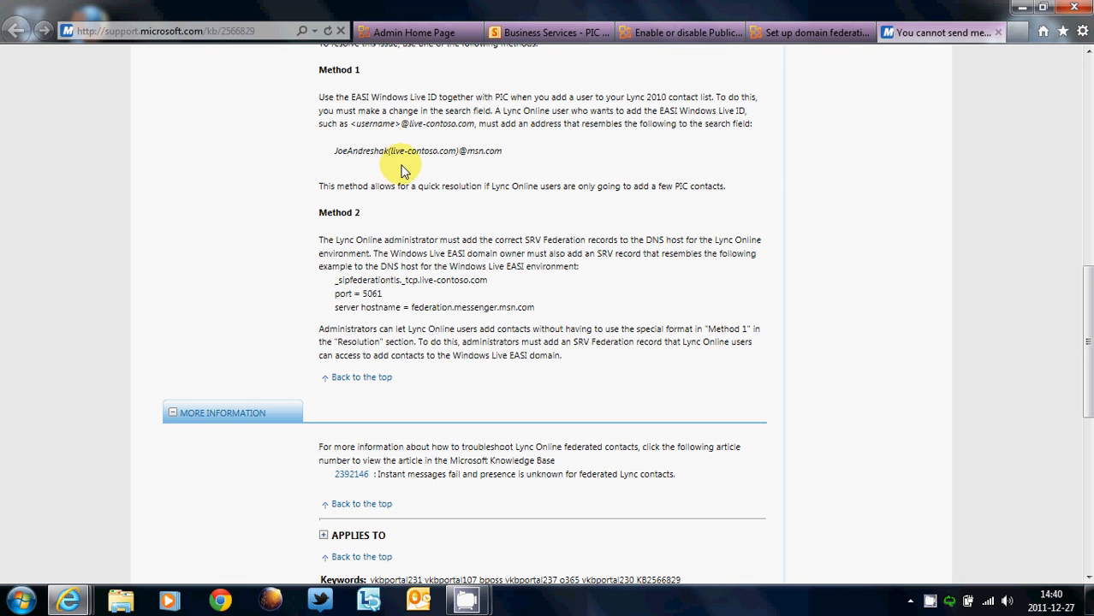
{"action": "mouse_move", "coordinate": [438, 161]}
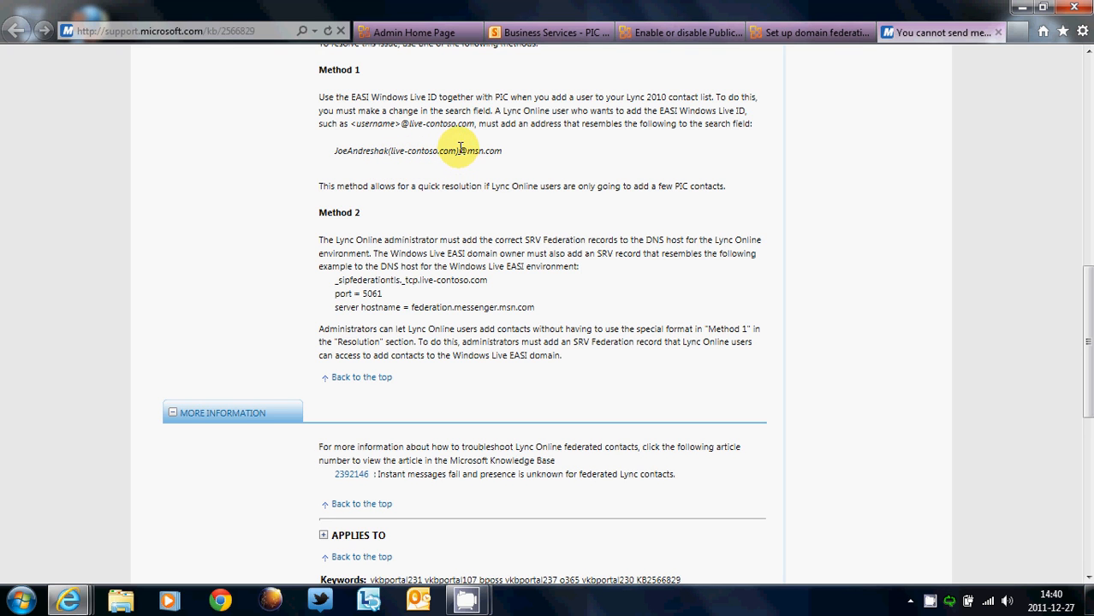
{"action": "mouse_move", "coordinate": [506, 164]}
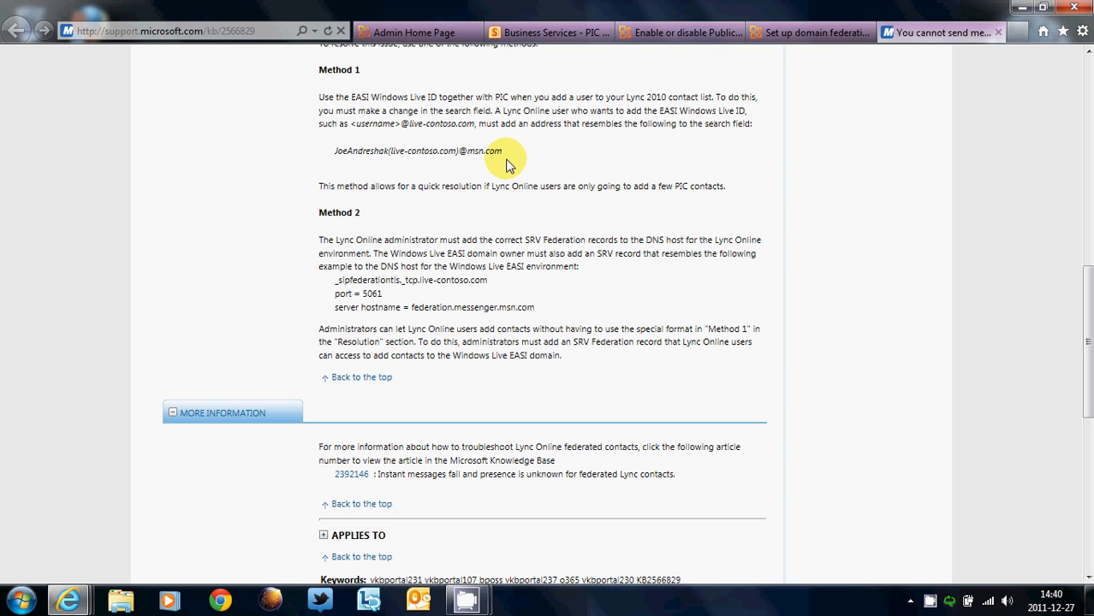
{"action": "scroll", "scroll_direction": "down", "scroll_amount": 3}
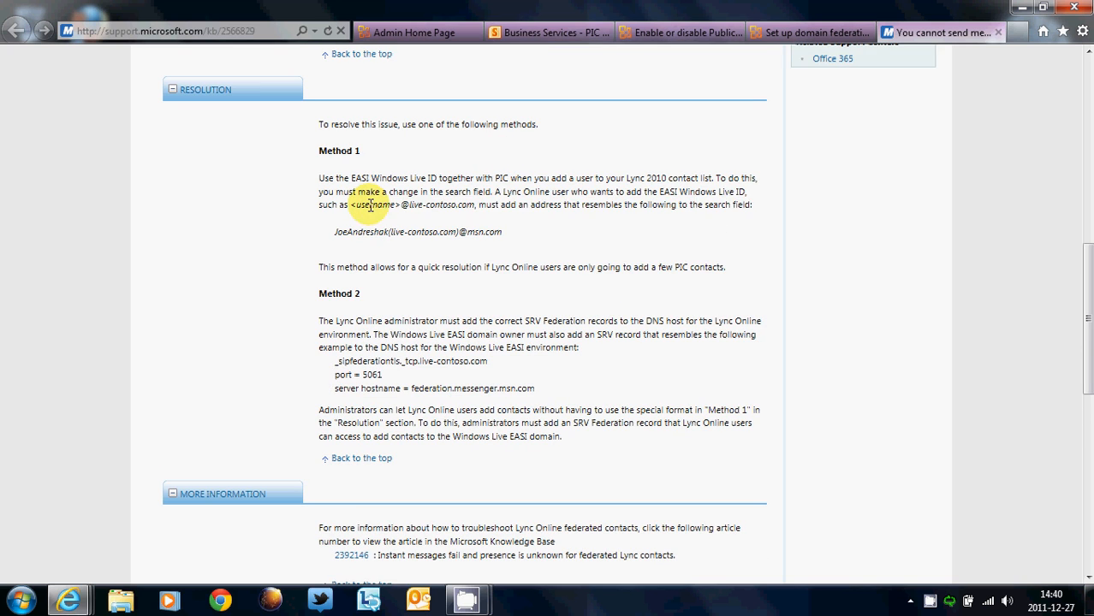
{"action": "scroll", "scroll_direction": "down", "scroll_amount": 3}
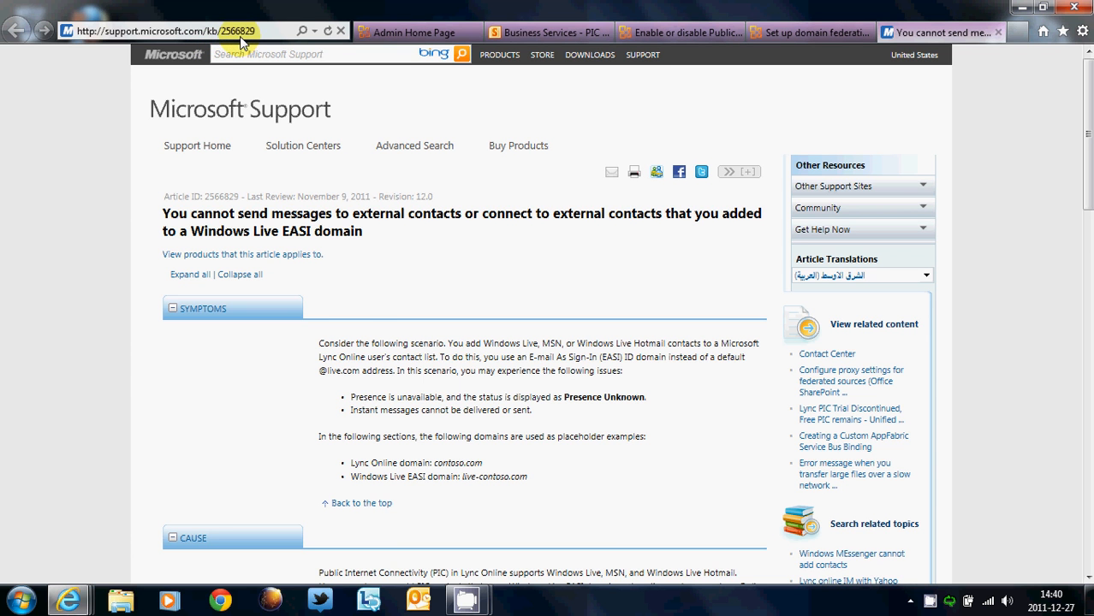
Scroll the EASI contacts article, then return to the Business Services SharePoint tab
{"action": "scroll", "scroll_direction": "down", "scroll_amount": 3}
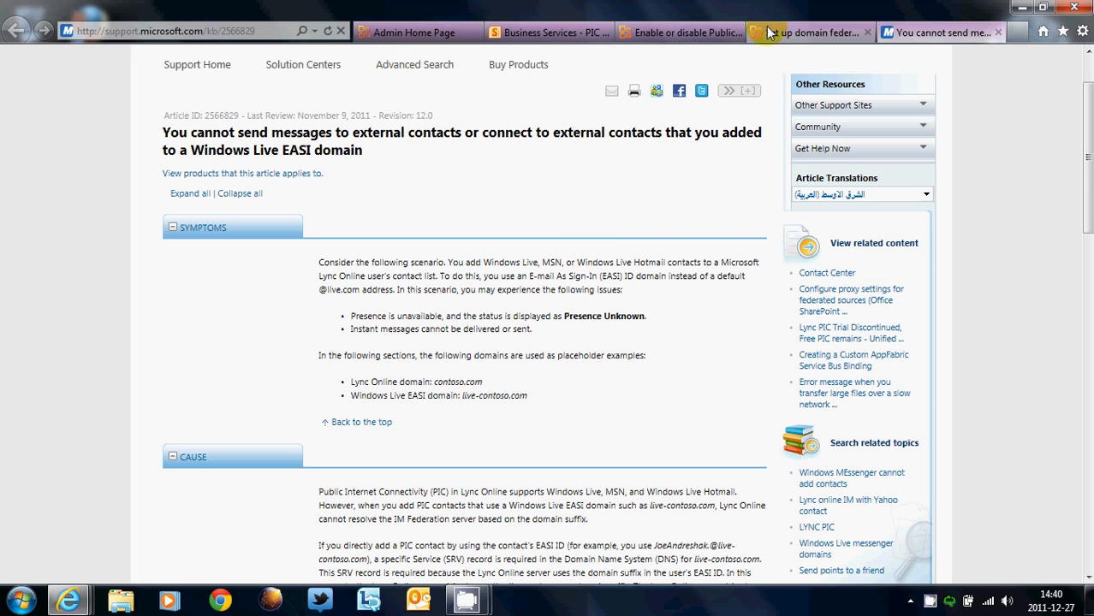
{"action": "left_click", "coordinate": [804, 32]}
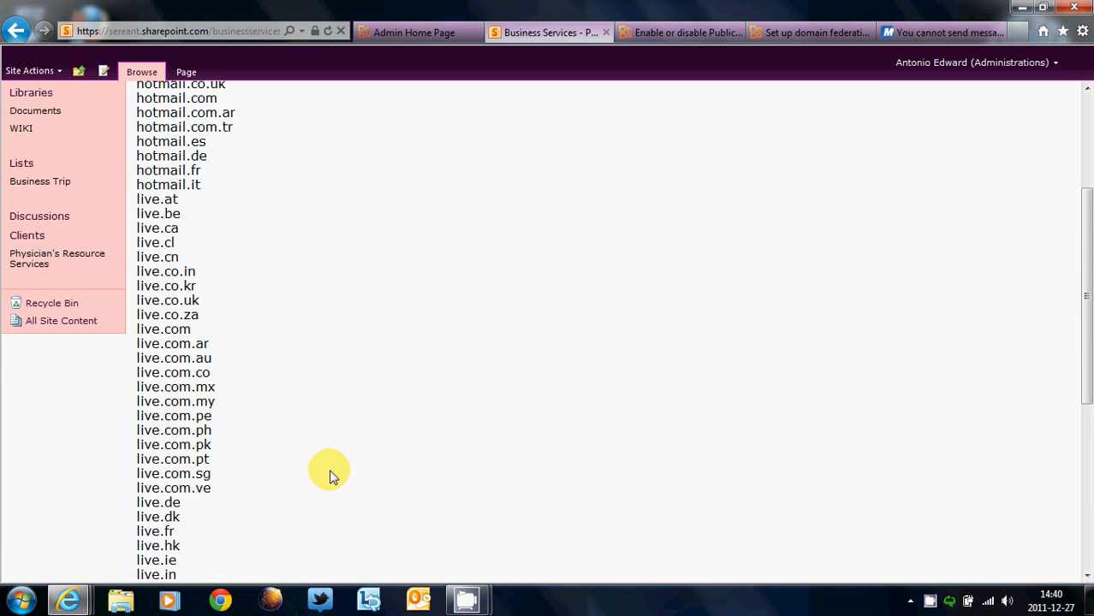
From the Admin Home Page tab, open the Lync Online Control Panel via Manage
{"action": "left_click", "coordinate": [414, 31]}
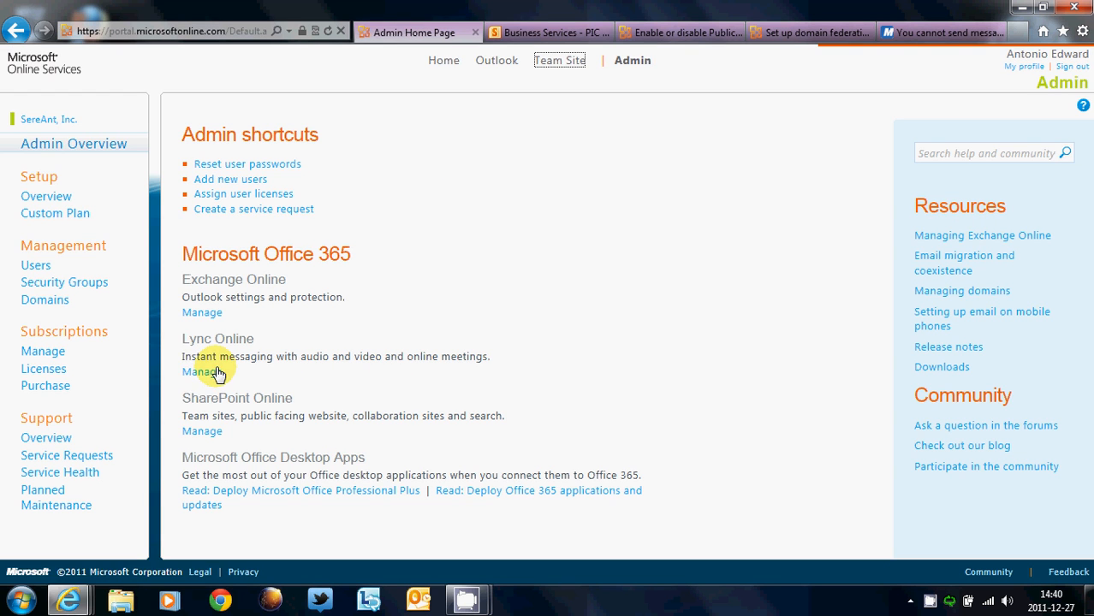
{"action": "left_click", "coordinate": [202, 371]}
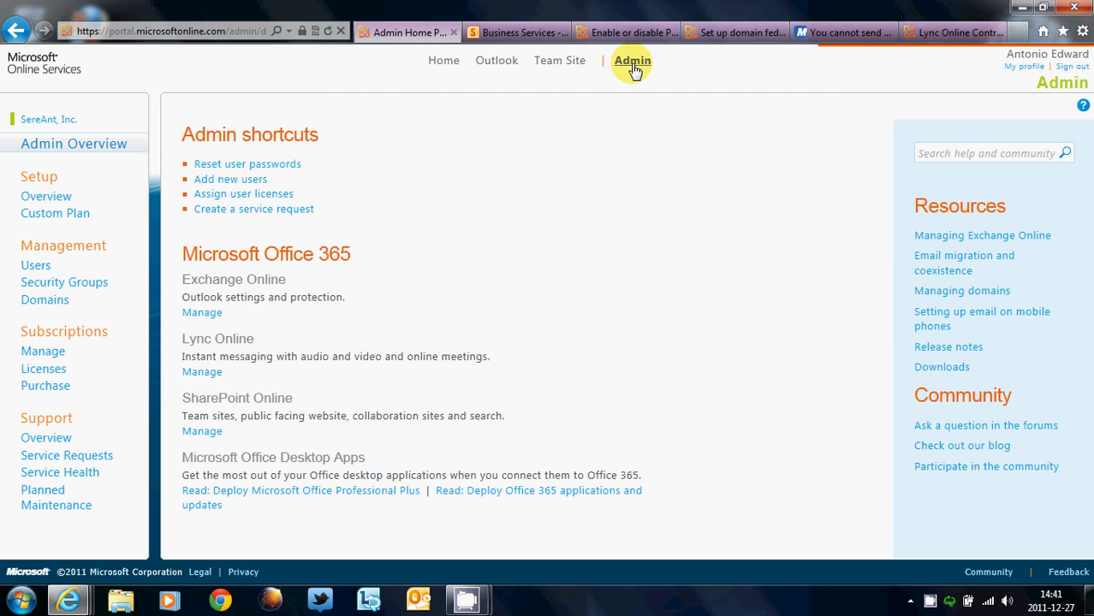
{"action": "double_click", "coordinate": [217, 338]}
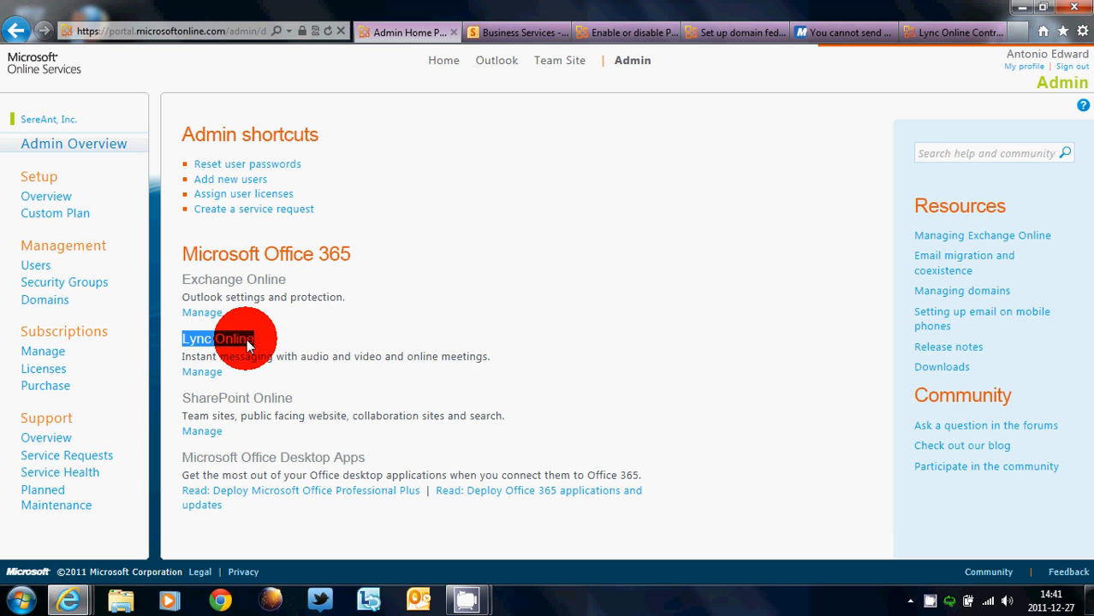
{"action": "mouse_move", "coordinate": [201, 371]}
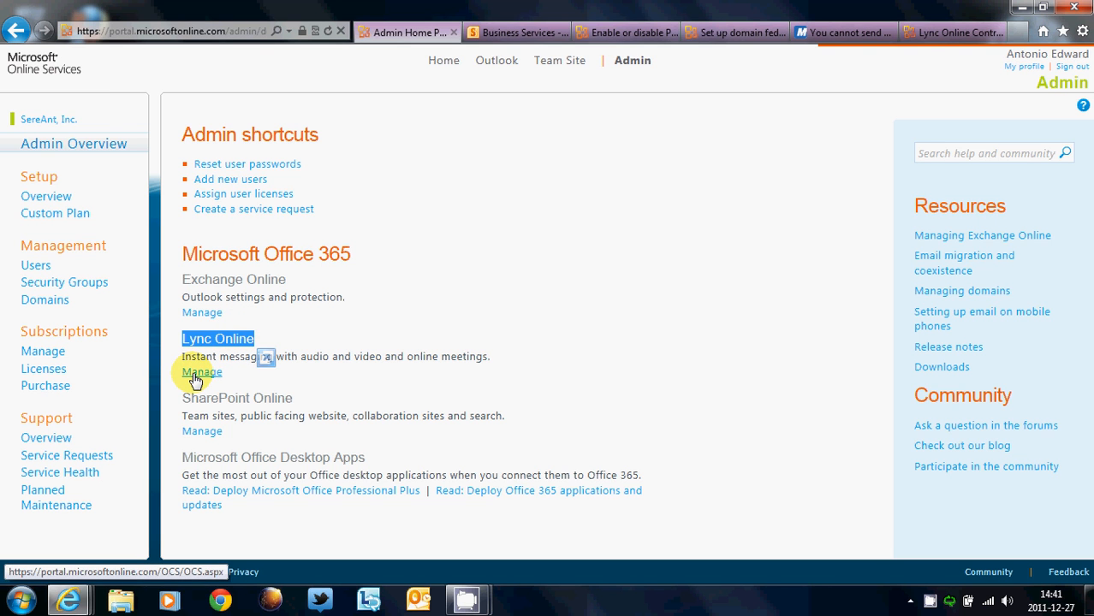
{"action": "left_click", "coordinate": [202, 372]}
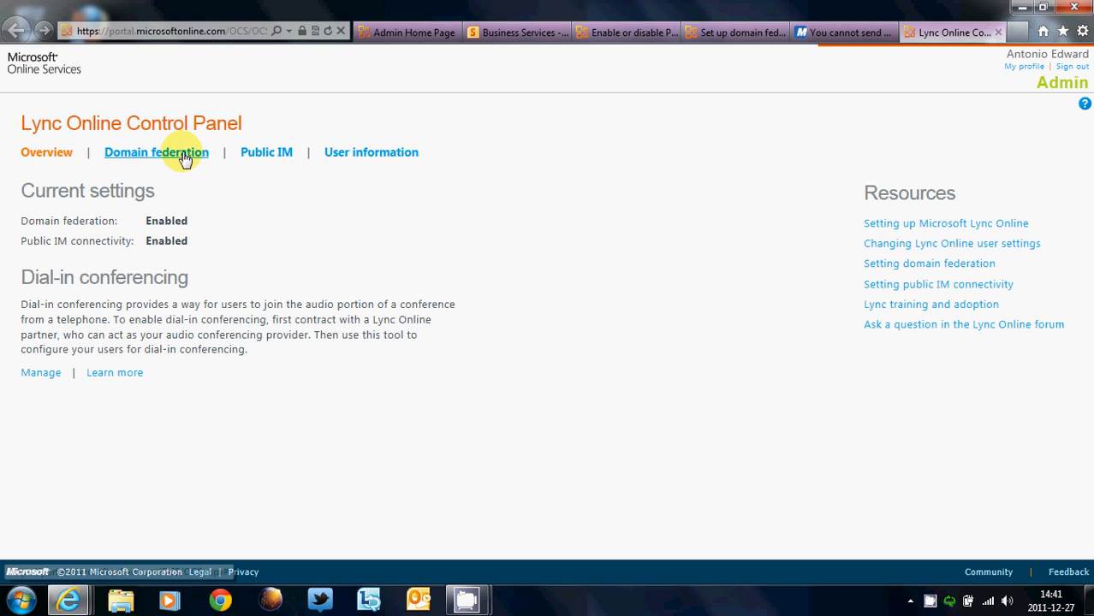
Open Lync Online domain federation and view the Edit options for all users
{"action": "left_click", "coordinate": [155, 151]}
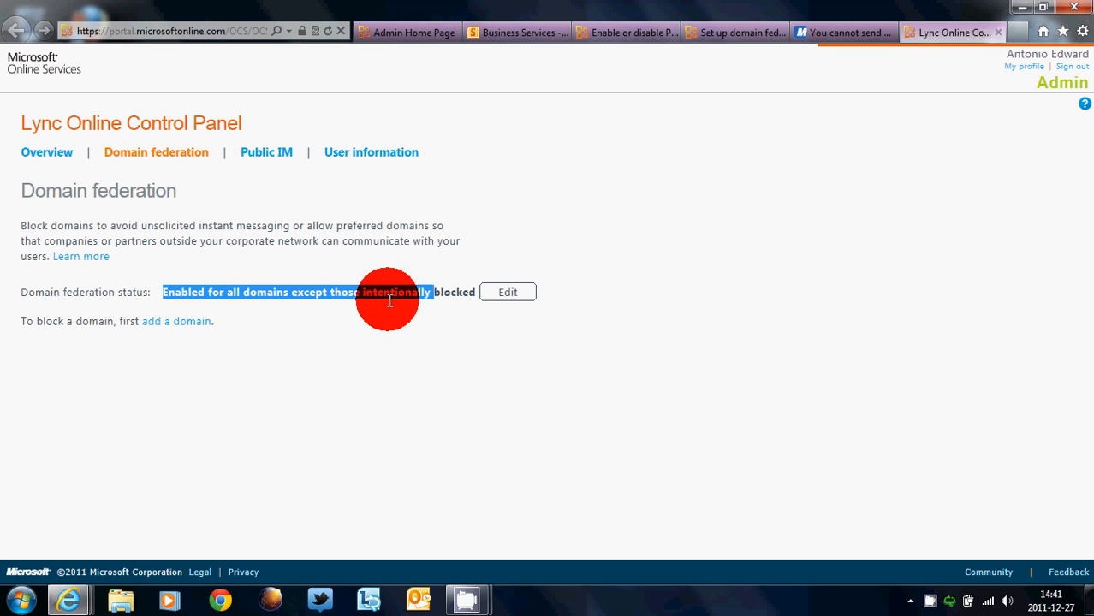
{"action": "left_click", "coordinate": [507, 292]}
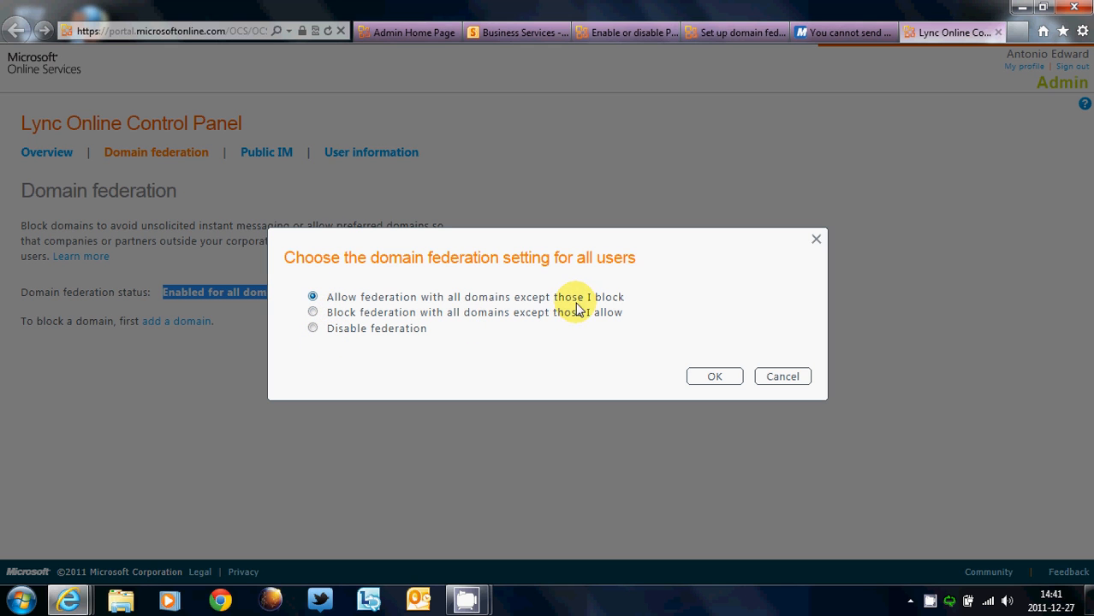
{"action": "mouse_move", "coordinate": [396, 323]}
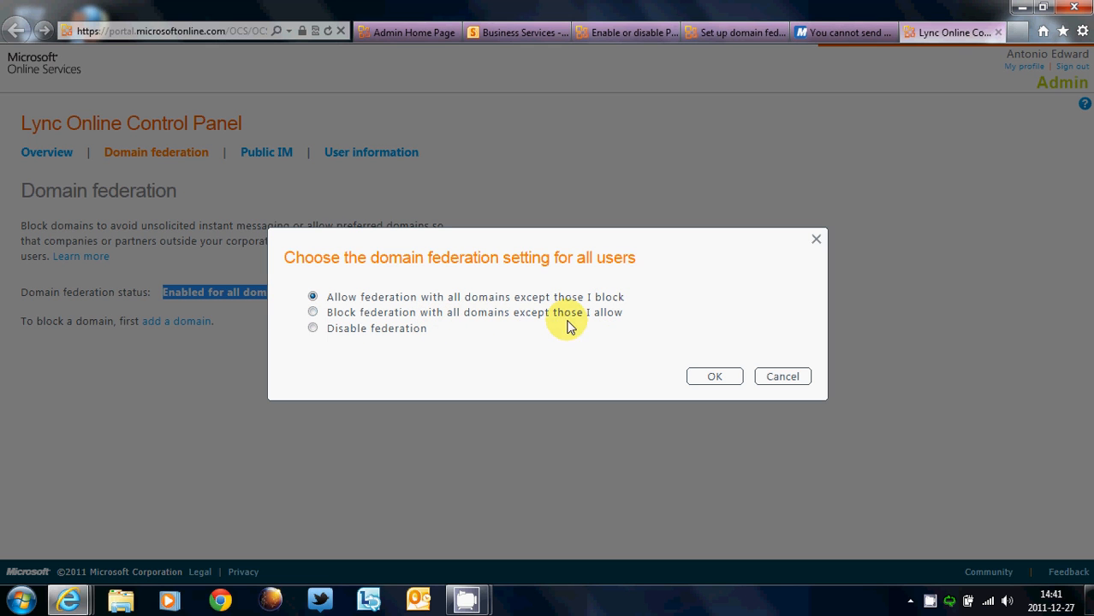
{"action": "mouse_move", "coordinate": [397, 333]}
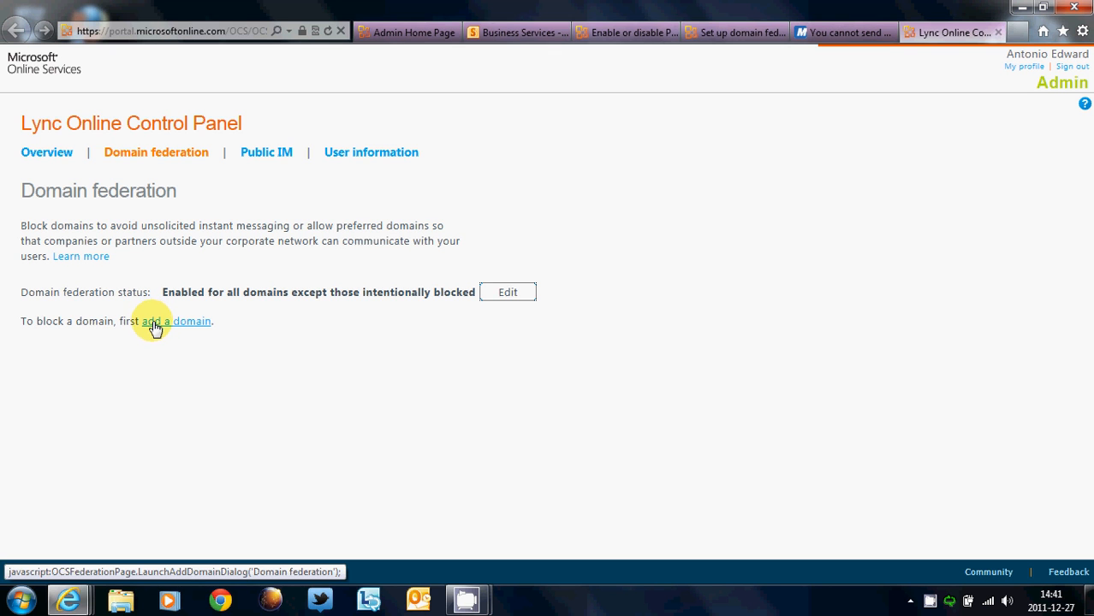
Add theircompany.com to the domain federation list as a blocked domain
{"action": "left_click", "coordinate": [175, 322]}
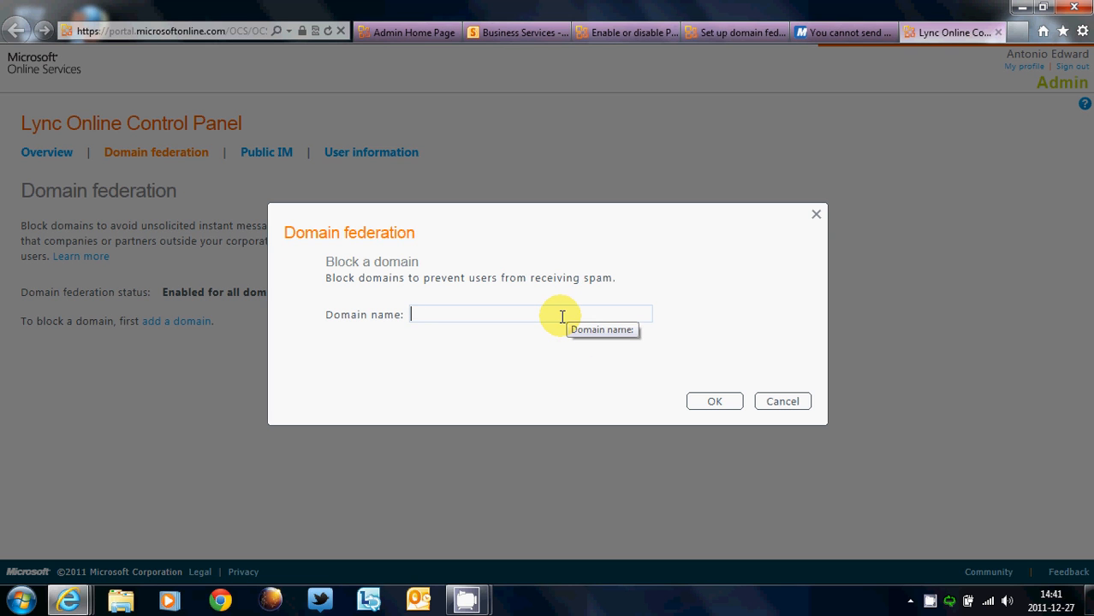
{"action": "type", "text": "th"}
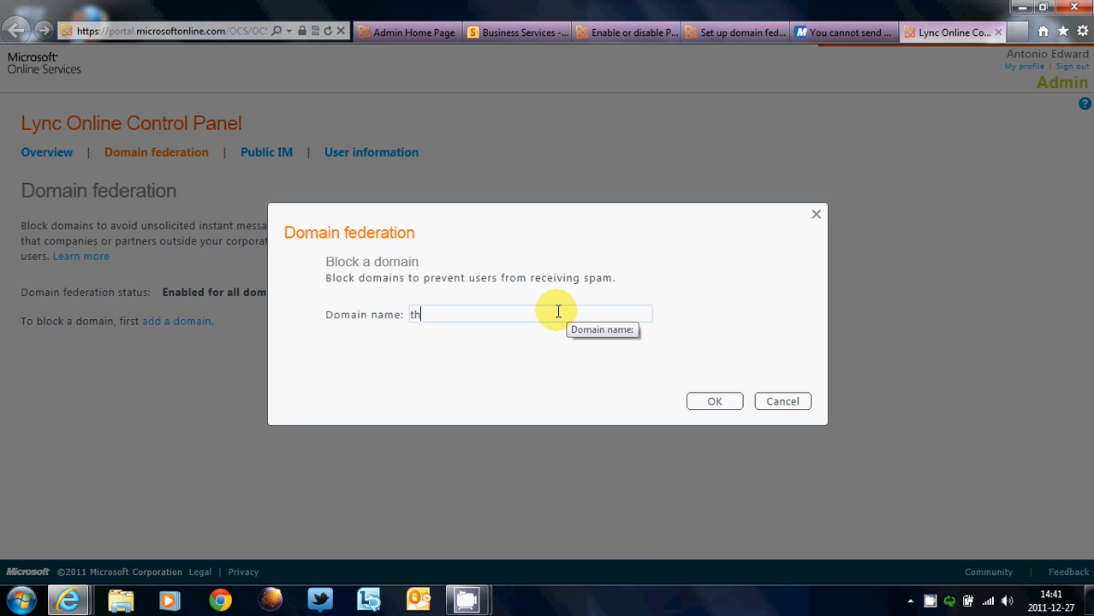
{"action": "type", "text": "eirco"}
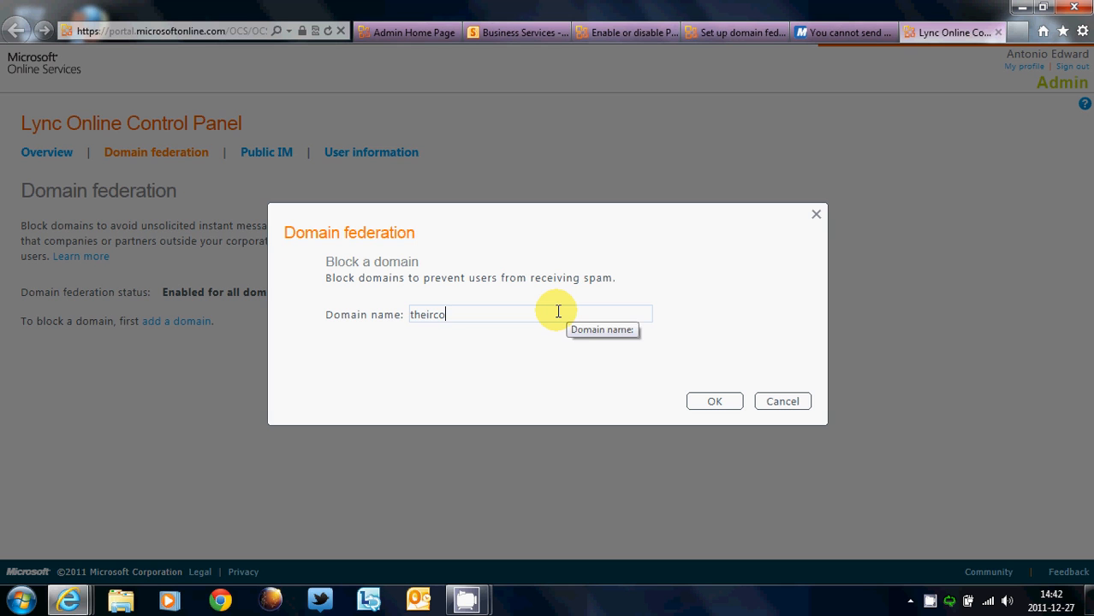
{"action": "type", "text": "mapn"}
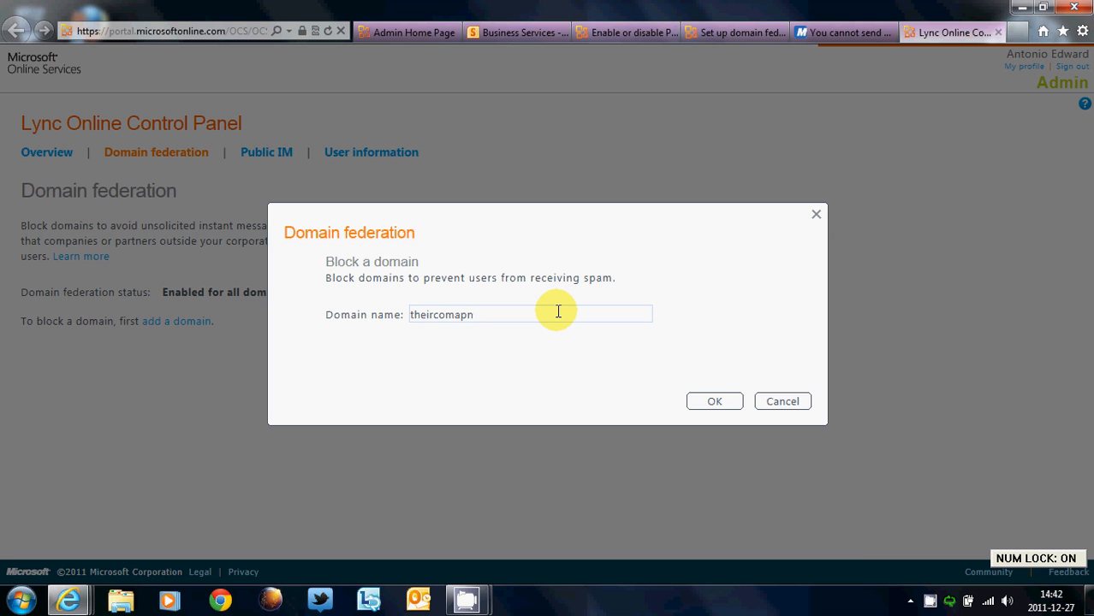
{"action": "key", "text": "BackSpace"}
{"action": "type", "text": "pany.com"}
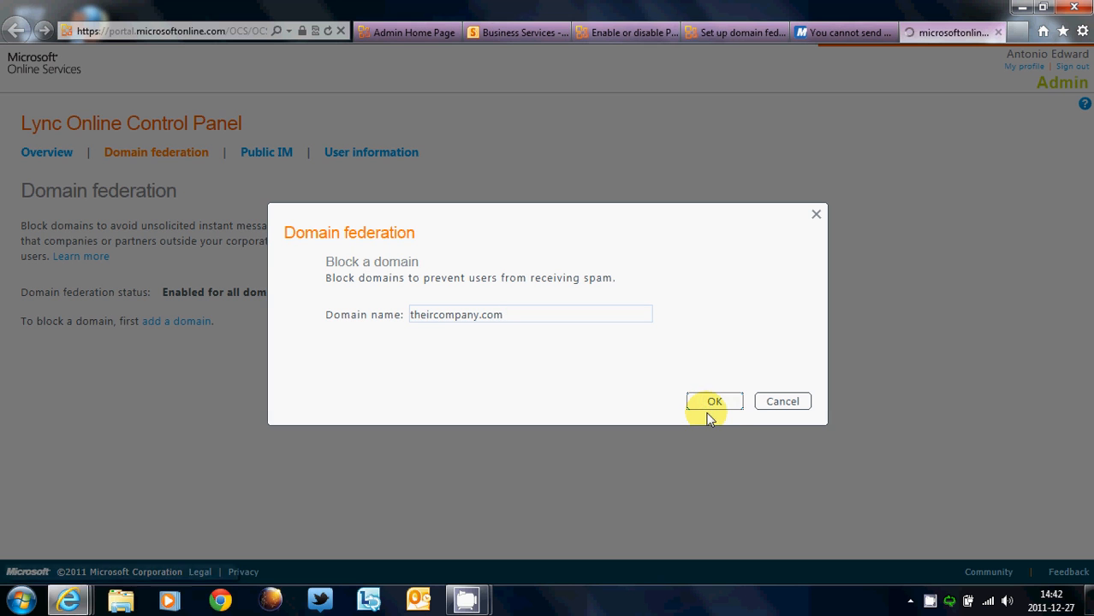
{"action": "mouse_move", "coordinate": [538, 377]}
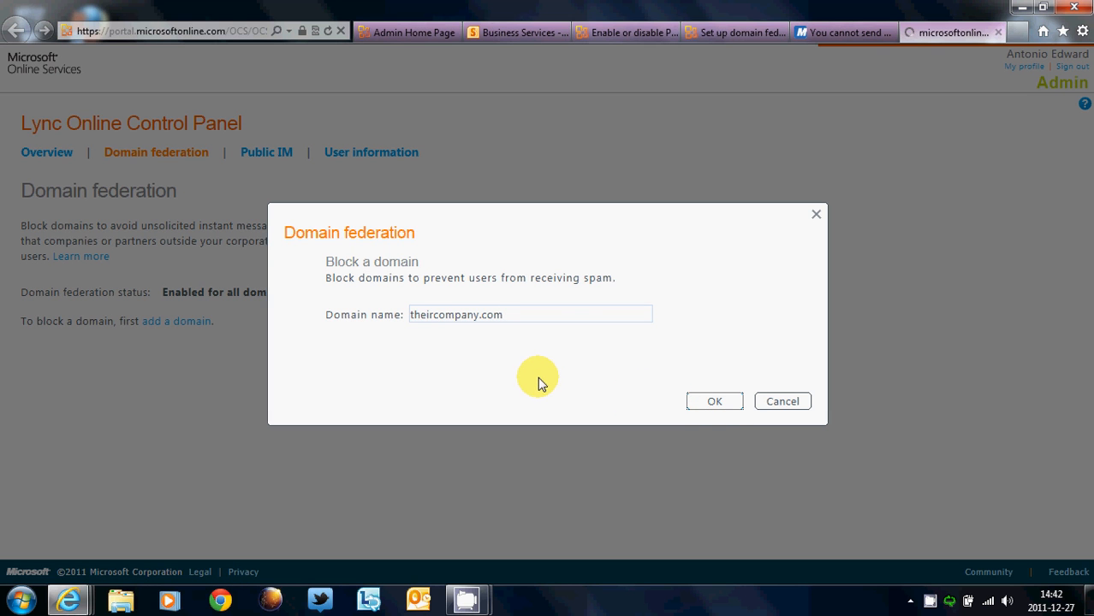
{"action": "left_click", "coordinate": [714, 401]}
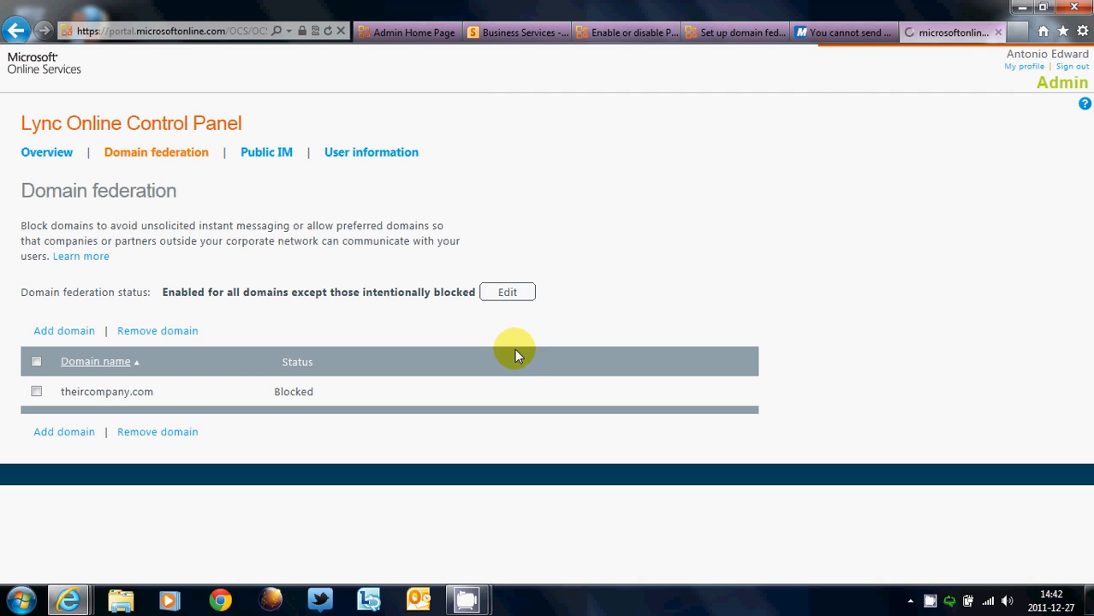
{"action": "left_click", "coordinate": [37, 391]}
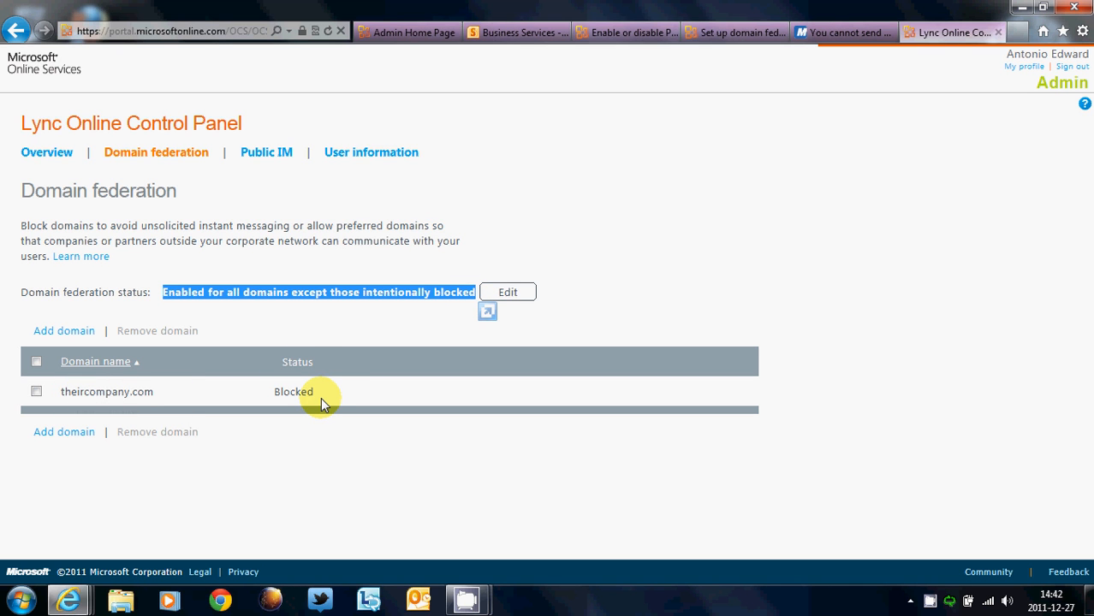
{"action": "left_click", "coordinate": [266, 151]}
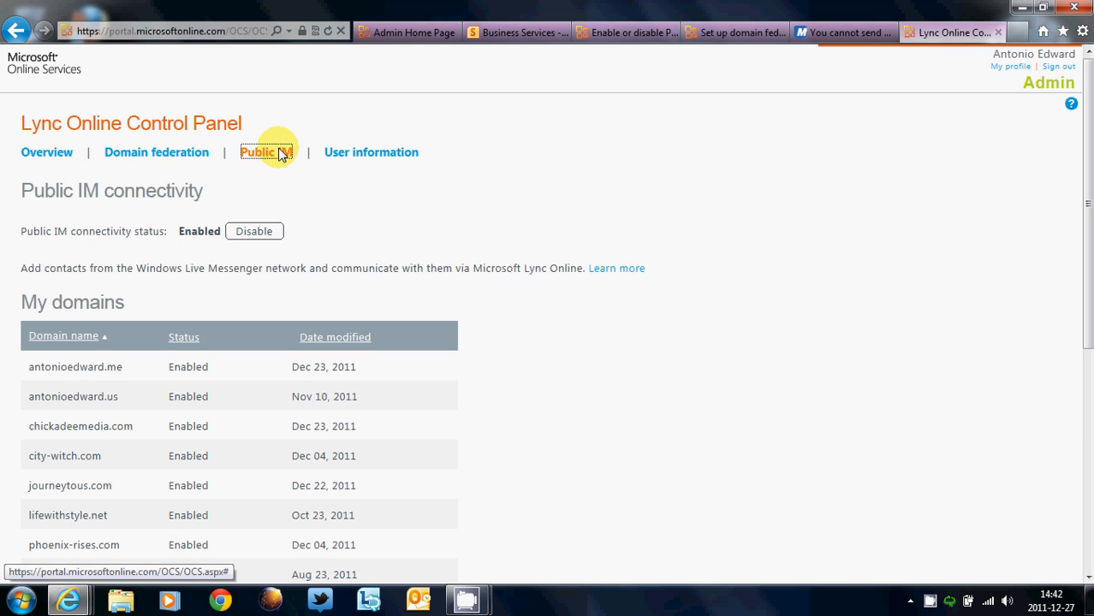
{"action": "scroll", "scroll_direction": "down", "scroll_amount": 3}
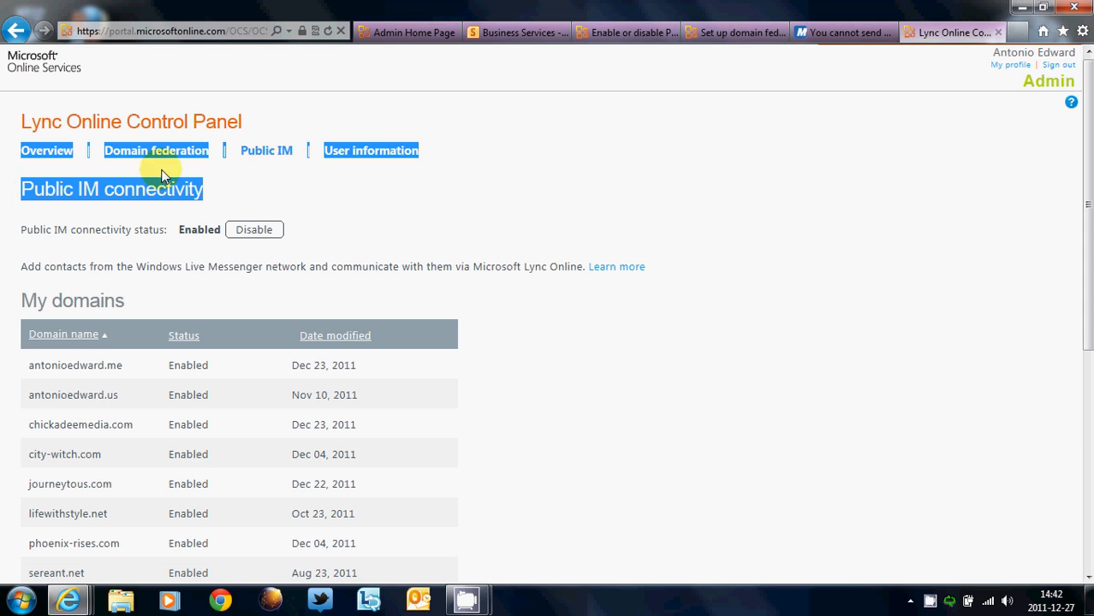
{"action": "left_click", "coordinate": [156, 150]}
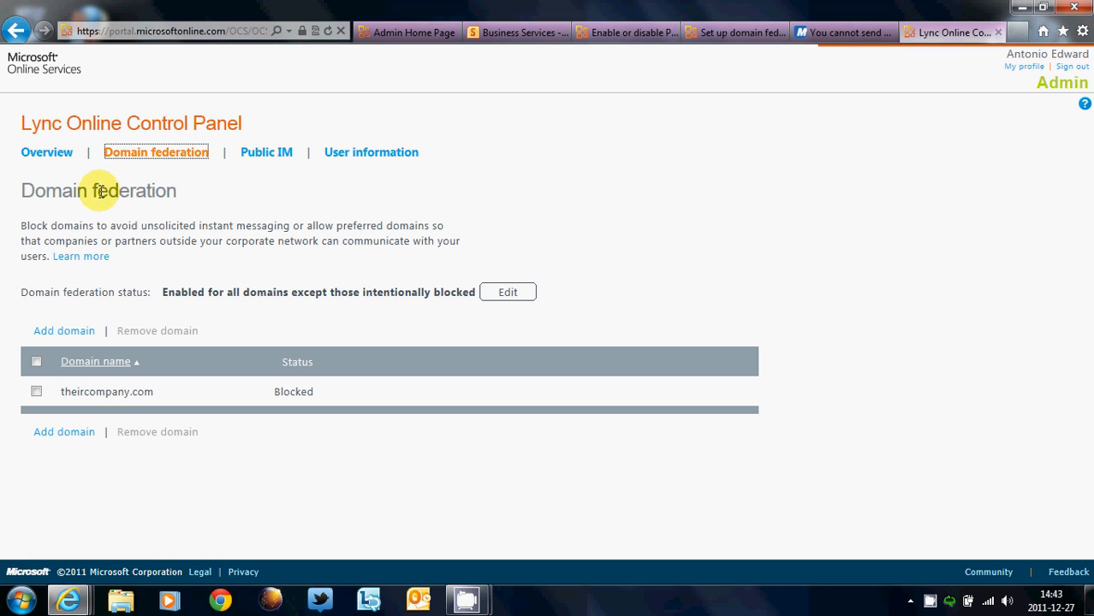
{"action": "left_click_drag", "start_coordinate": [95, 190], "coordinate": [232, 225]}
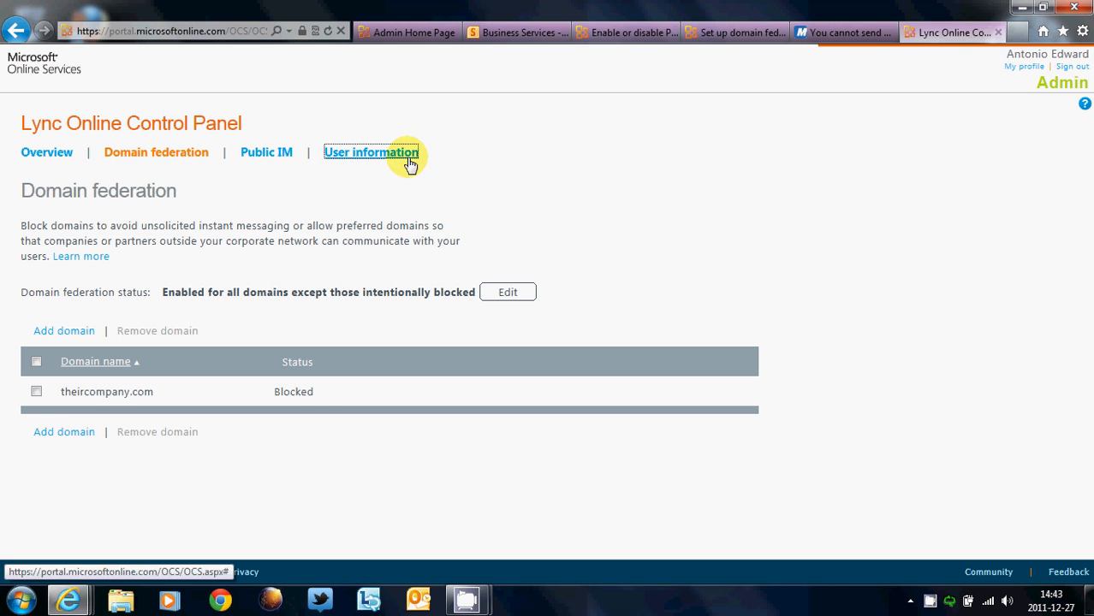
Open the Lync Online user list and select two users, including the US account
{"action": "left_click", "coordinate": [370, 152]}
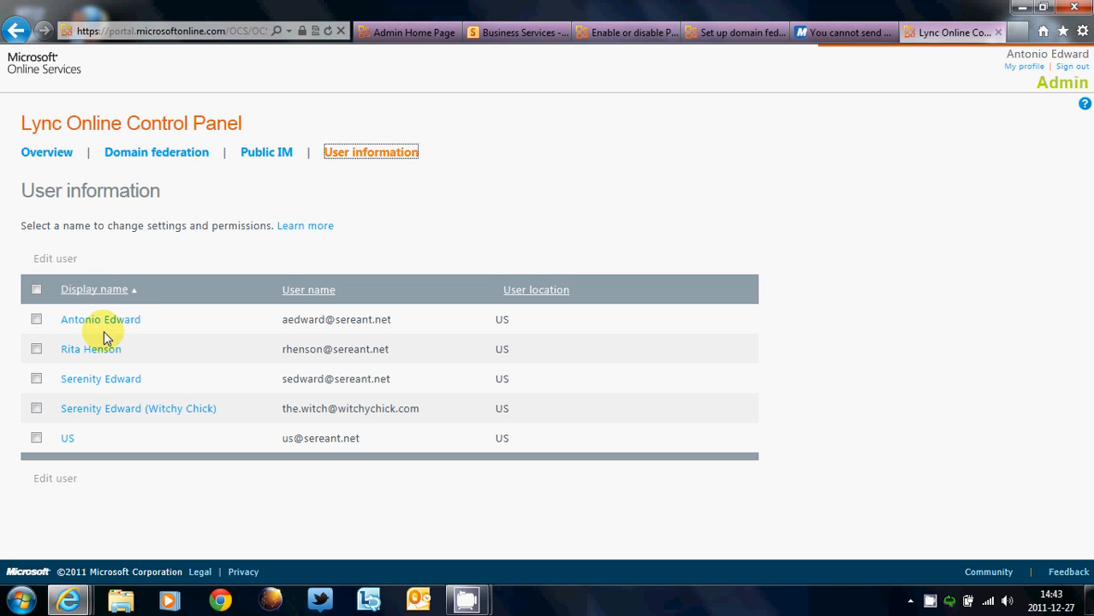
{"action": "mouse_move", "coordinate": [64, 405]}
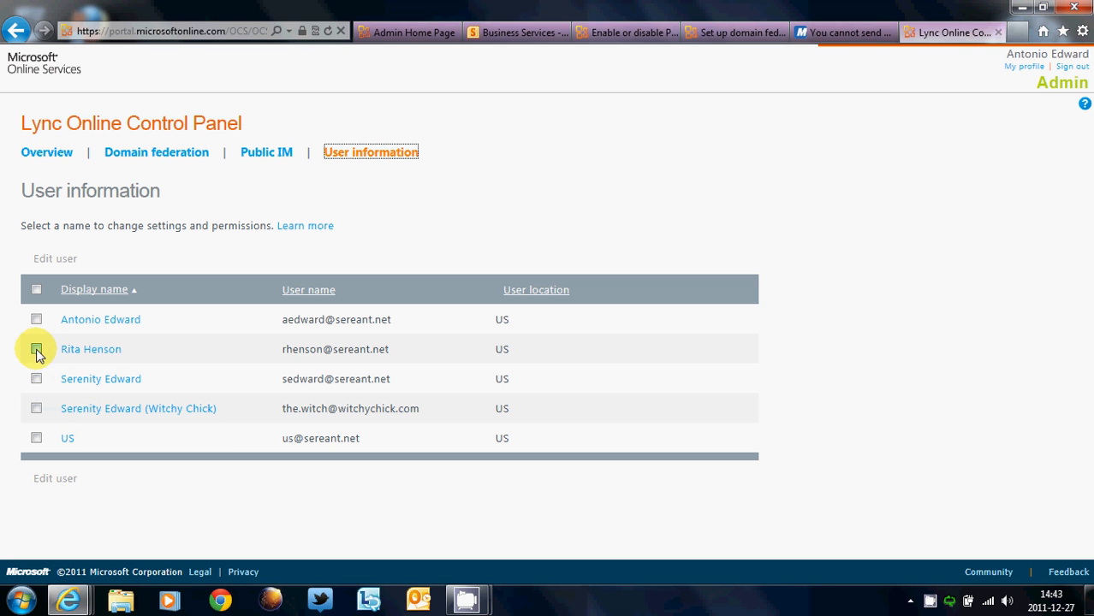
{"action": "left_click", "coordinate": [36, 350]}
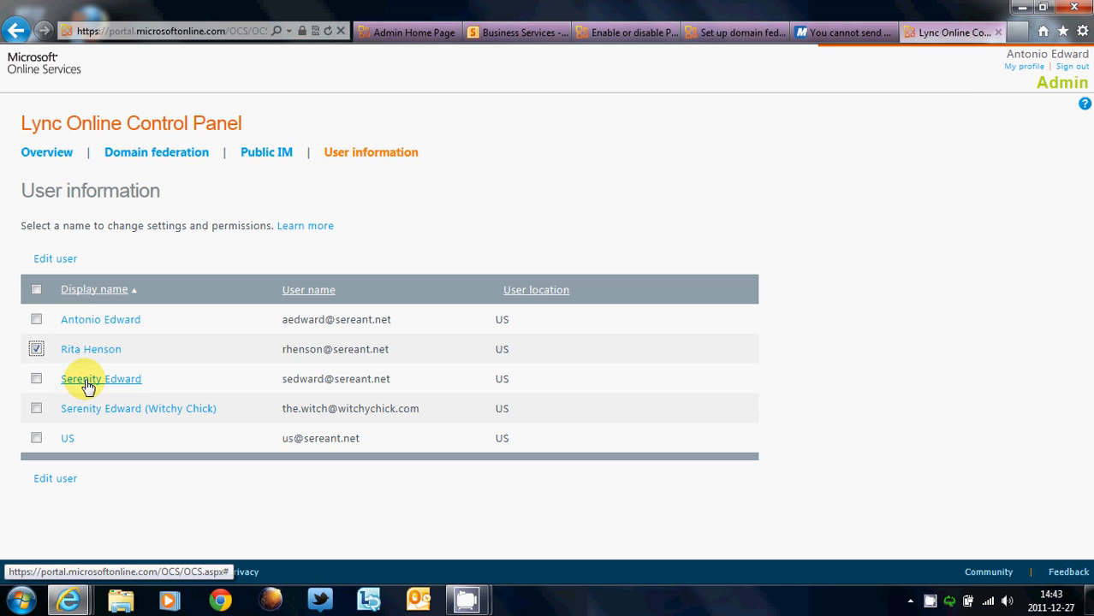
{"action": "mouse_move", "coordinate": [71, 439]}
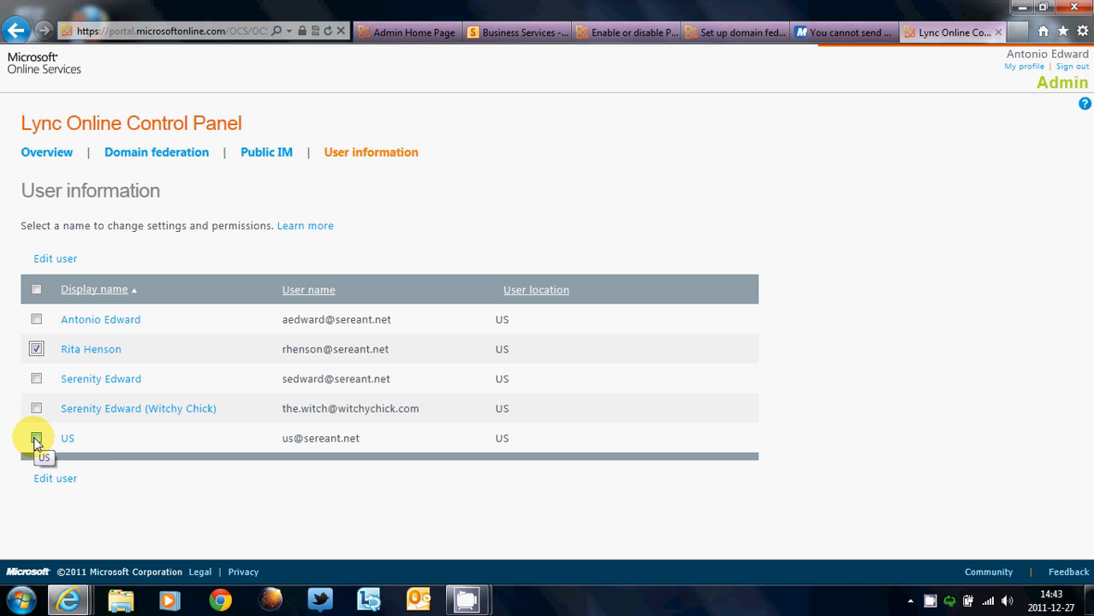
{"action": "left_click", "coordinate": [36, 438]}
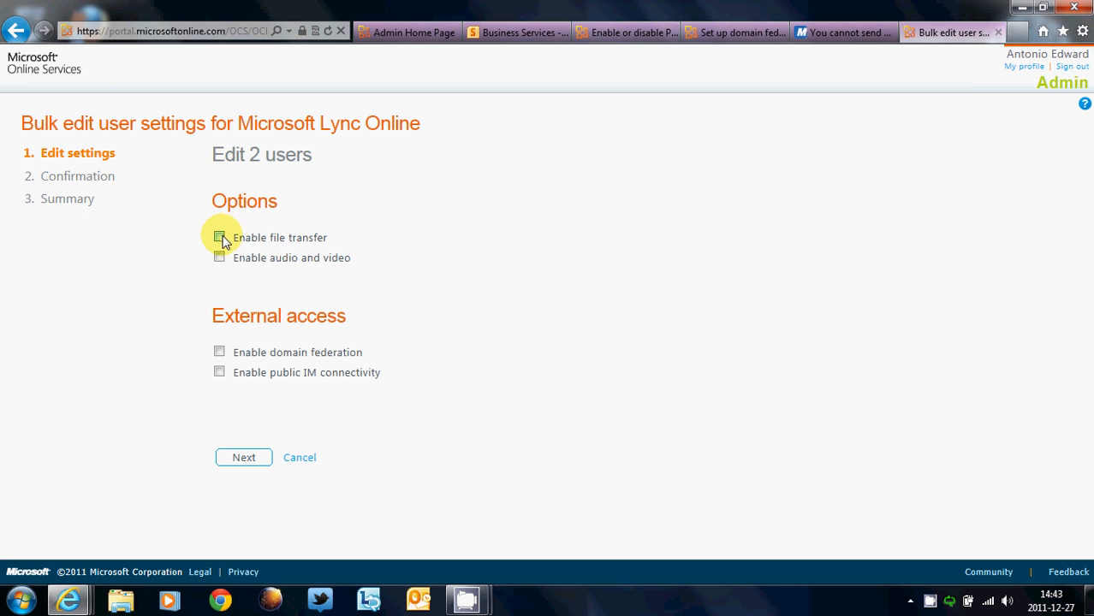
Tick Enable file transfer and Enable audio and video for both users, then abandon the bulk edit
{"action": "left_click", "coordinate": [219, 237]}
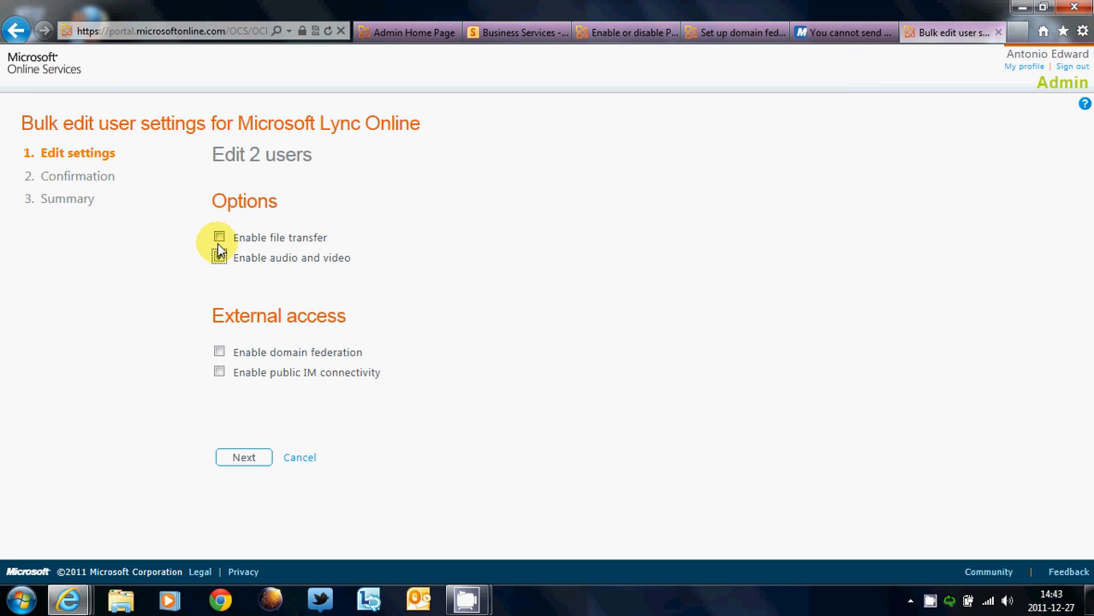
{"action": "left_click", "coordinate": [219, 258]}
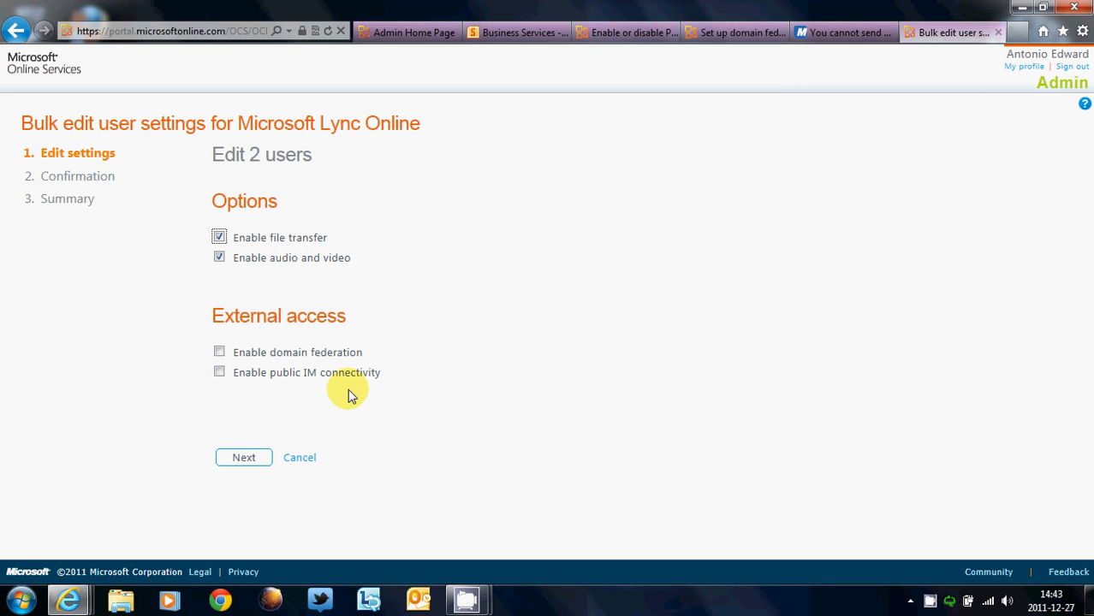
{"action": "left_click", "coordinate": [300, 457]}
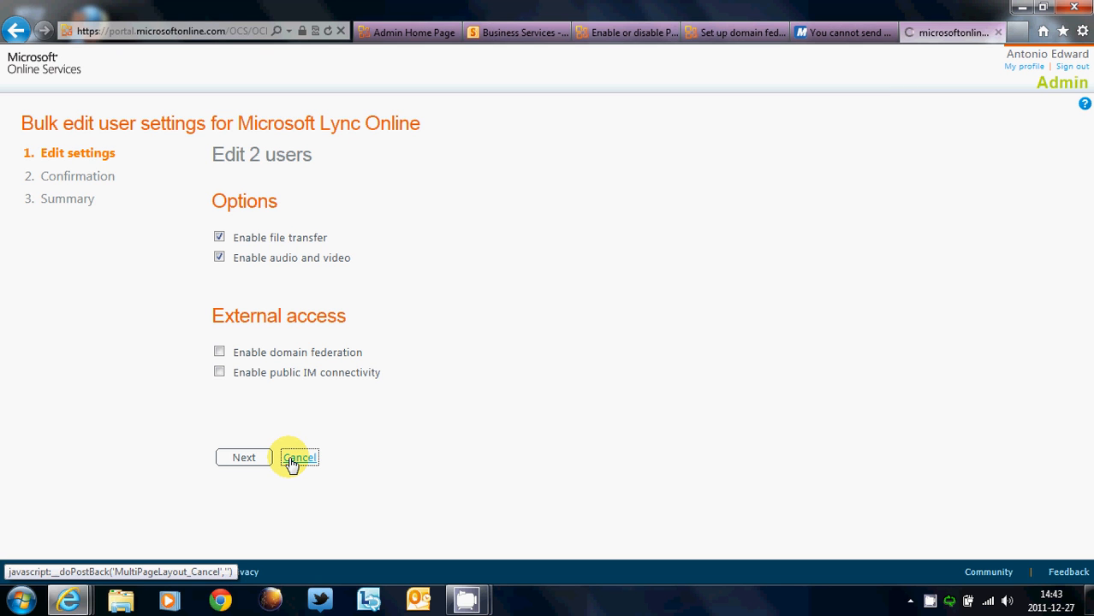
{"action": "mouse_move", "coordinate": [357, 468]}
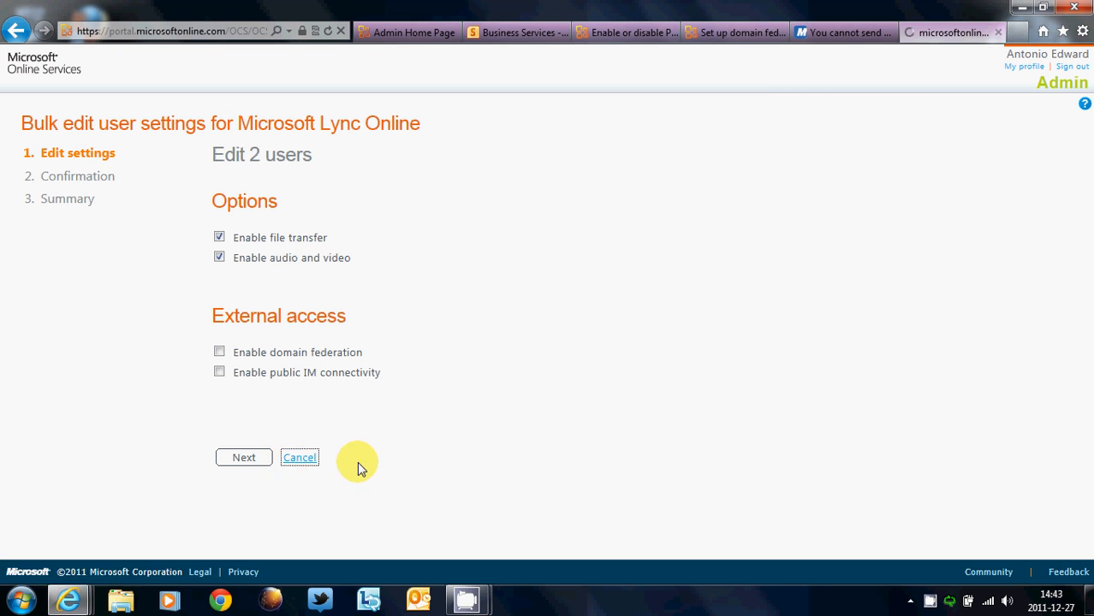
{"action": "left_click", "coordinate": [300, 457]}
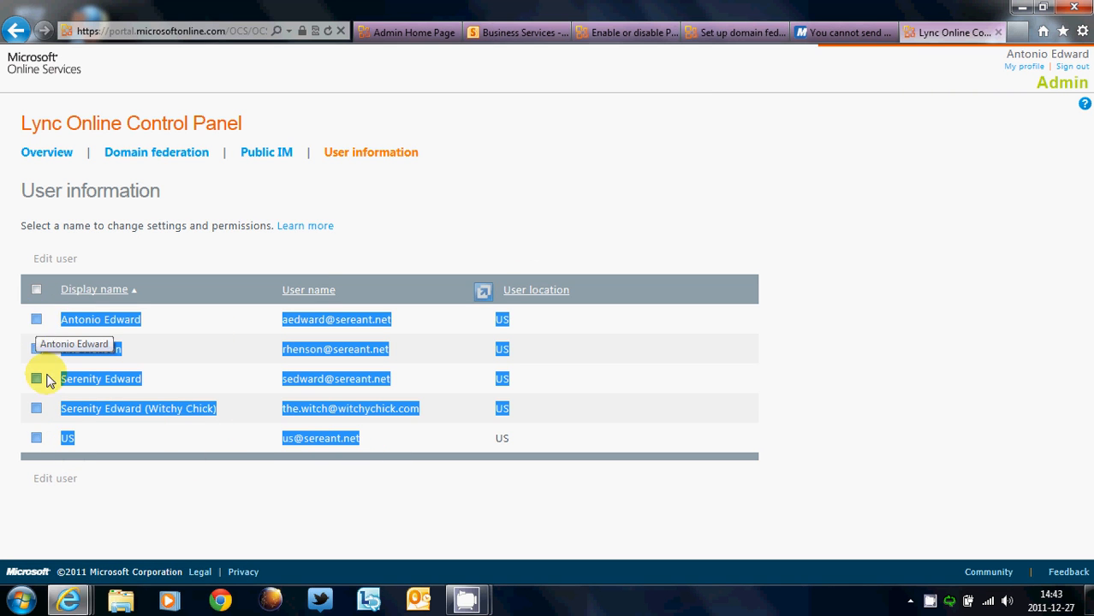
Close the Lync Online Control Panel tab to reveal the Public IM Connectivity article
{"action": "left_click", "coordinate": [36, 290]}
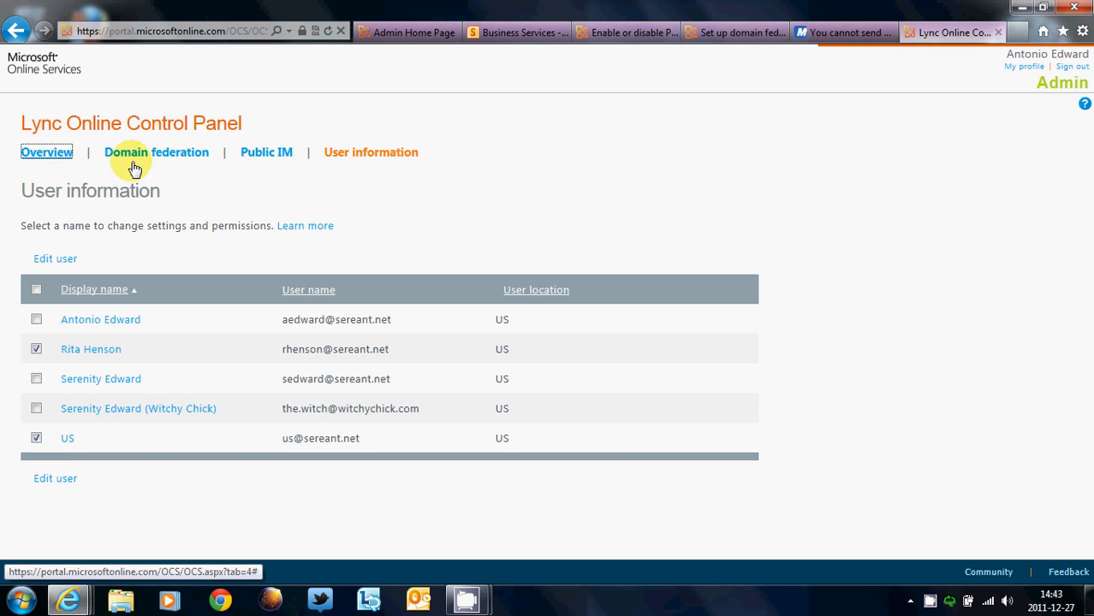
{"action": "left_click", "coordinate": [46, 151]}
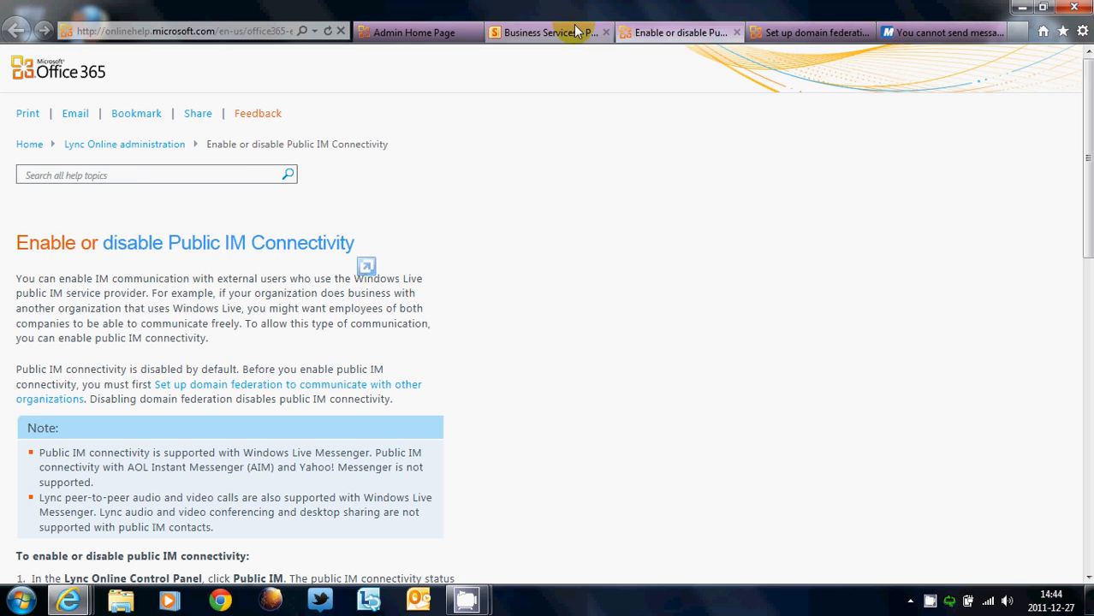
Switch to the Admin Home Page tab and bring up the Lync window
{"action": "left_click", "coordinate": [416, 32]}
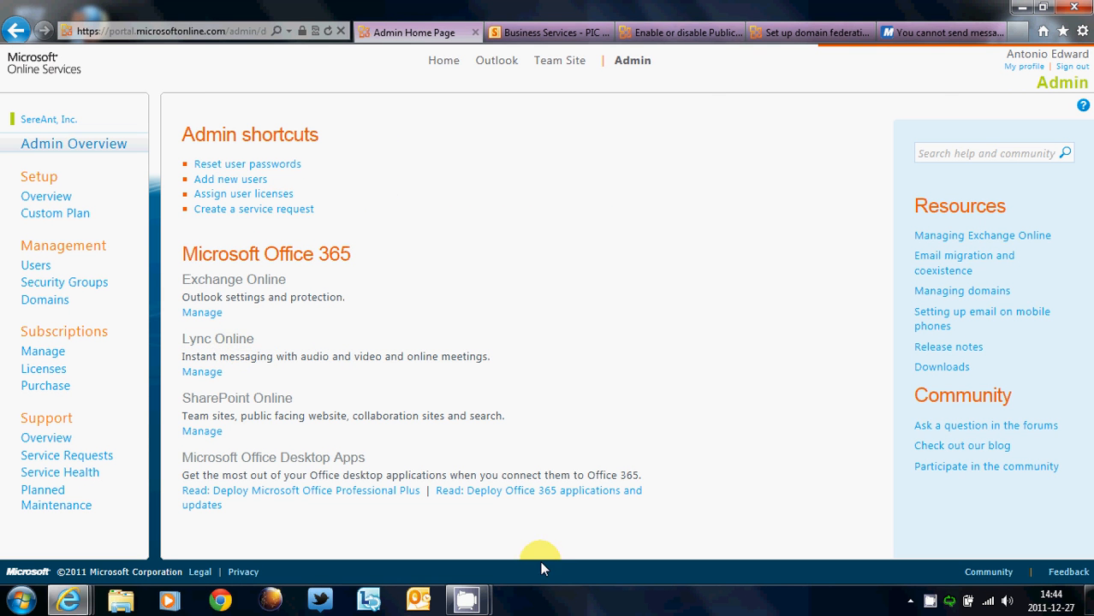
{"action": "left_click", "coordinate": [367, 599]}
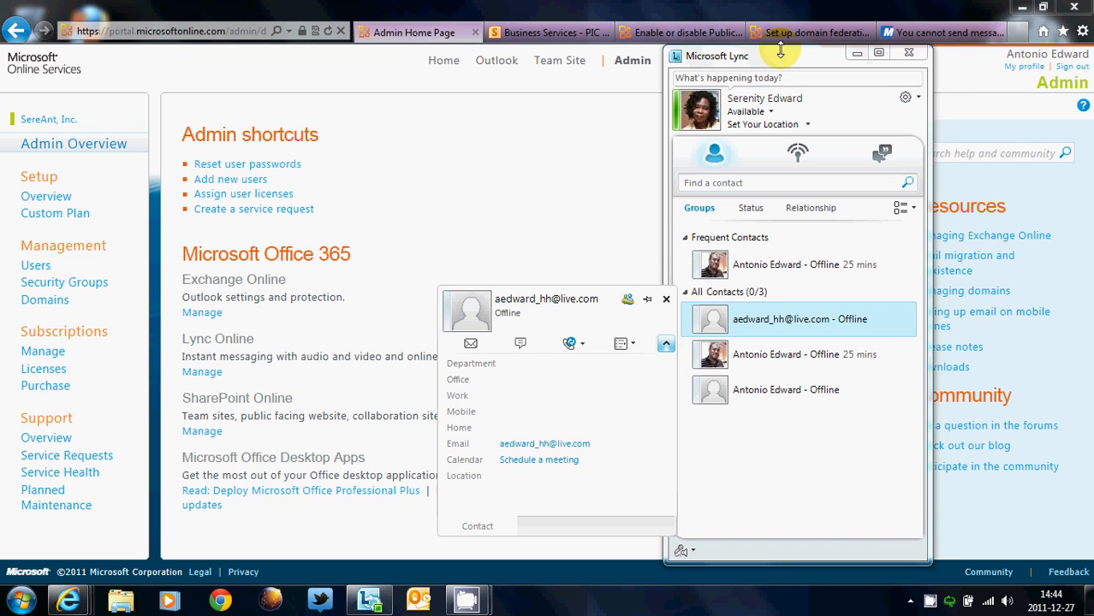
{"action": "mouse_move", "coordinate": [524, 454]}
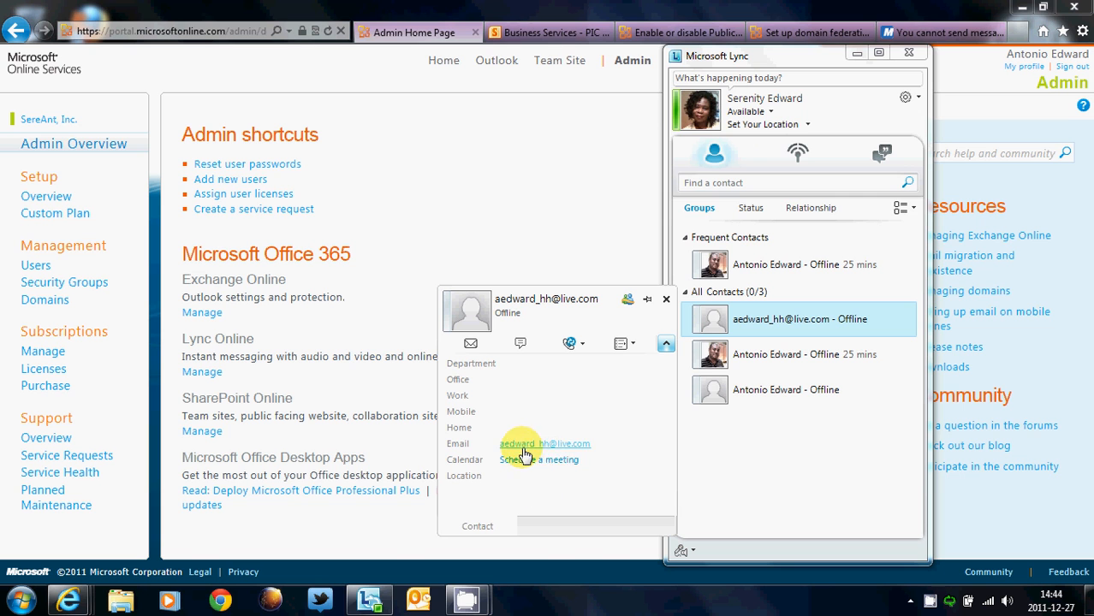
{"action": "mouse_move", "coordinate": [533, 450]}
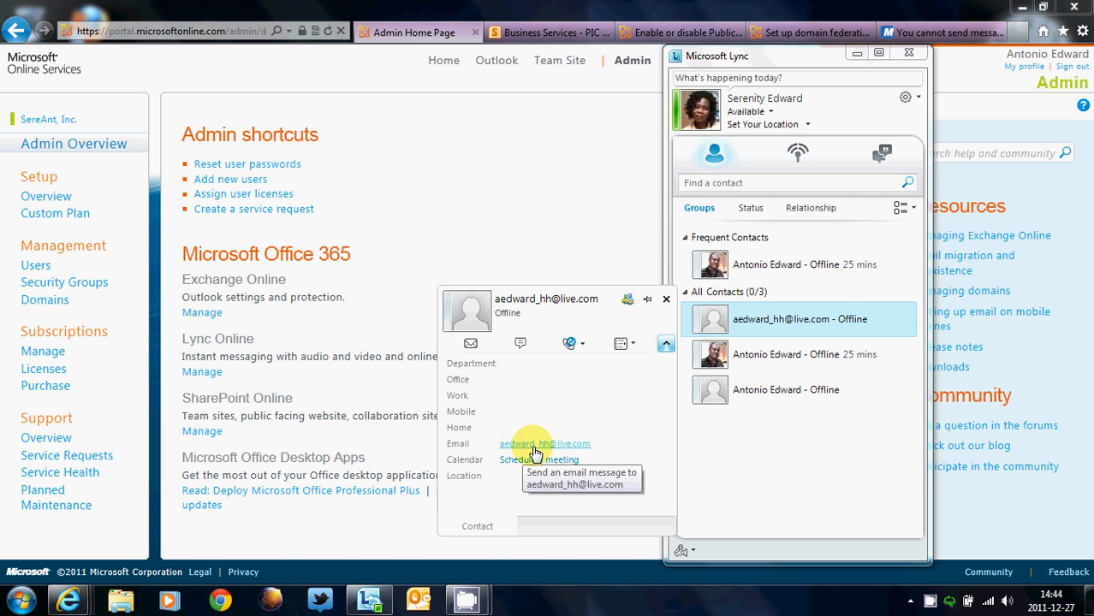
{"action": "left_click", "coordinate": [785, 390]}
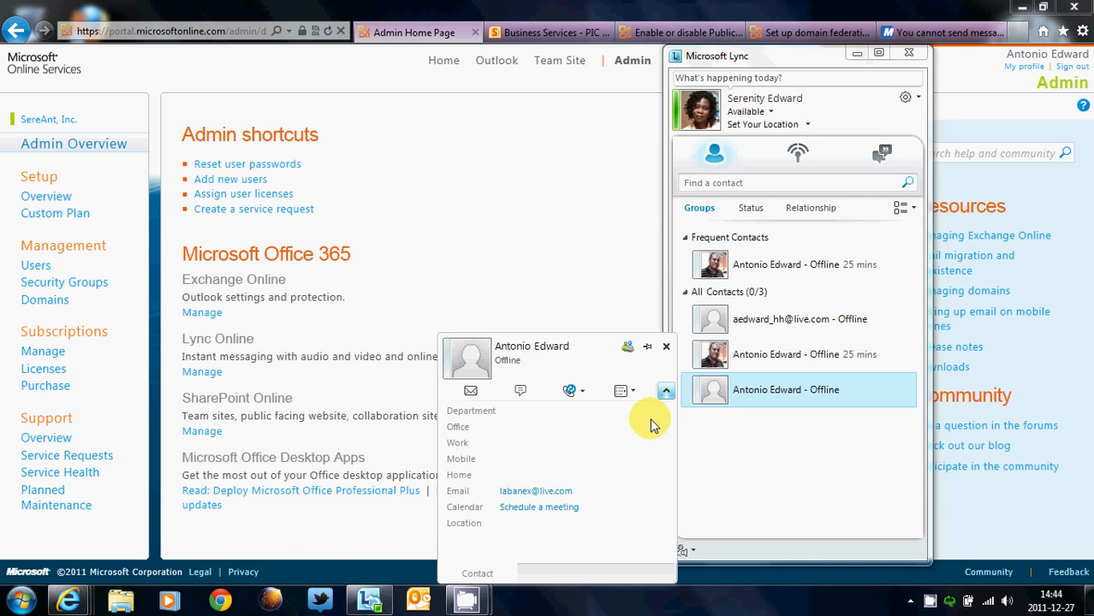
{"action": "mouse_move", "coordinate": [742, 379]}
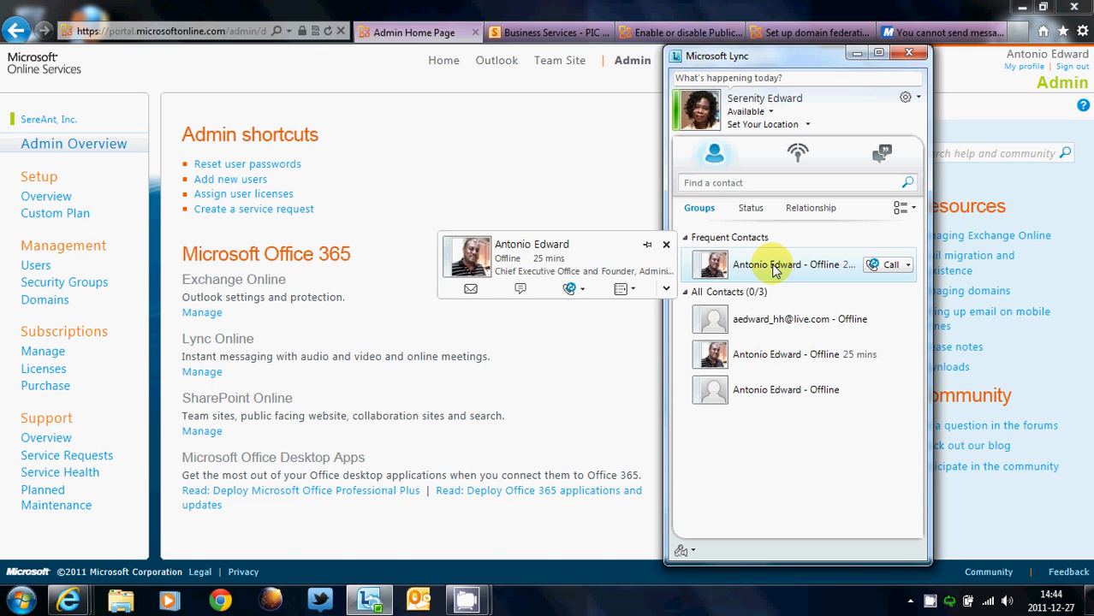
{"action": "left_click", "coordinate": [665, 288]}
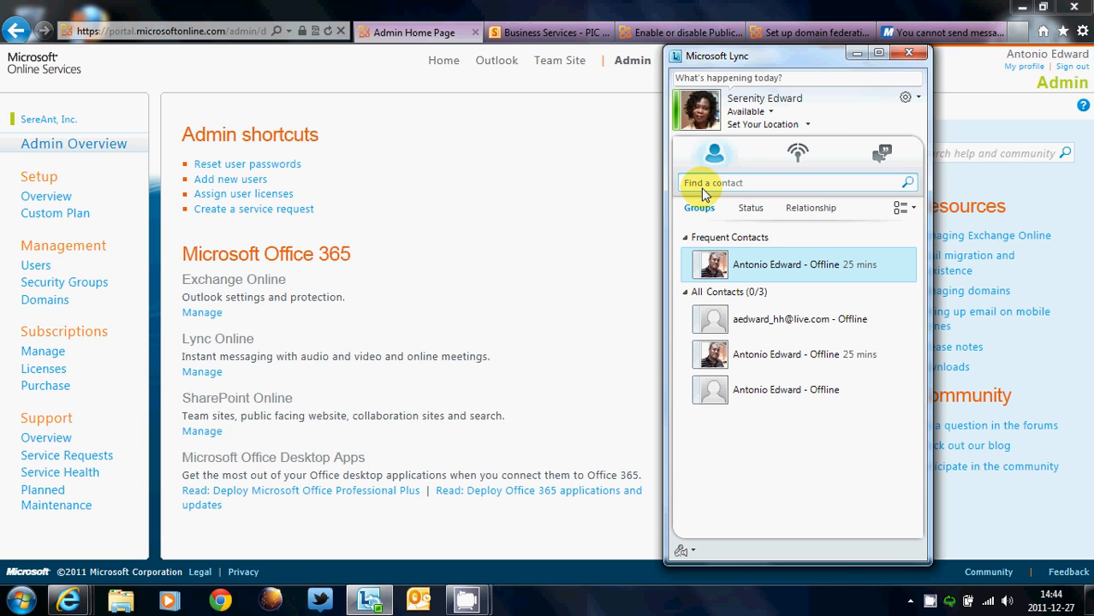
{"action": "mouse_move", "coordinate": [444, 161]}
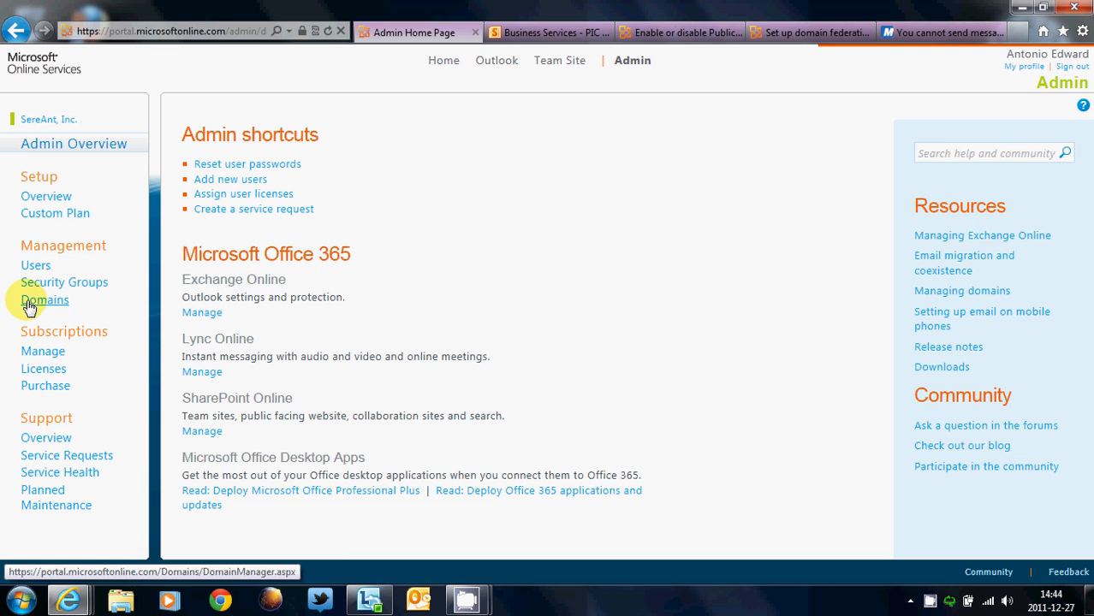
Remove Lync Online from city-witch.com's services and run the troubleshooter with the 72-hours option
{"action": "left_click", "coordinate": [44, 300]}
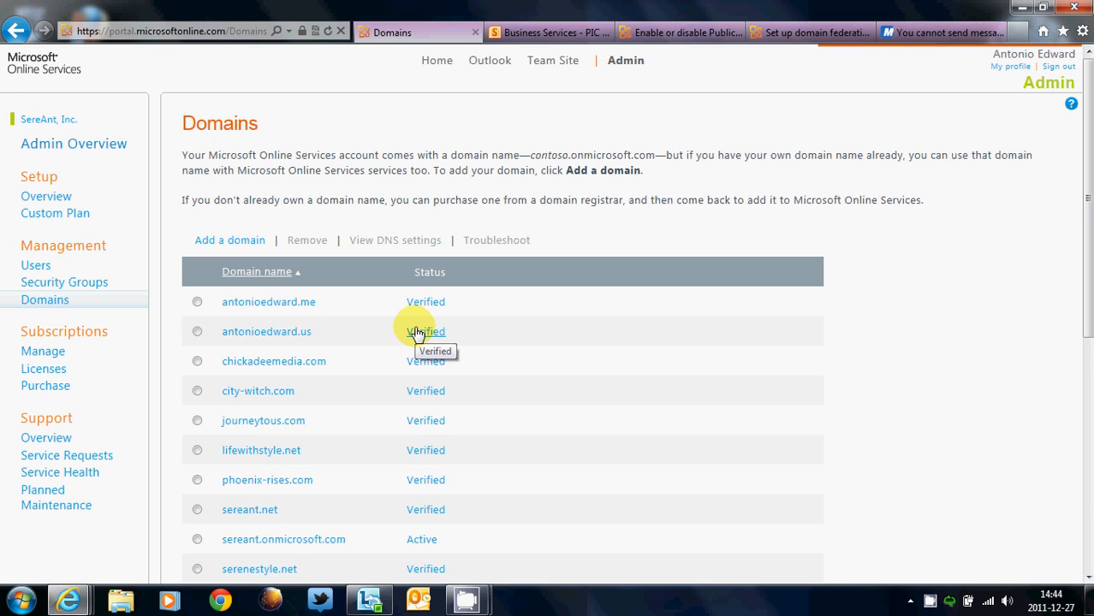
{"action": "scroll", "scroll_direction": "down", "scroll_amount": 3}
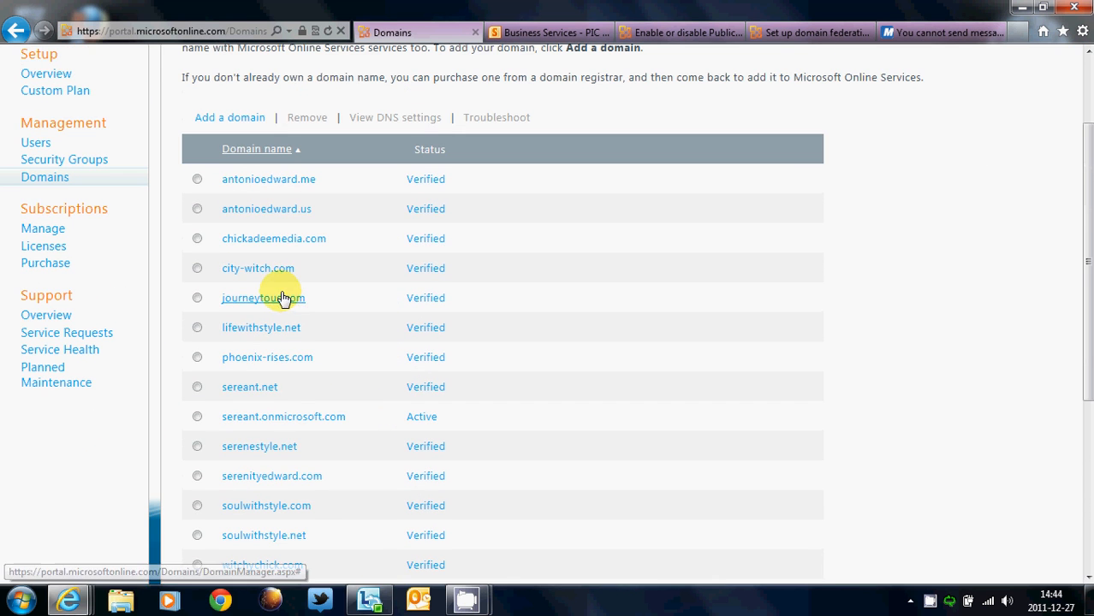
{"action": "left_click", "coordinate": [258, 268]}
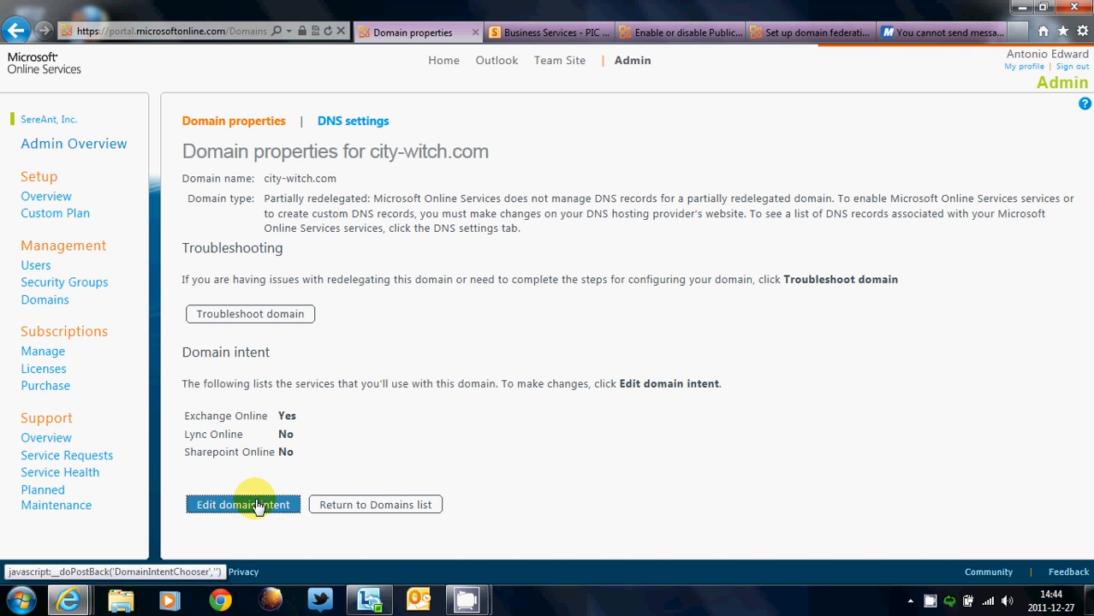
{"action": "left_click", "coordinate": [242, 504]}
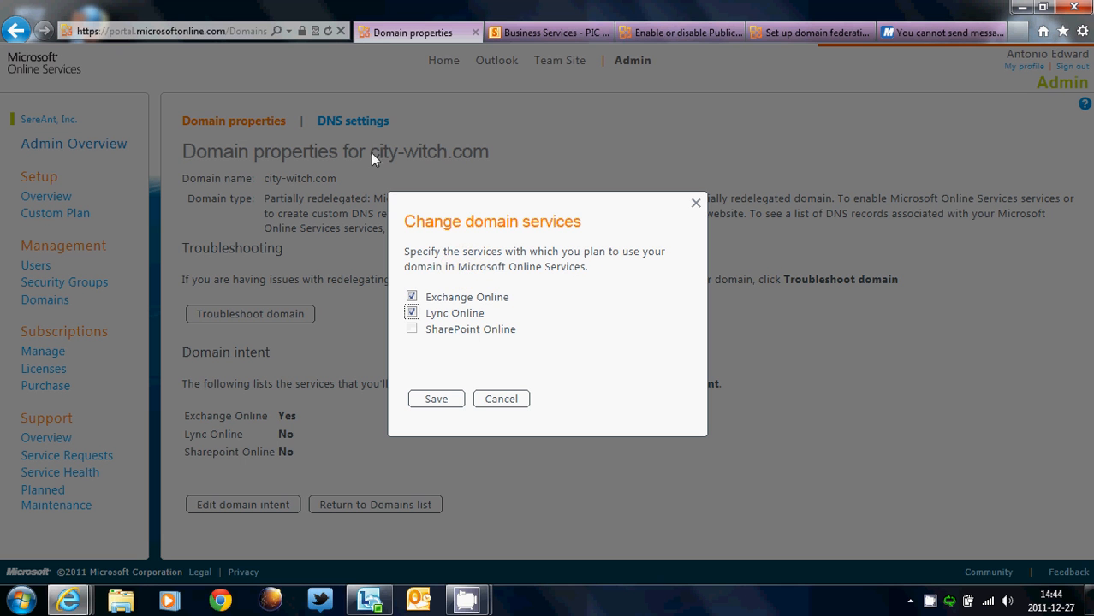
{"action": "left_click", "coordinate": [412, 312]}
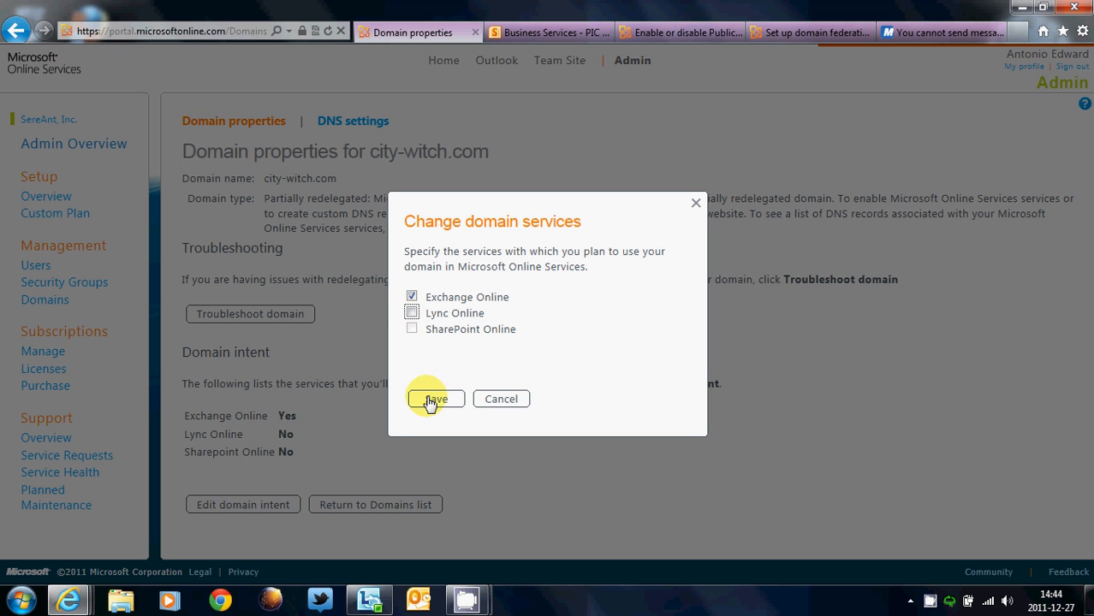
{"action": "left_click", "coordinate": [435, 399]}
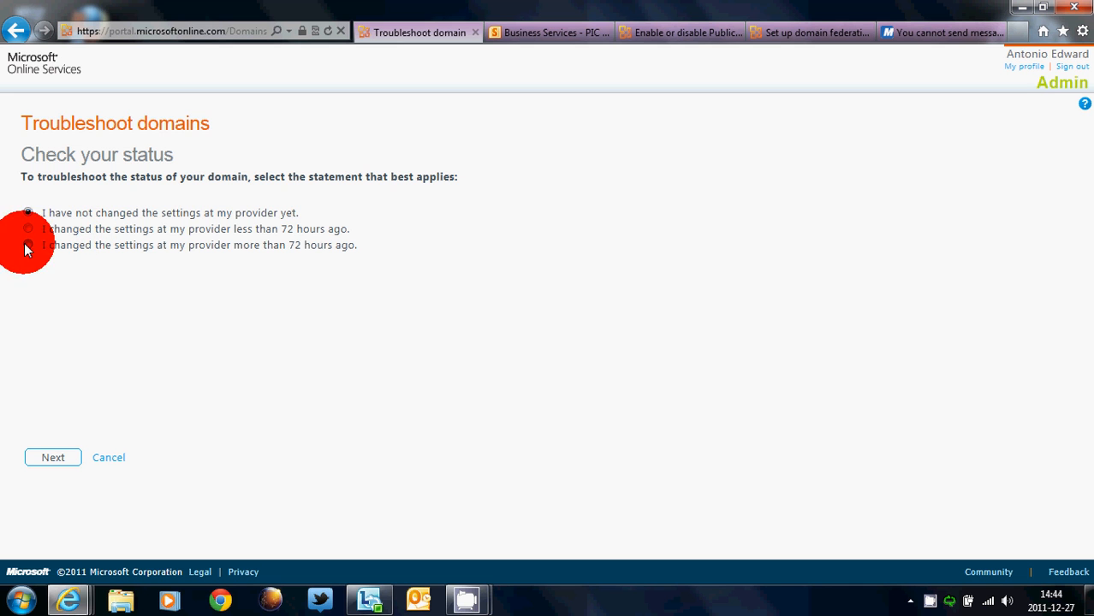
{"action": "left_click", "coordinate": [52, 458]}
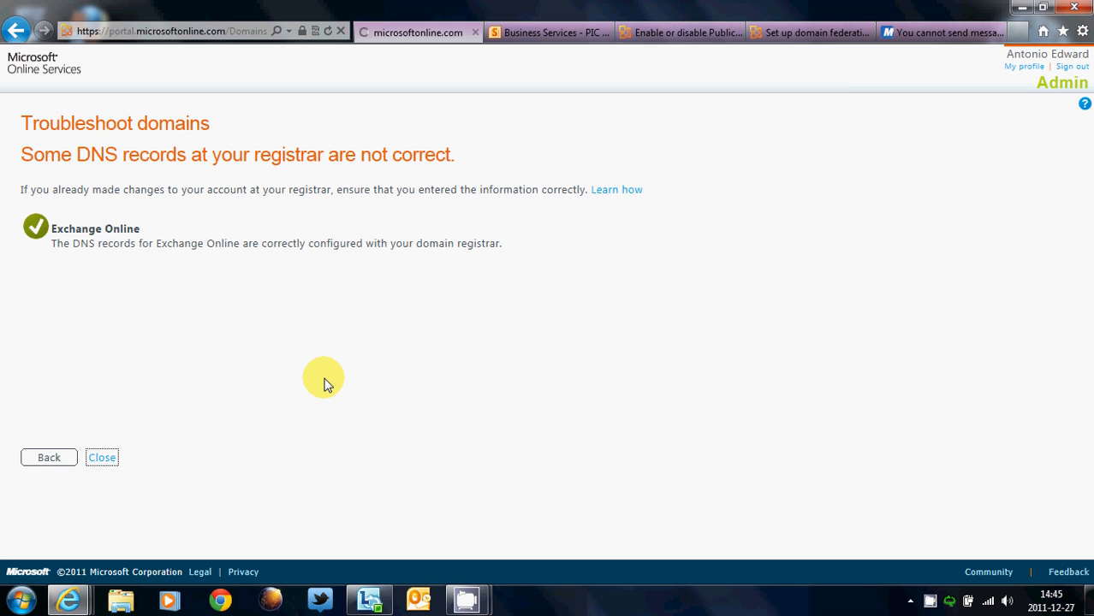
Close the city-witch.com domain troubleshooter
{"action": "left_click", "coordinate": [101, 457]}
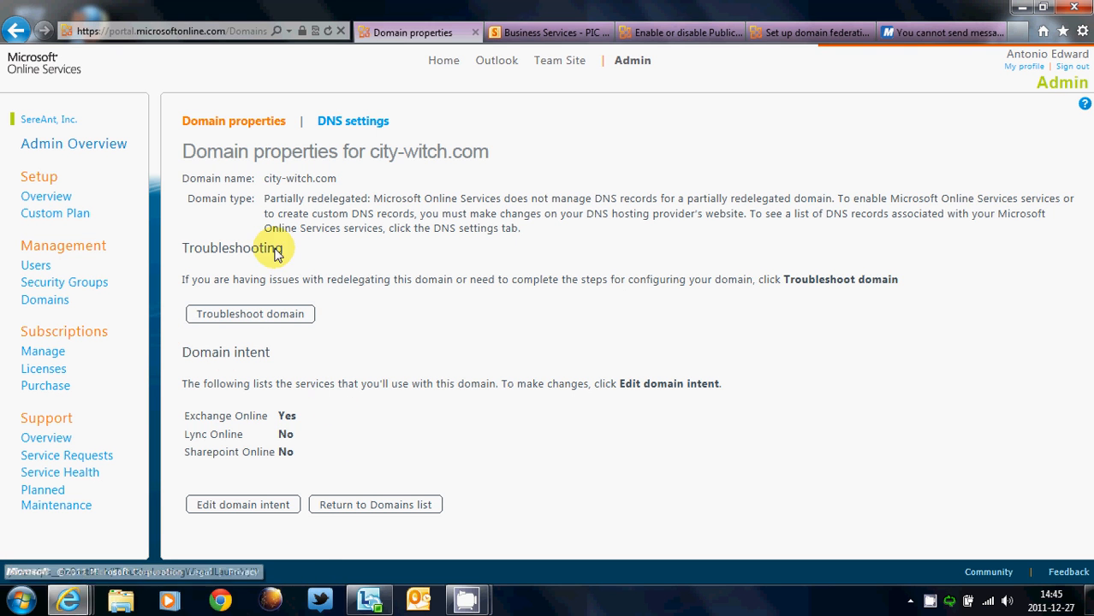
{"action": "mouse_move", "coordinate": [621, 103]}
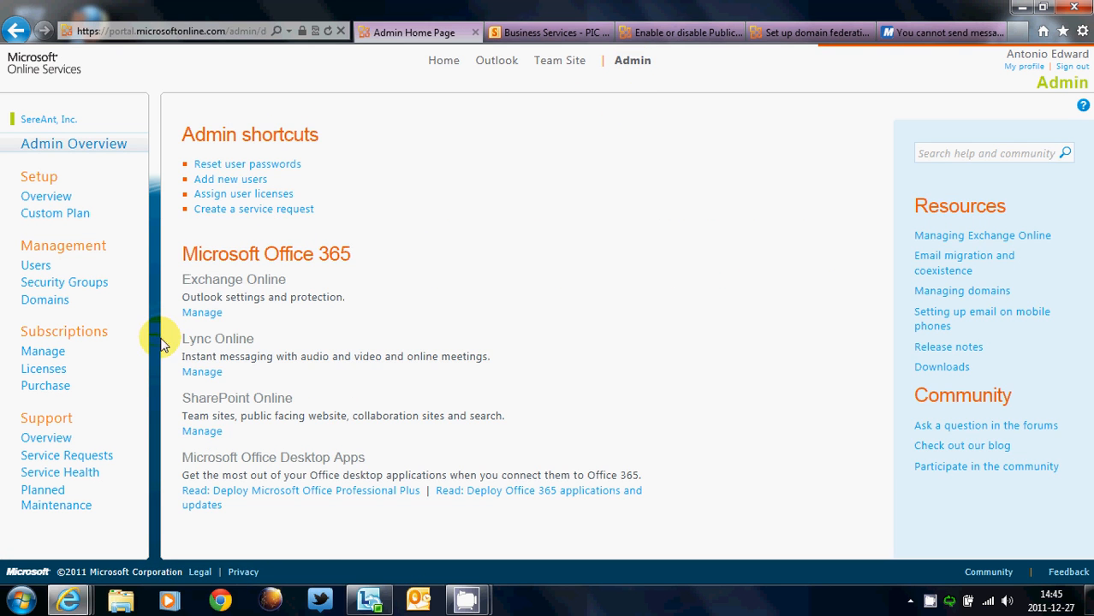
{"action": "mouse_move", "coordinate": [44, 300]}
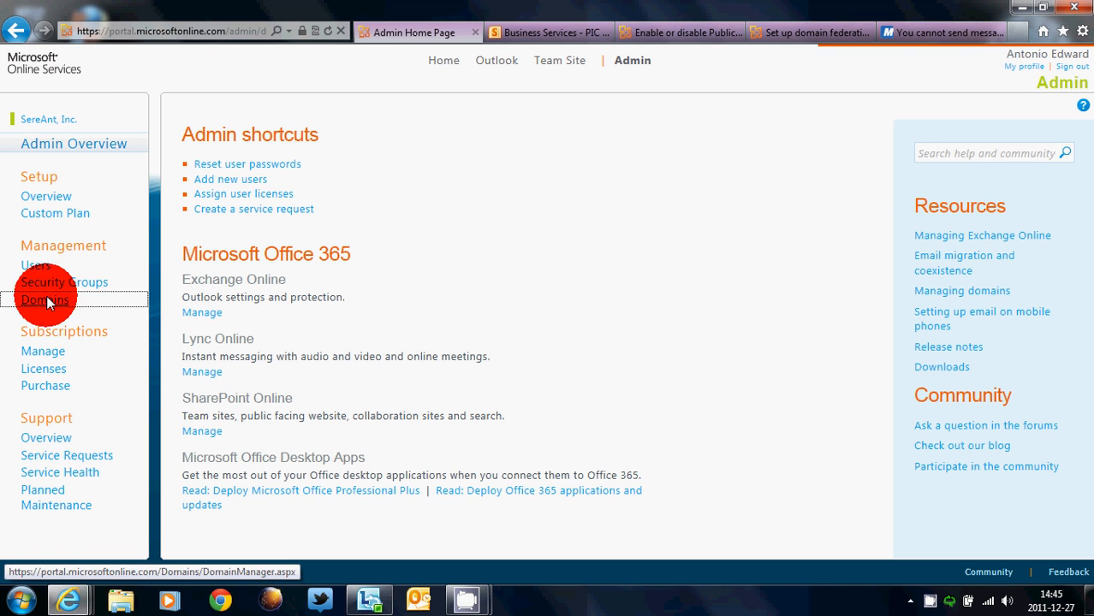
Review chickadeemedia.com's Exchange Online DNS records, then return to the Domains list
{"action": "left_click", "coordinate": [43, 300]}
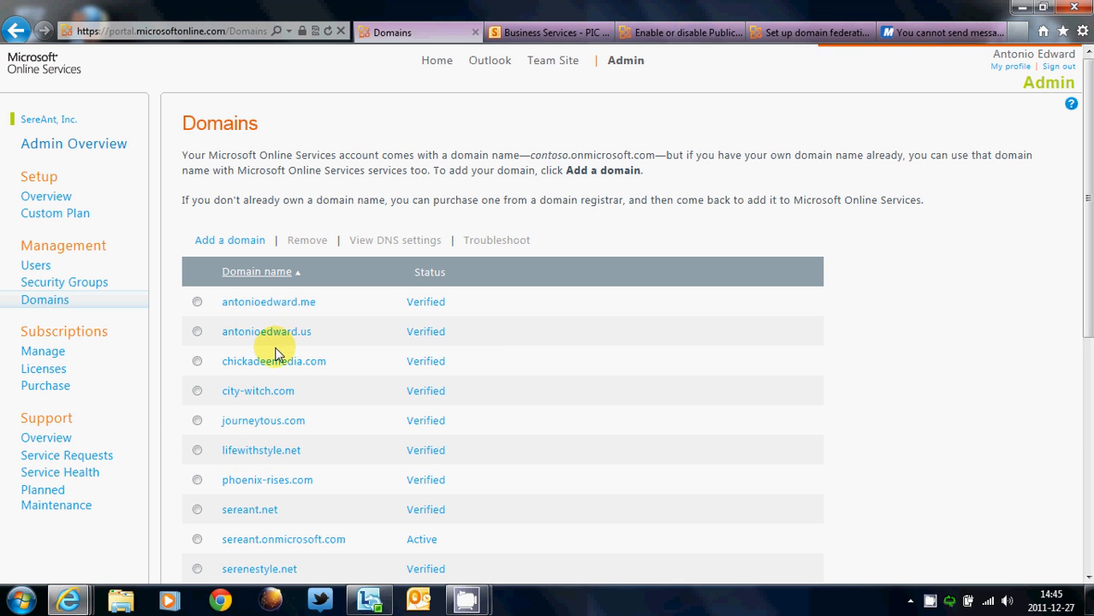
{"action": "left_click", "coordinate": [274, 360]}
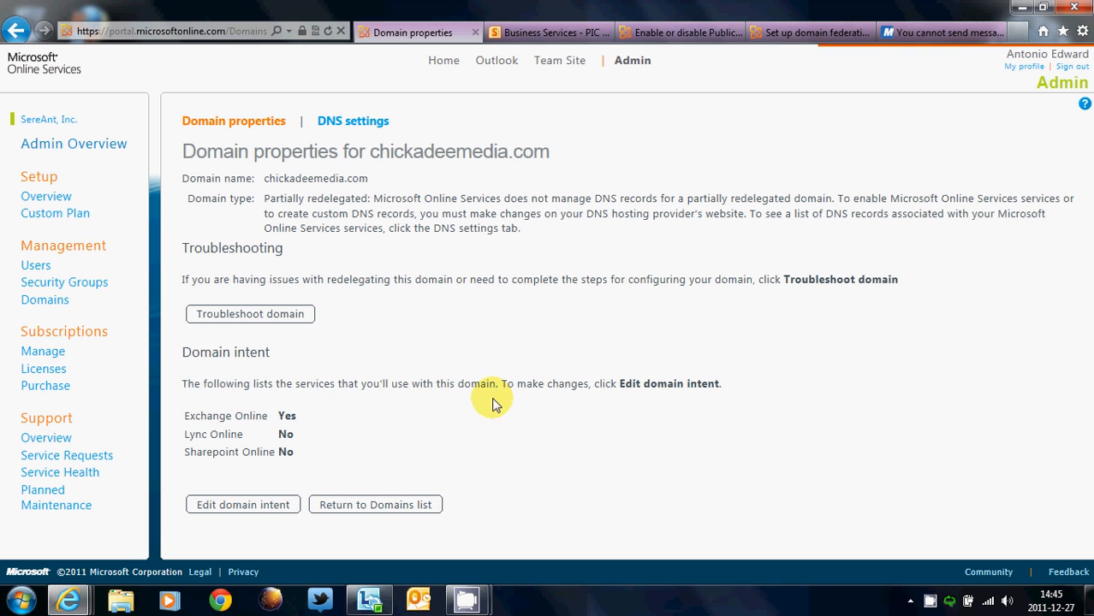
{"action": "mouse_move", "coordinate": [372, 118]}
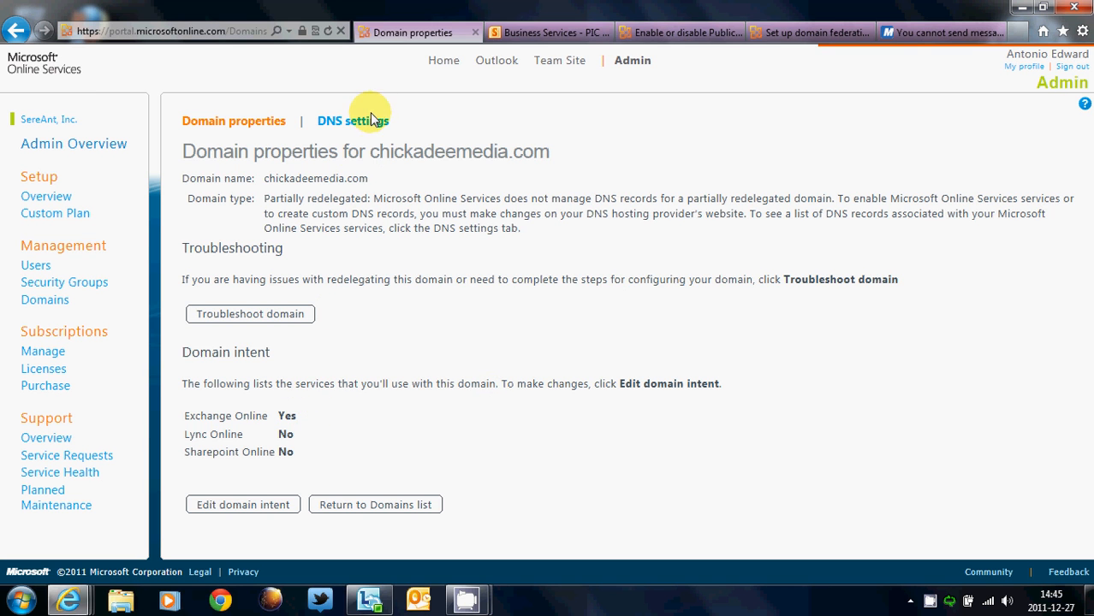
{"action": "left_click", "coordinate": [353, 120]}
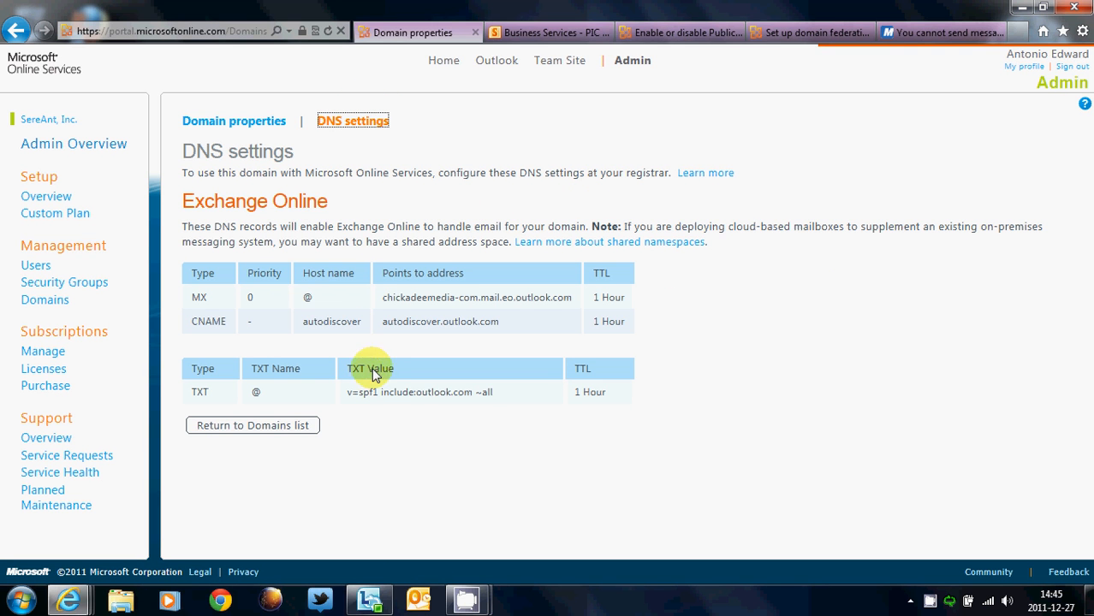
{"action": "mouse_move", "coordinate": [534, 334]}
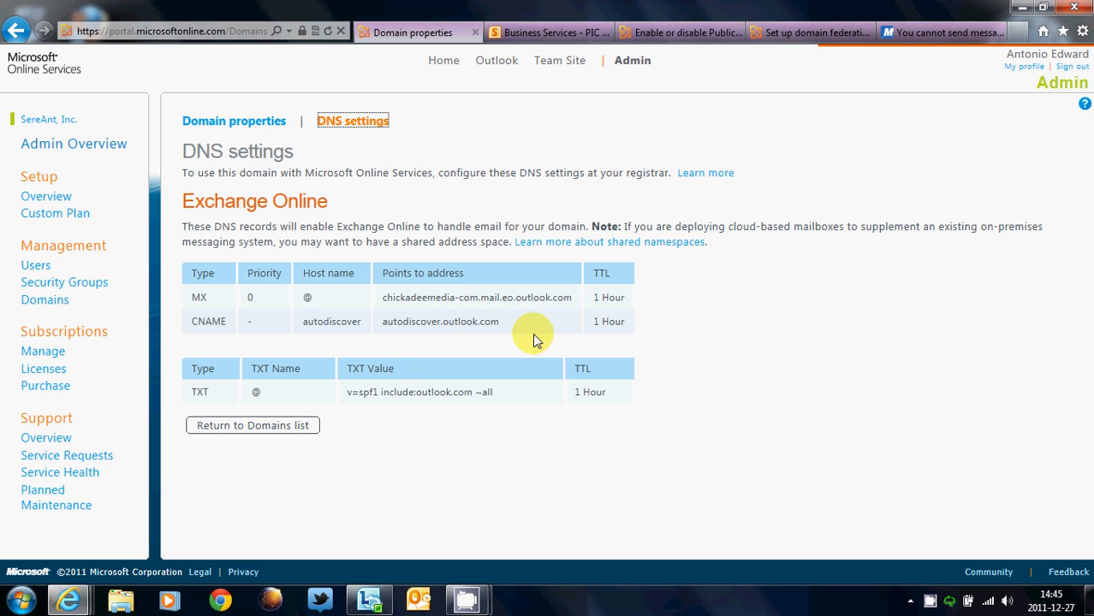
{"action": "mouse_move", "coordinate": [246, 121]}
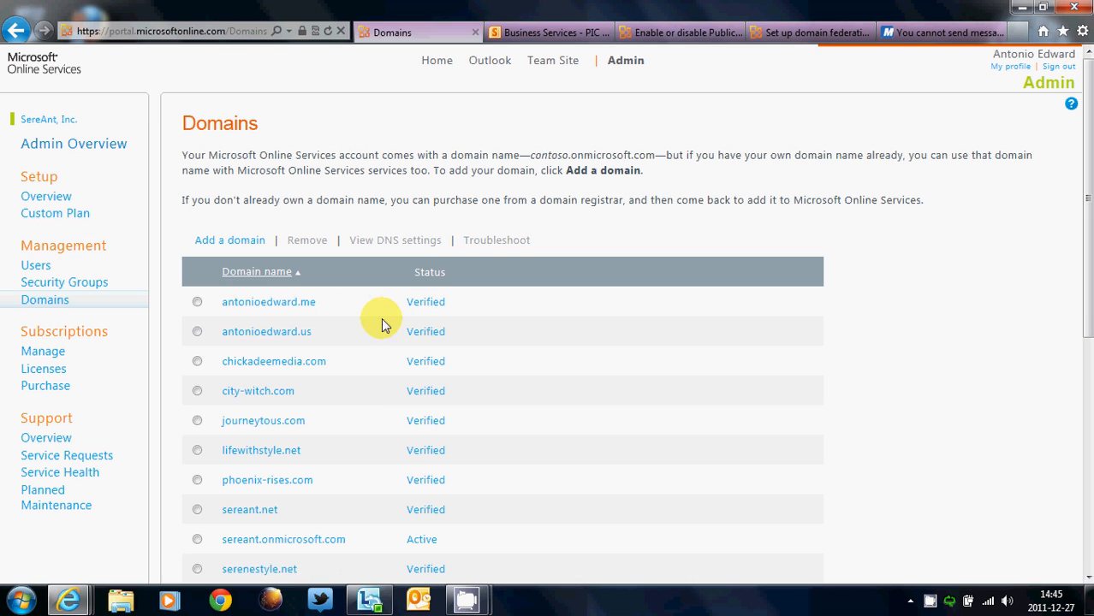
{"action": "mouse_move", "coordinate": [258, 391]}
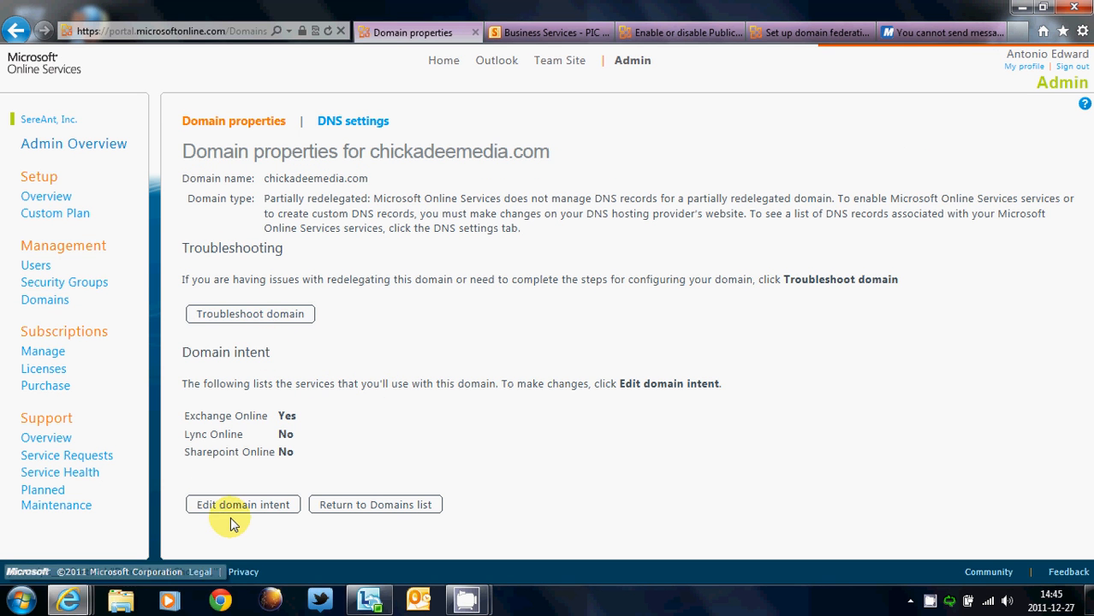
{"action": "left_click", "coordinate": [243, 505]}
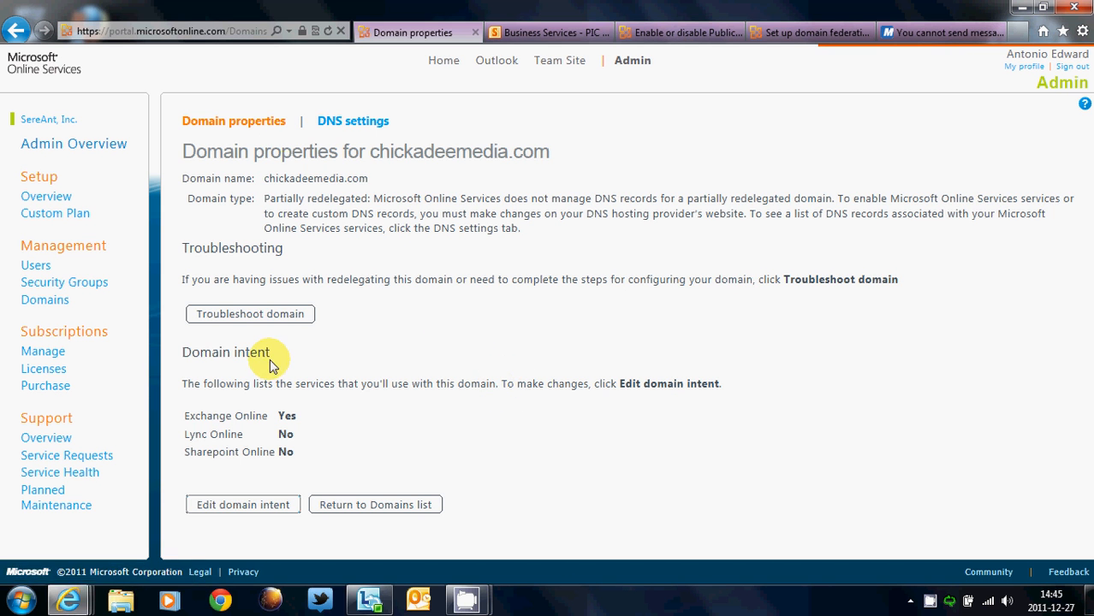
{"action": "left_click", "coordinate": [375, 504]}
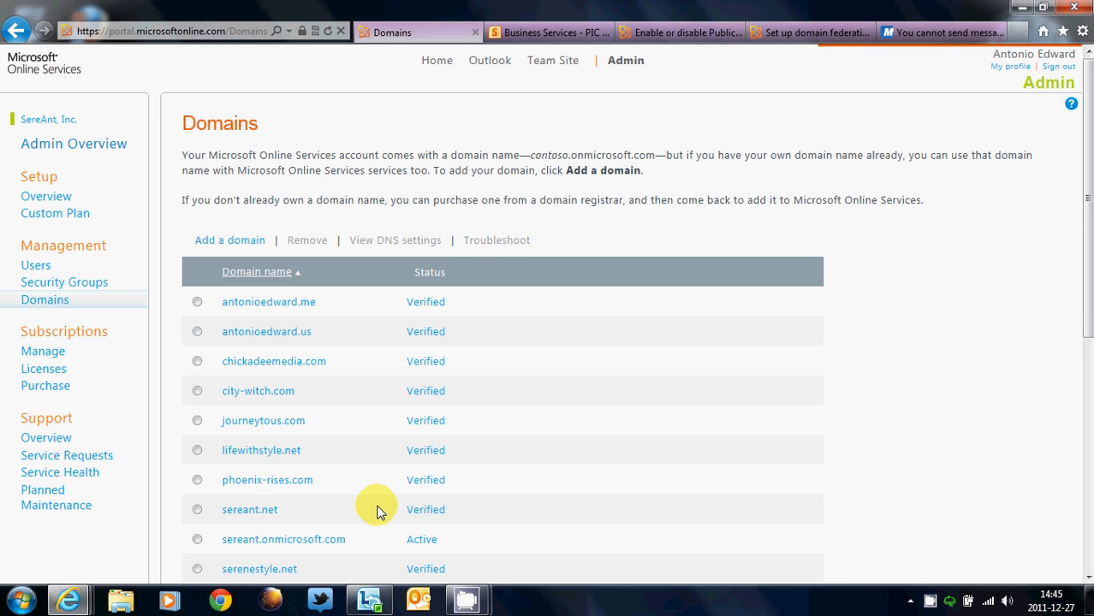
Open sereant.net, check its domain intent services without changes, and show its DNS records
{"action": "scroll", "scroll_direction": "down", "scroll_amount": 3}
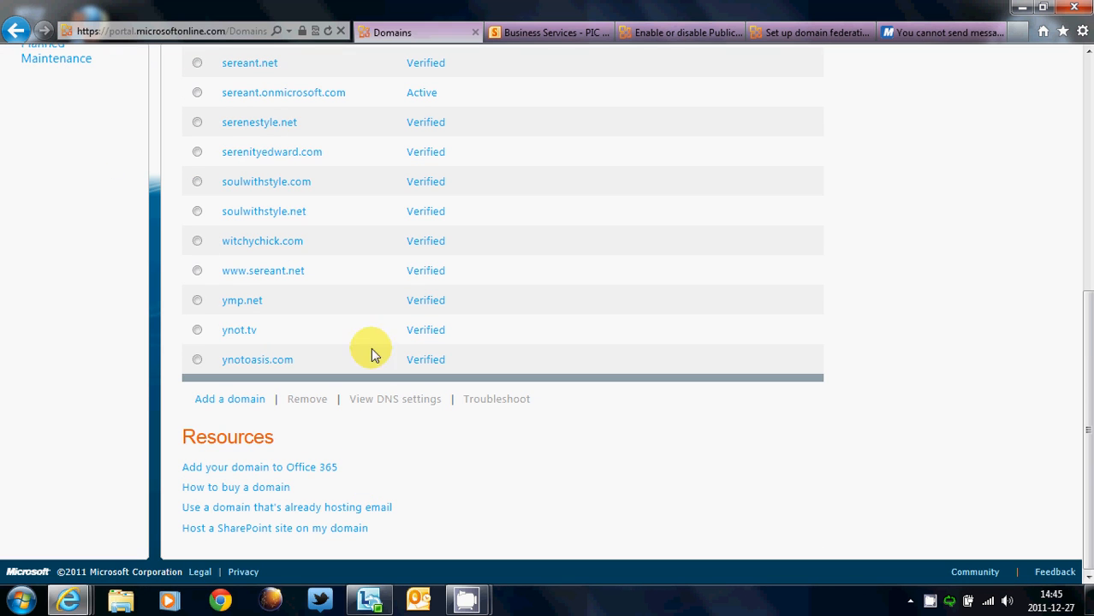
{"action": "mouse_move", "coordinate": [249, 62]}
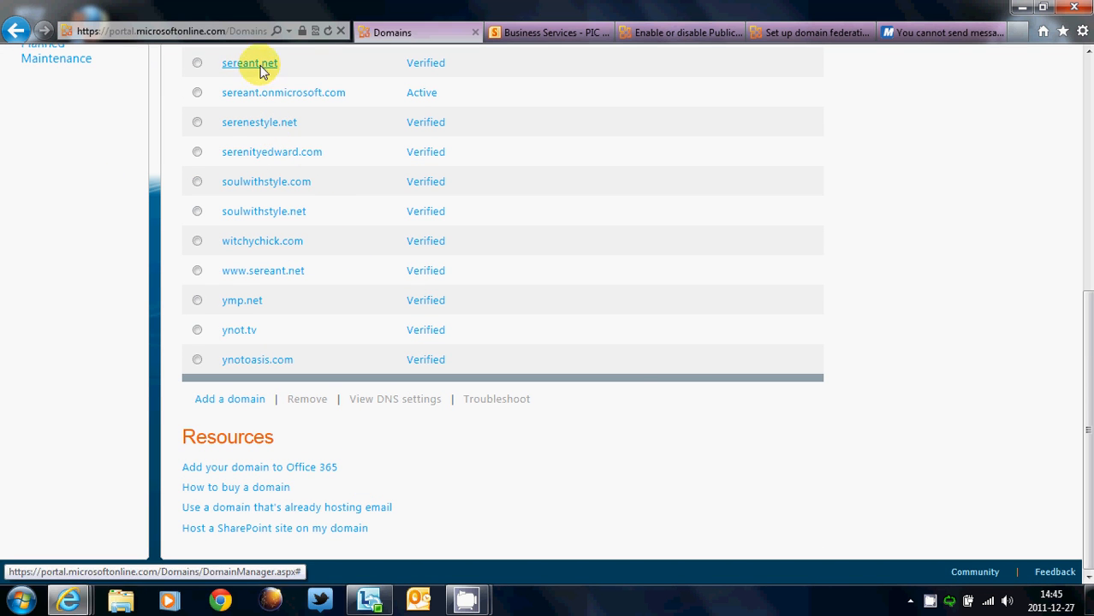
{"action": "left_click", "coordinate": [249, 62]}
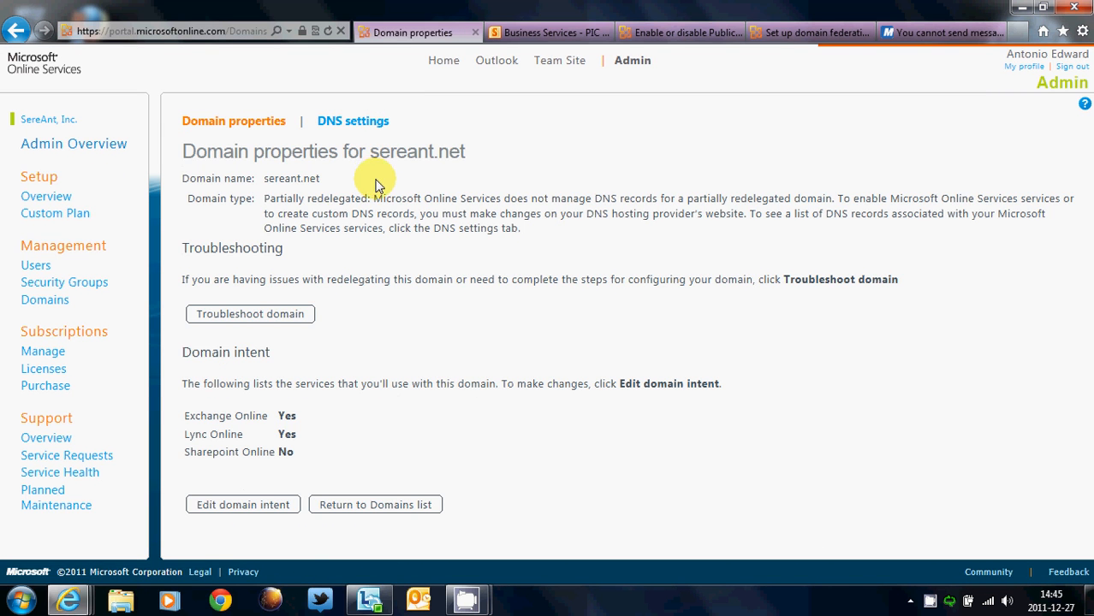
{"action": "left_click", "coordinate": [242, 505]}
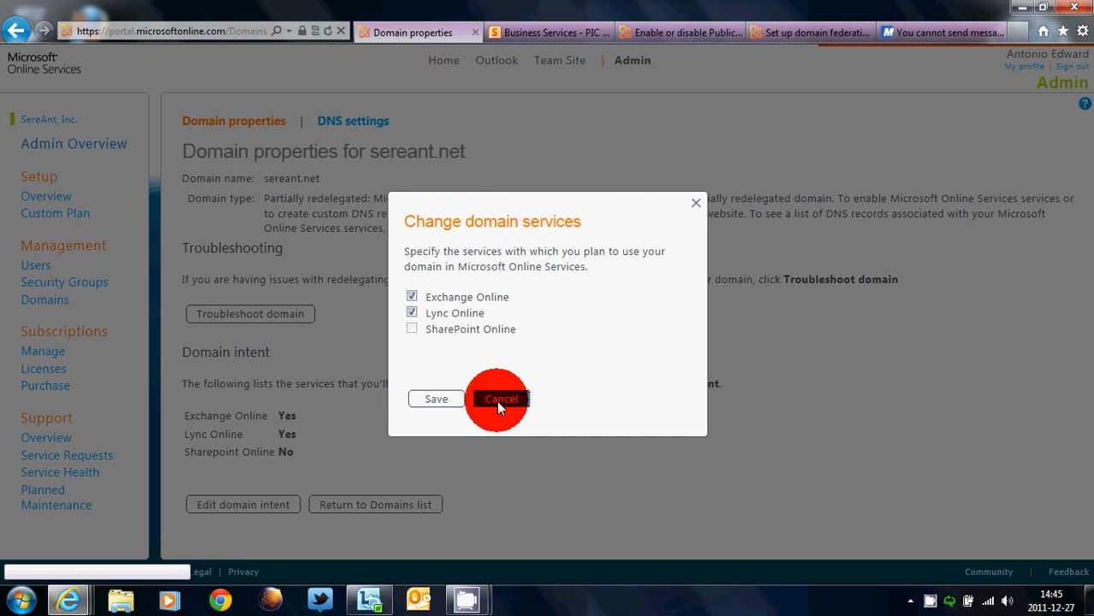
{"action": "left_click", "coordinate": [500, 399]}
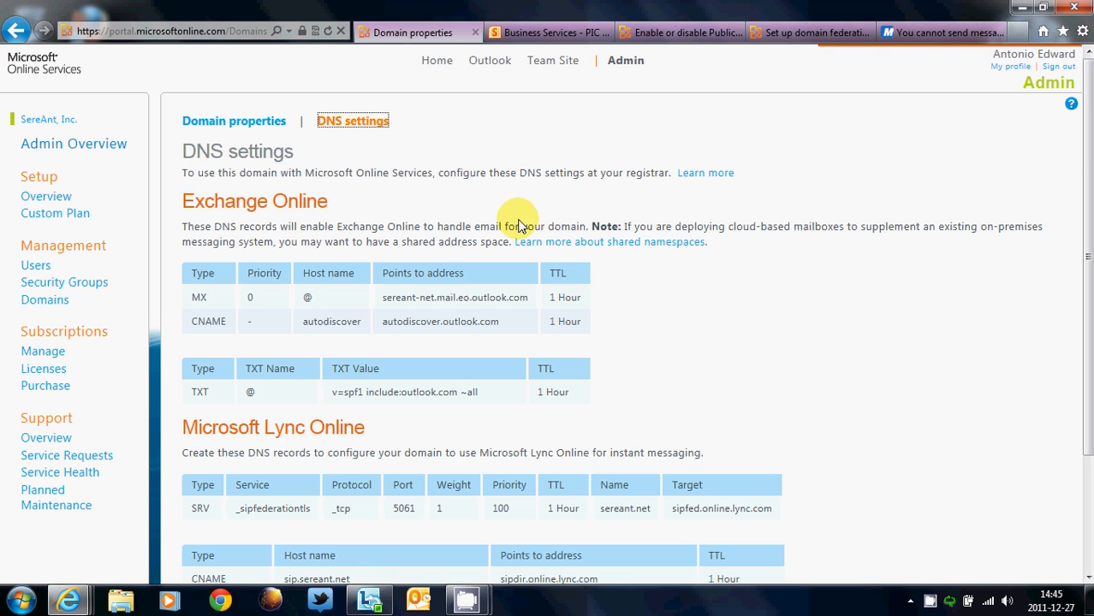
{"action": "scroll", "scroll_direction": "down", "scroll_amount": 3}
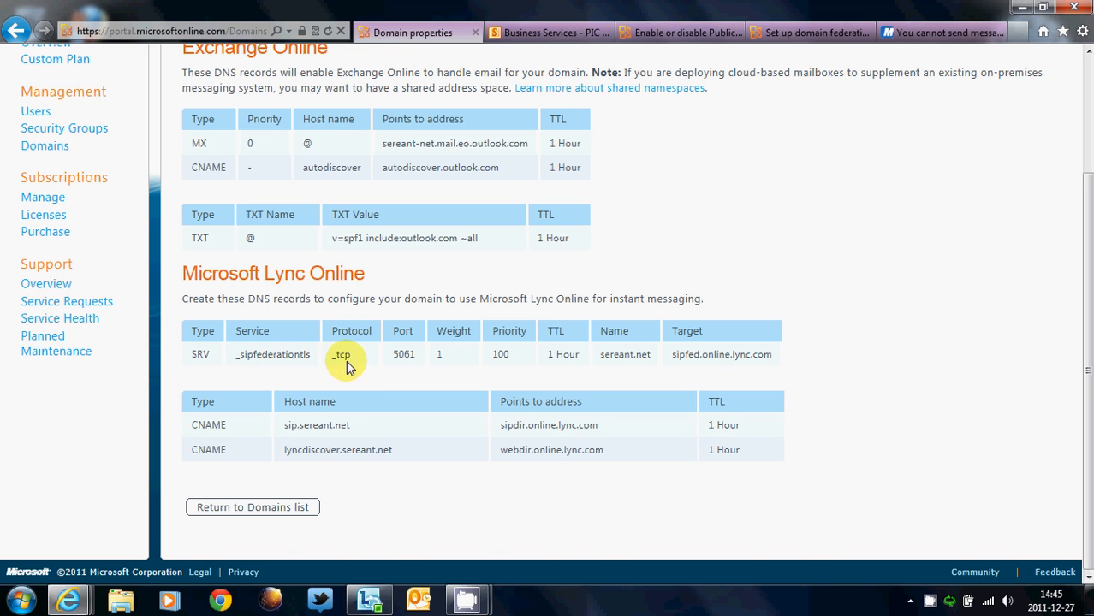
{"action": "mouse_move", "coordinate": [531, 377]}
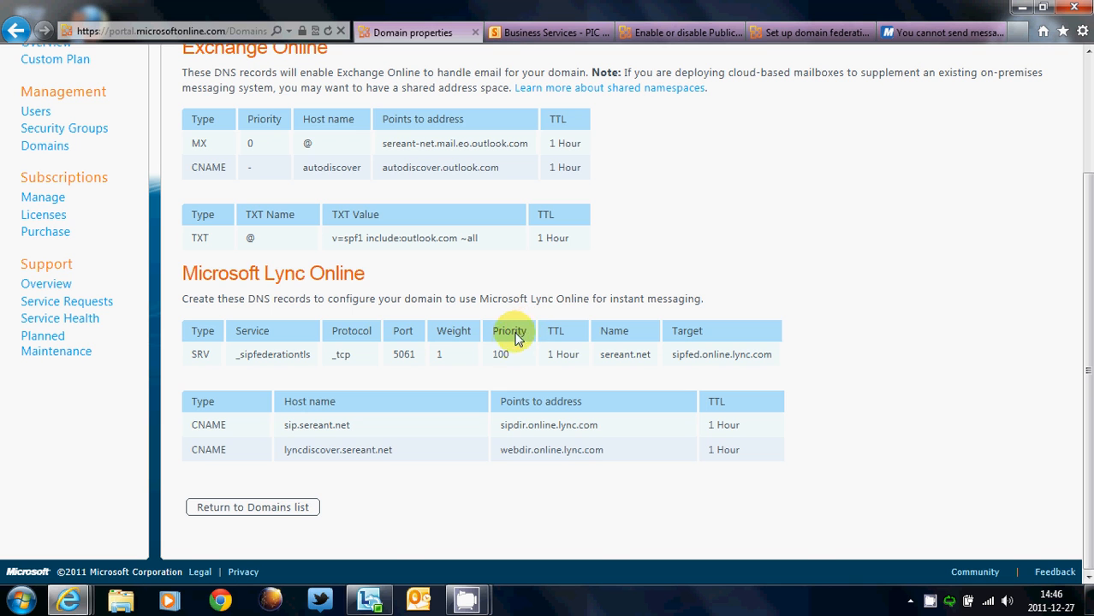
{"action": "mouse_move", "coordinate": [612, 354]}
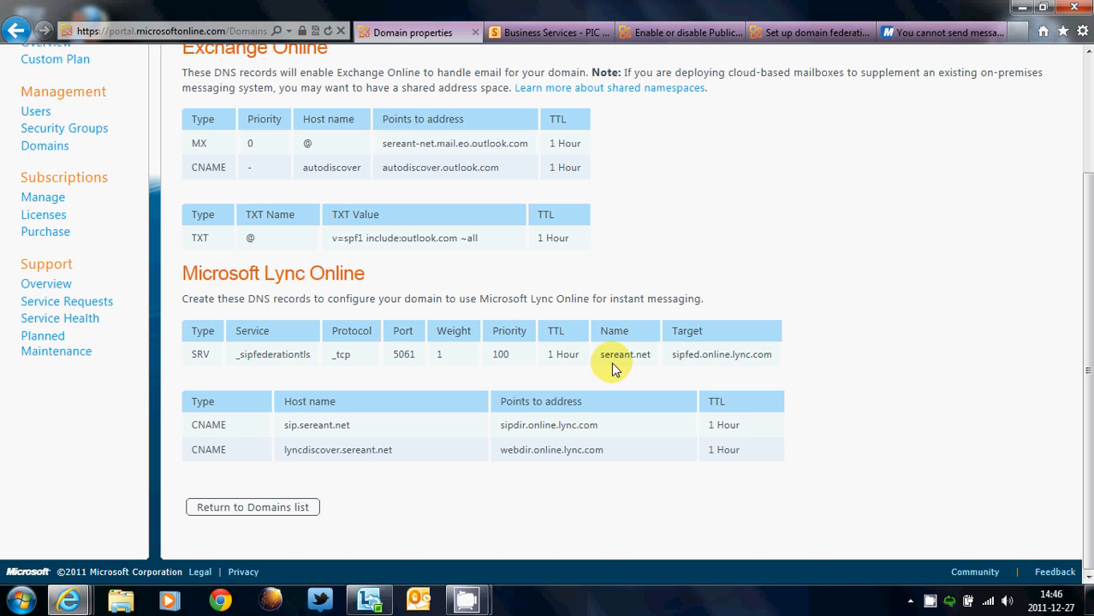
{"action": "mouse_move", "coordinate": [632, 367]}
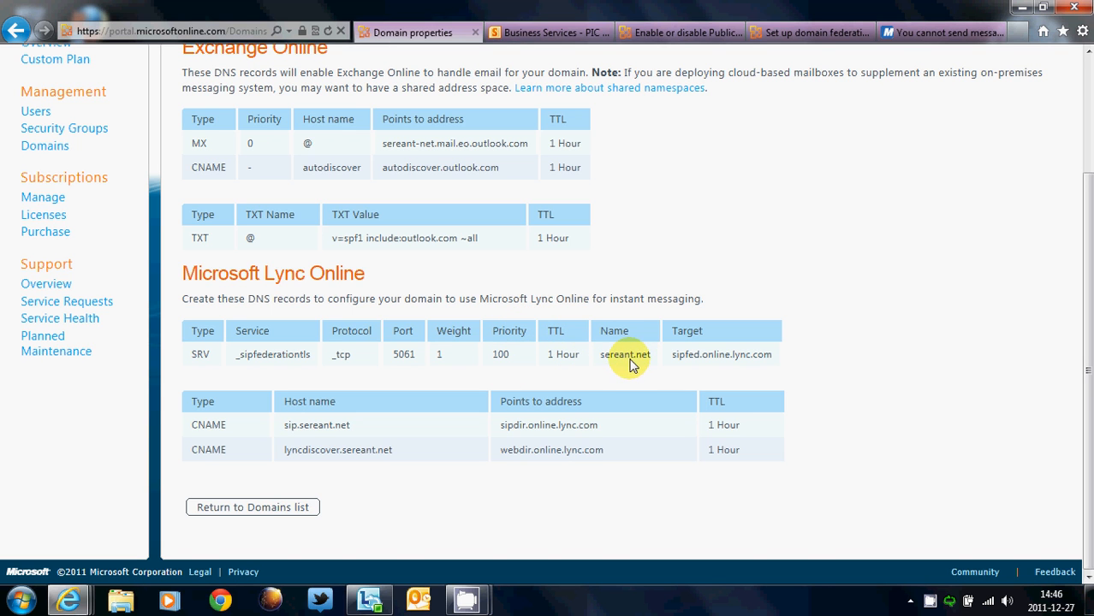
{"action": "mouse_move", "coordinate": [685, 363]}
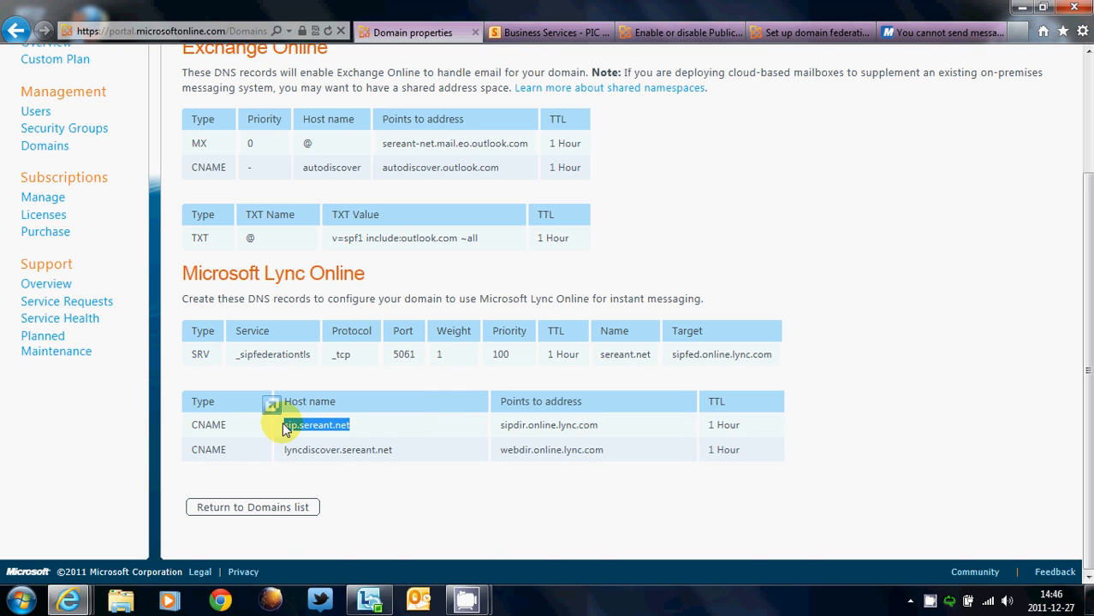
{"action": "double_click", "coordinate": [317, 425]}
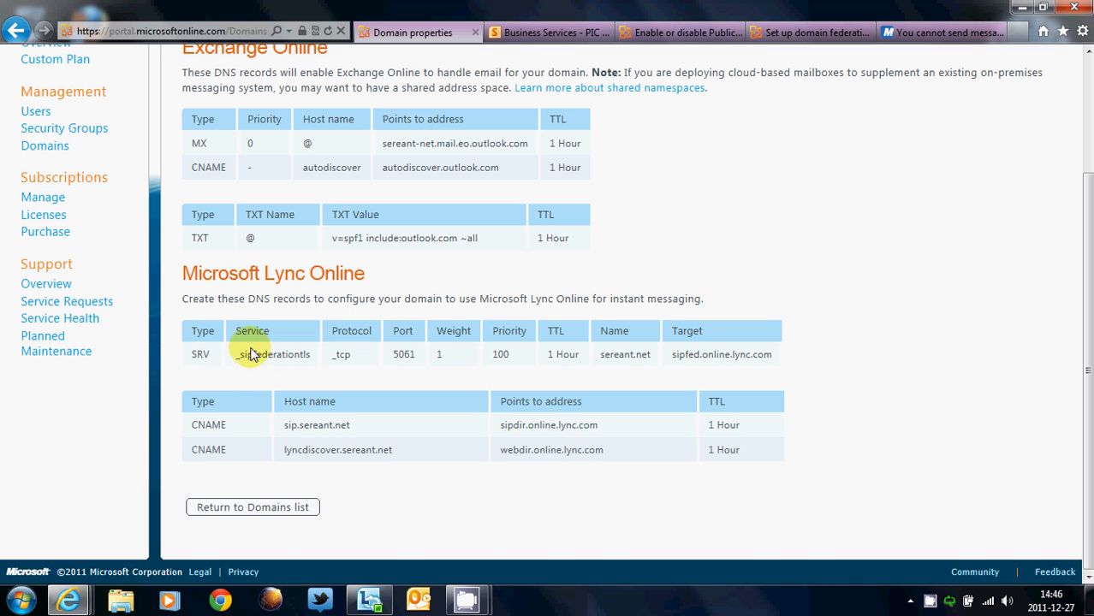
{"action": "mouse_move", "coordinate": [221, 370]}
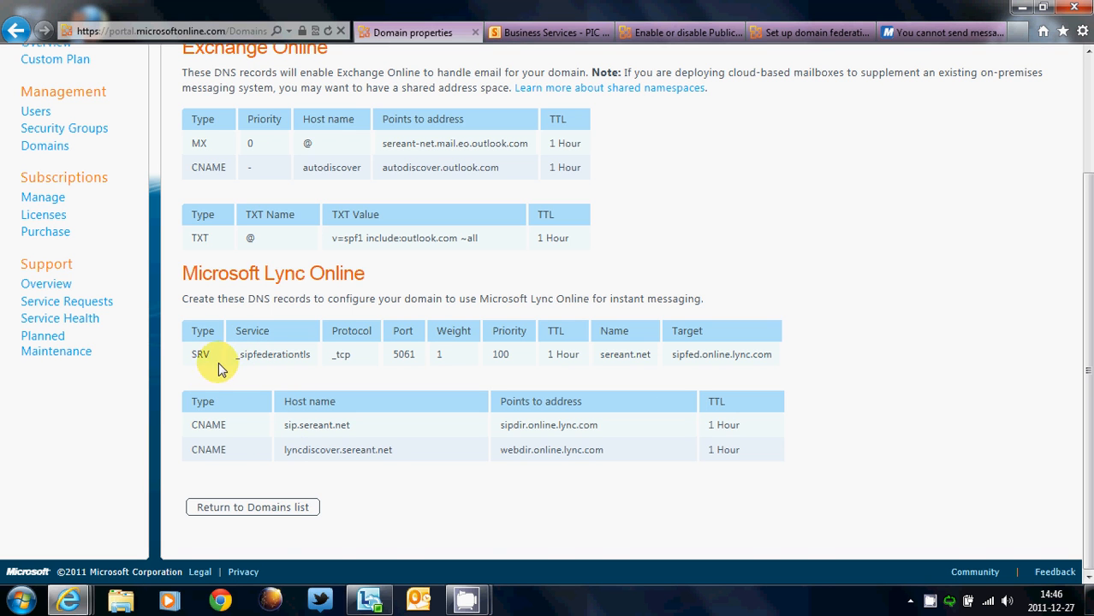
{"action": "mouse_move", "coordinate": [245, 381]}
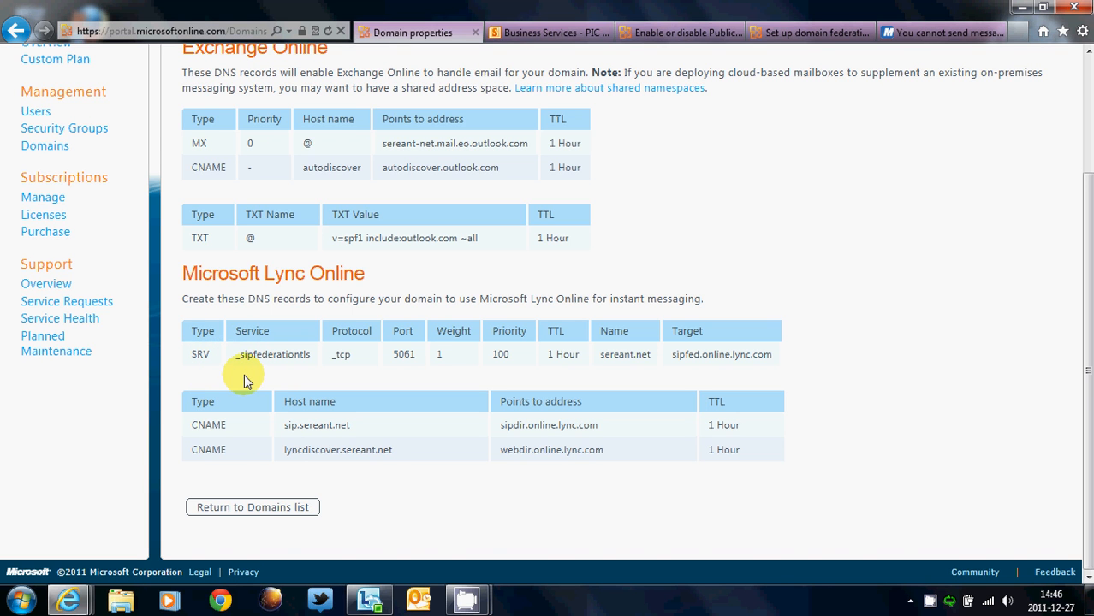
{"action": "mouse_move", "coordinate": [381, 382]}
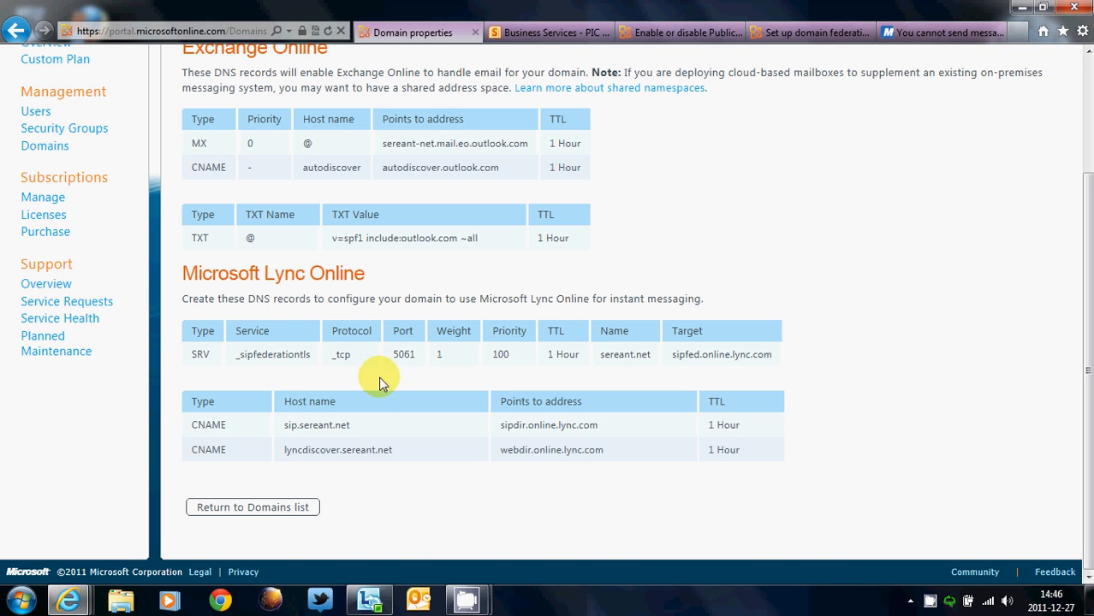
{"action": "mouse_move", "coordinate": [522, 390]}
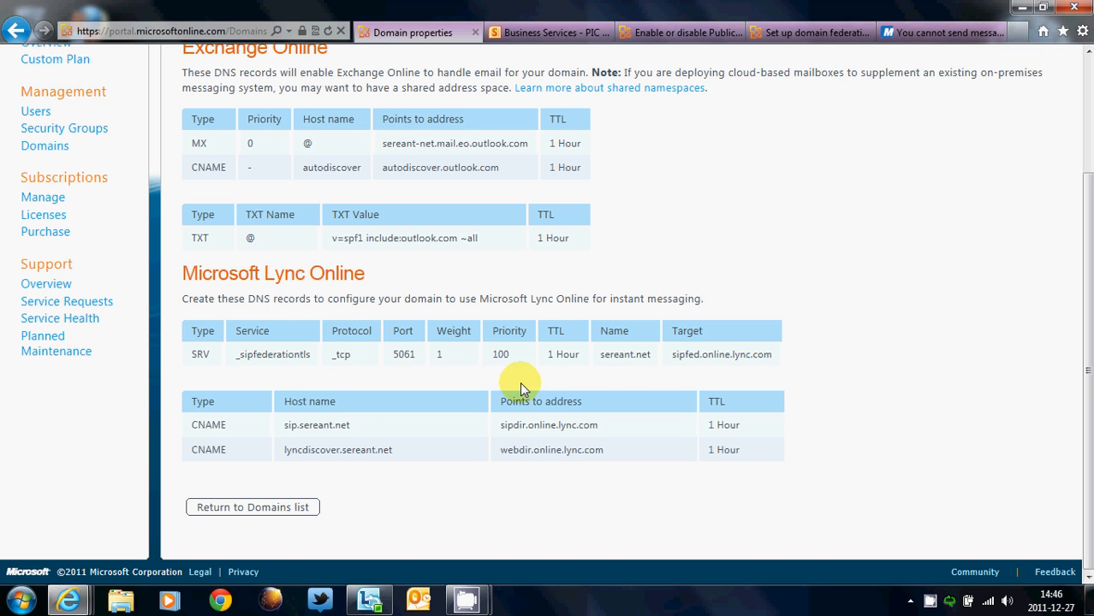
{"action": "mouse_move", "coordinate": [716, 371]}
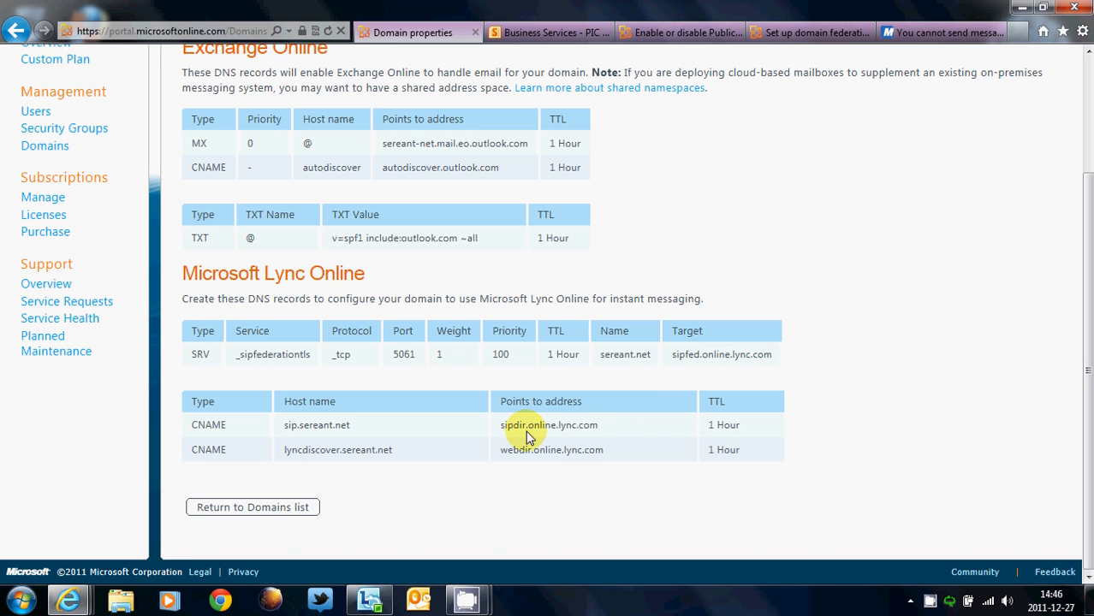
{"action": "mouse_move", "coordinate": [601, 436]}
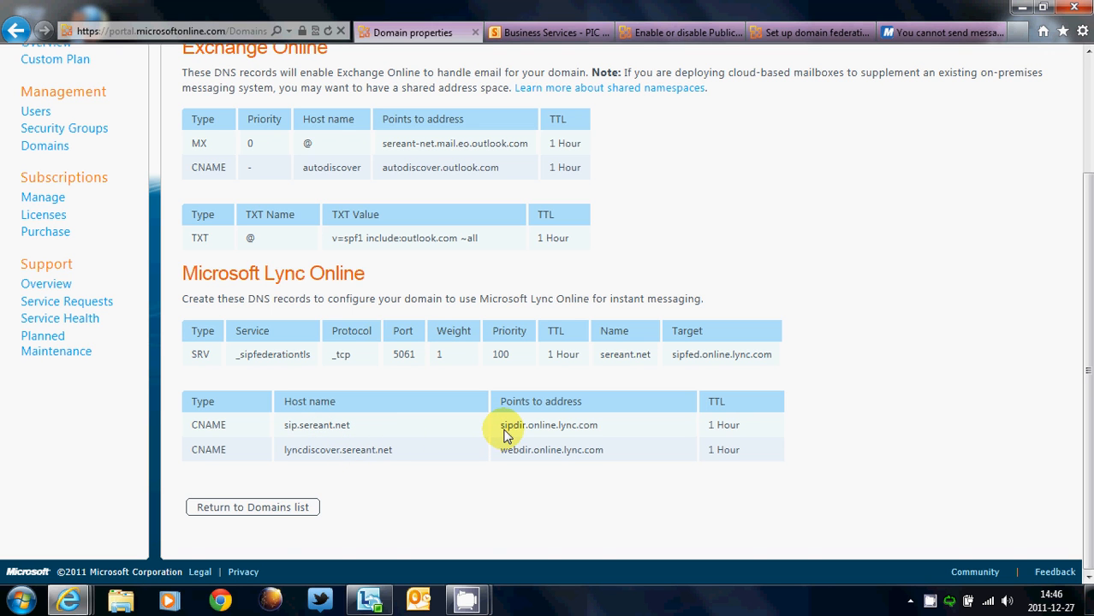
{"action": "double_click", "coordinate": [548, 424]}
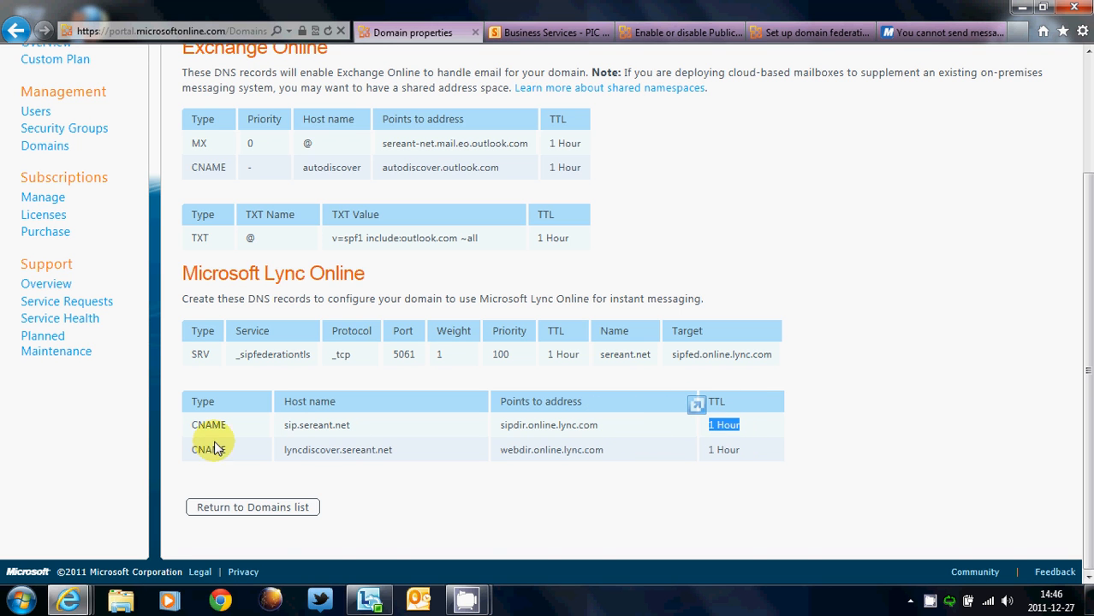
{"action": "double_click", "coordinate": [337, 450]}
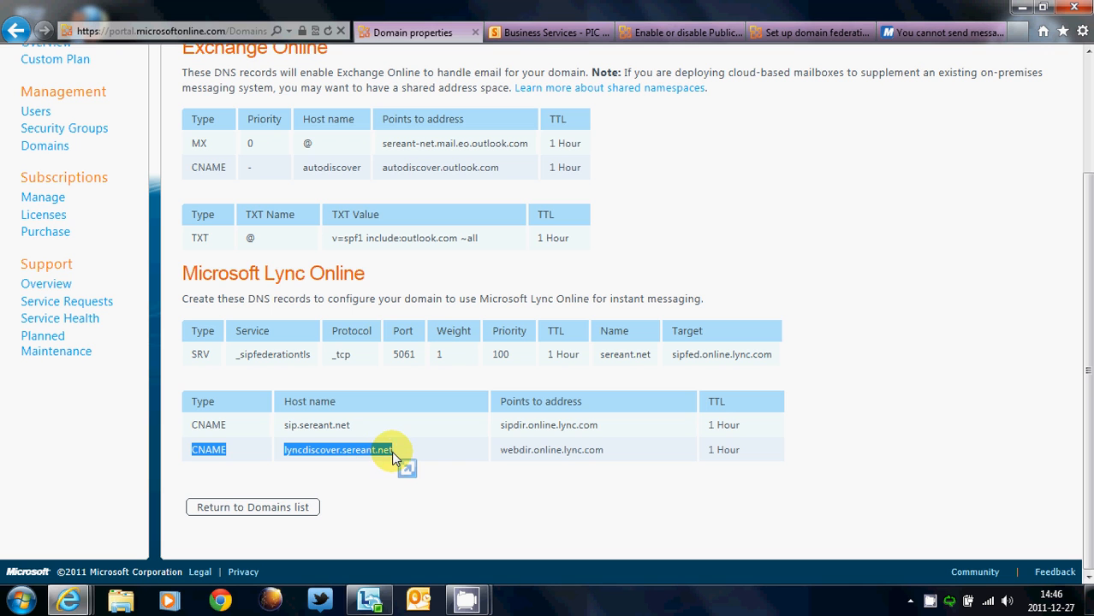
{"action": "mouse_move", "coordinate": [531, 467]}
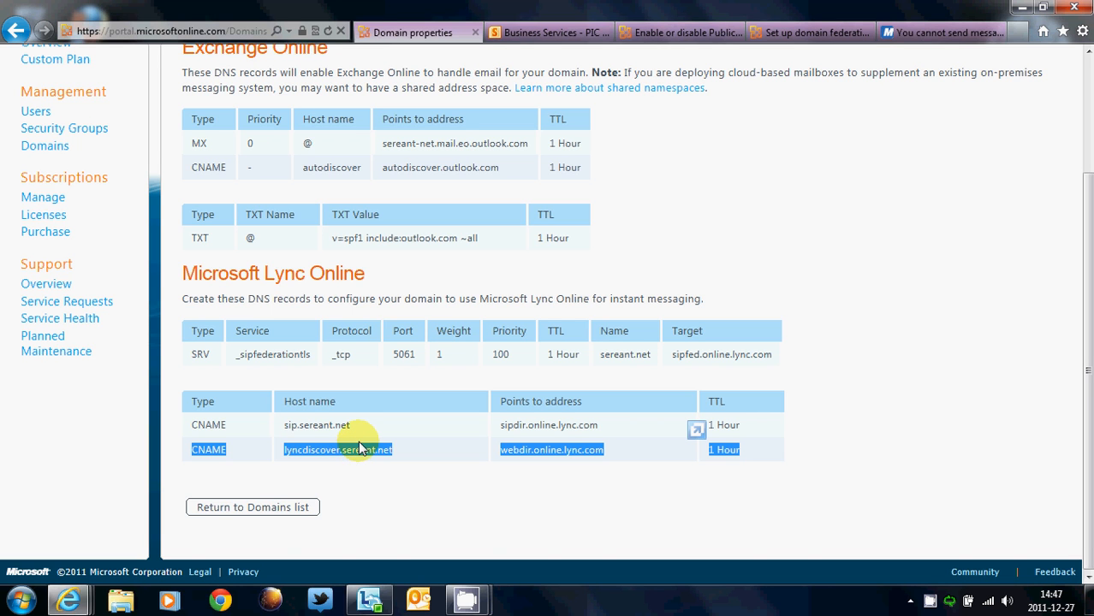
{"action": "mouse_move", "coordinate": [358, 453]}
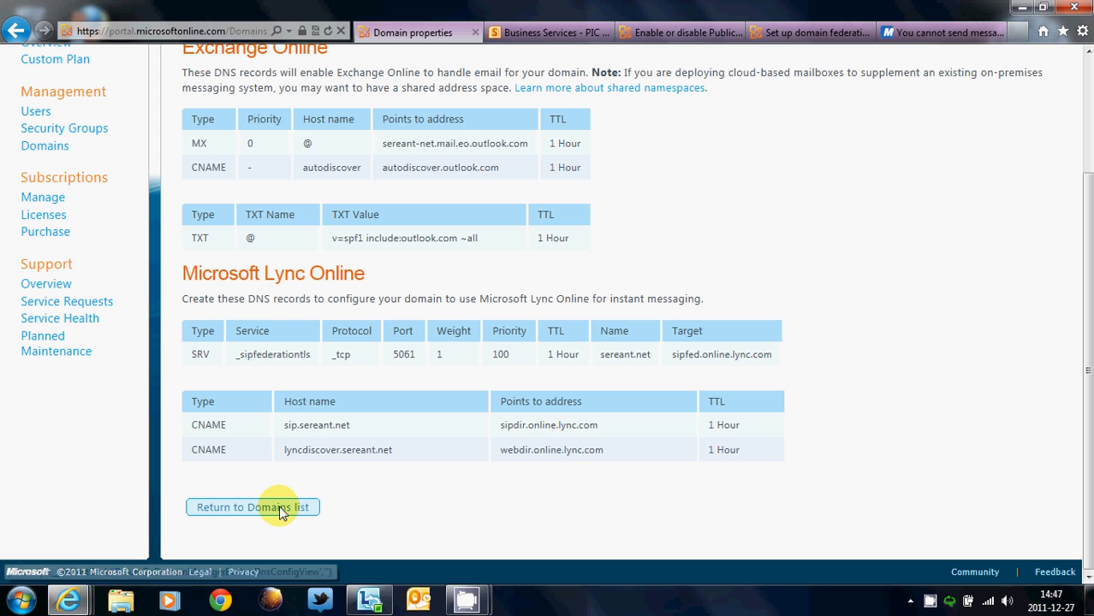
{"action": "mouse_move", "coordinate": [315, 453]}
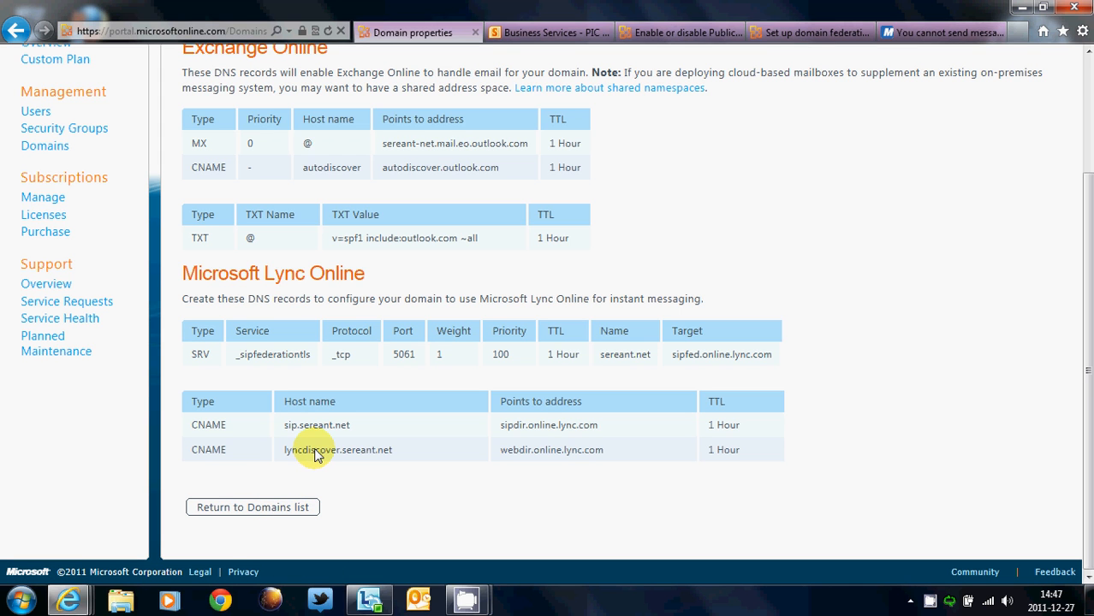
{"action": "double_click", "coordinate": [337, 450]}
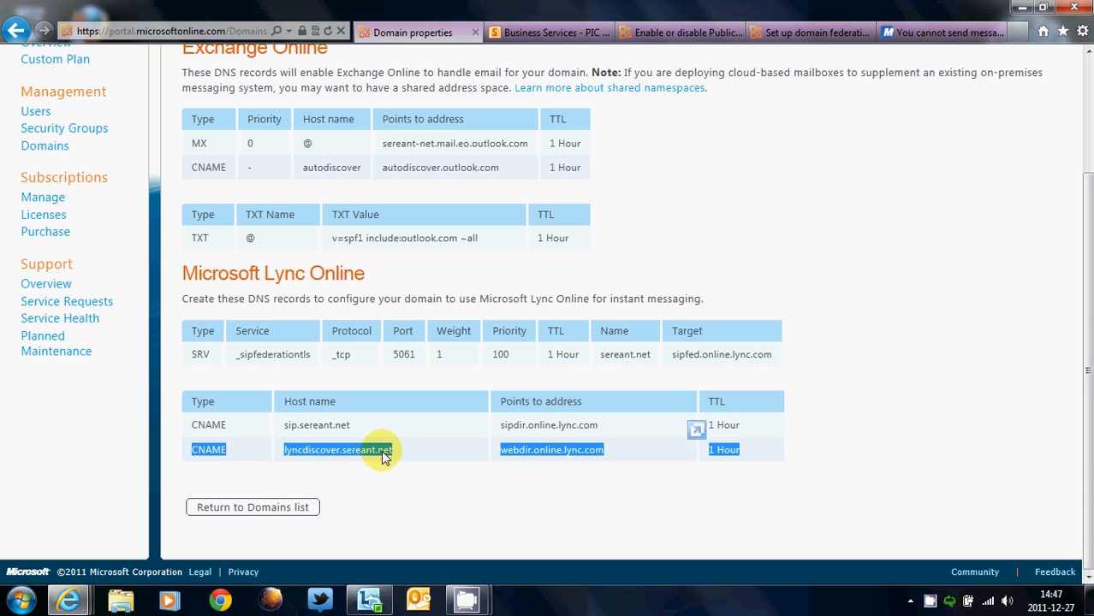
{"action": "mouse_move", "coordinate": [436, 453]}
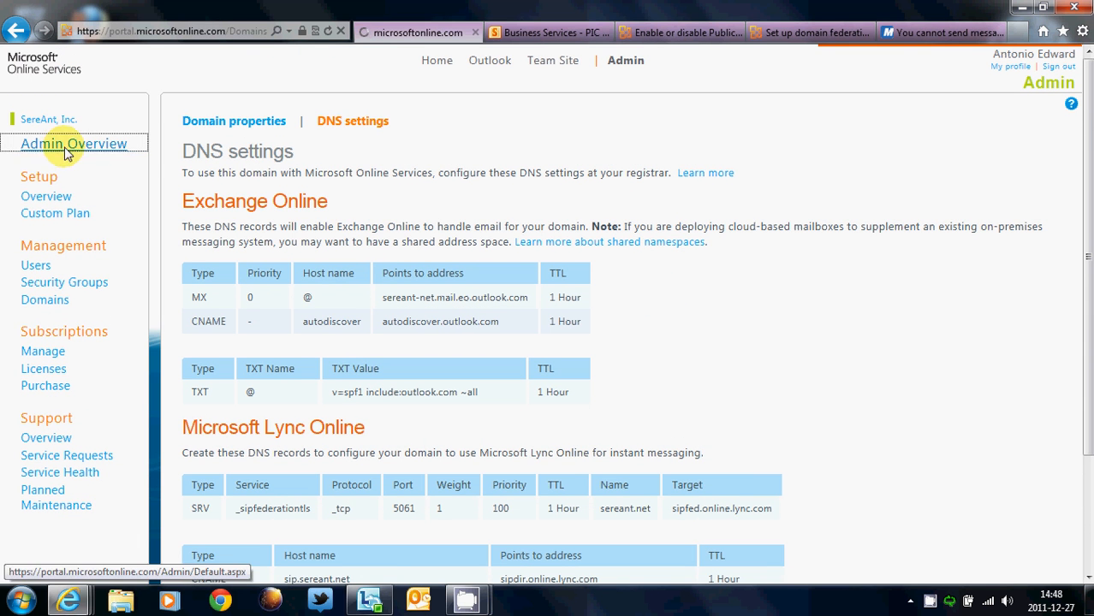
Go to Admin Overview, then view the Public IM, domain federation and external-contacts articles
{"action": "left_click", "coordinate": [73, 143]}
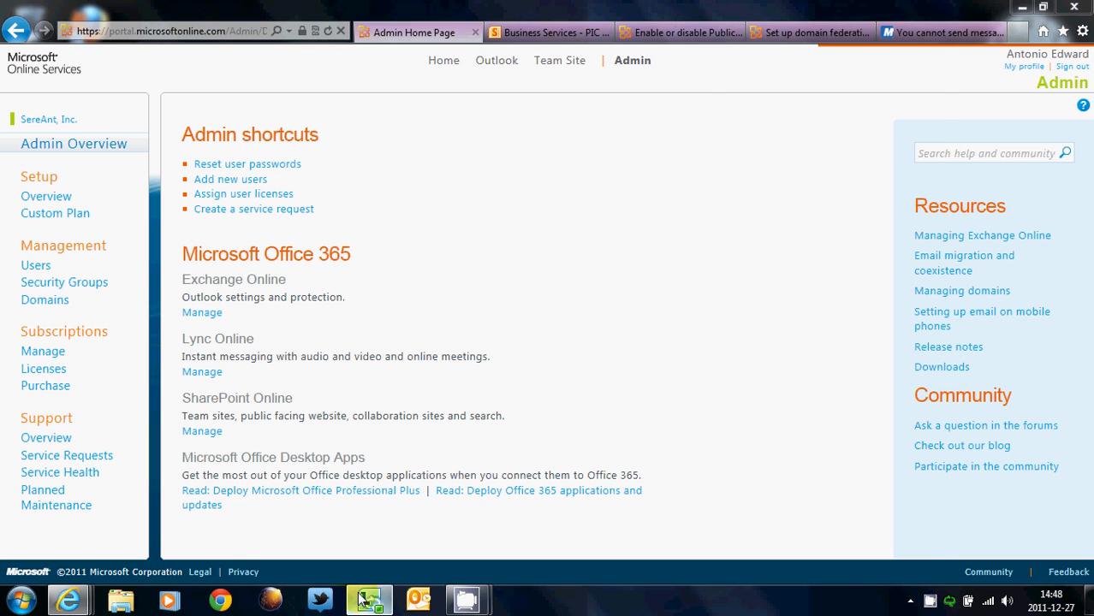
{"action": "left_click", "coordinate": [368, 599]}
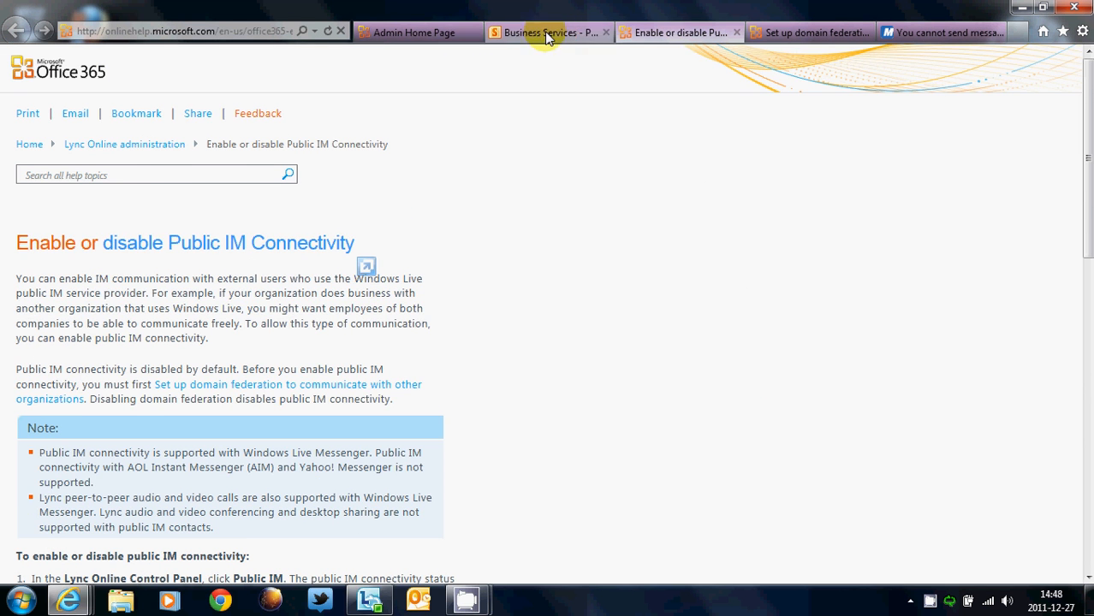
{"action": "left_click", "coordinate": [548, 32]}
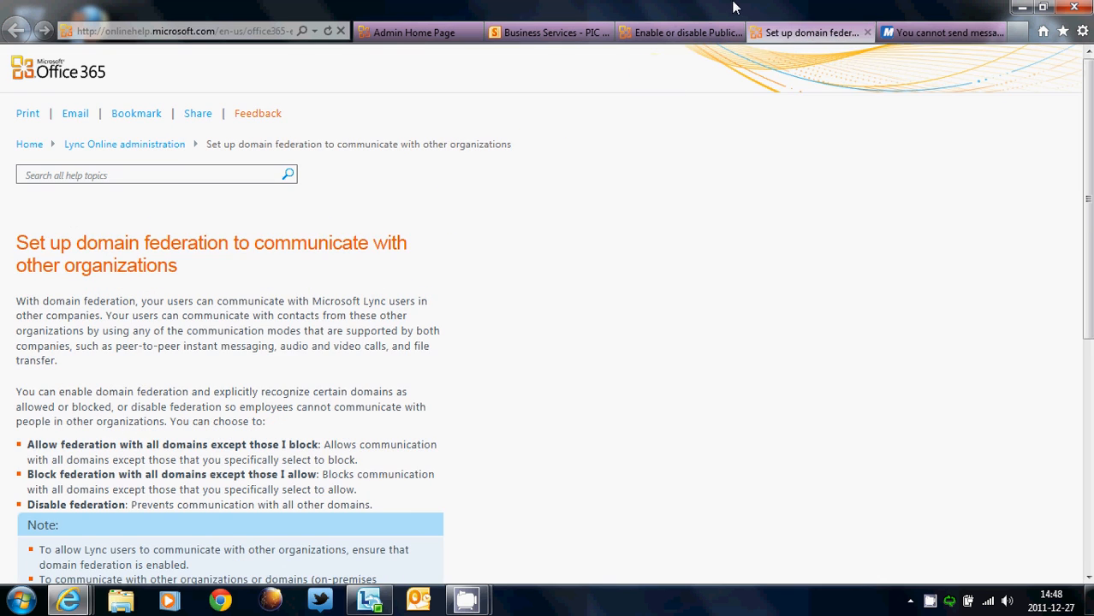
{"action": "left_click", "coordinate": [942, 32]}
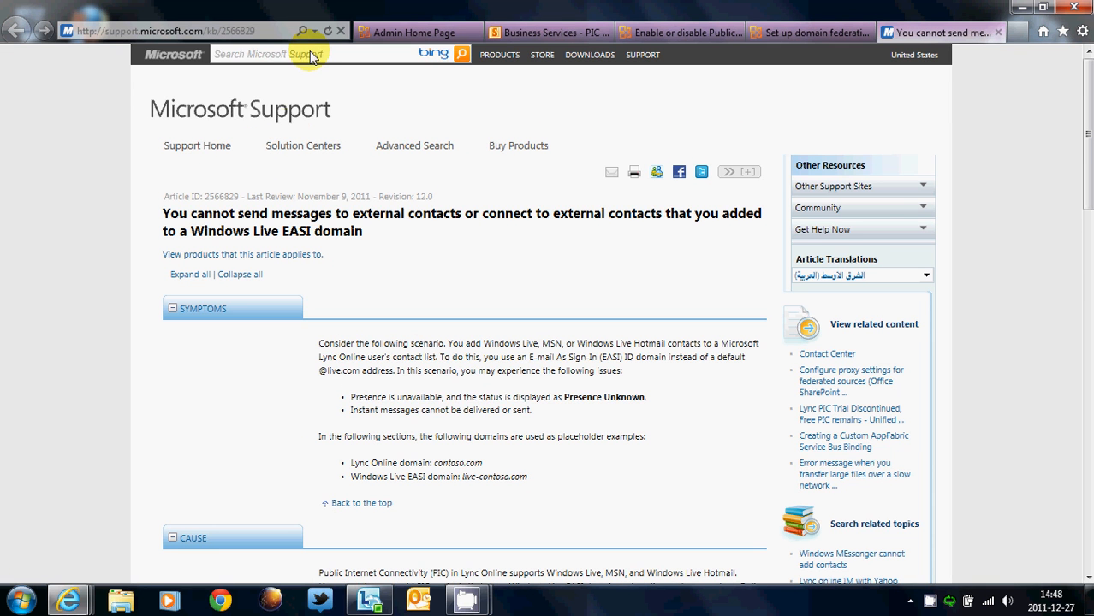
Search Microsoft Support for 'lync authentication' and open the authentication troubleshooting article
{"action": "left_click", "coordinate": [306, 54]}
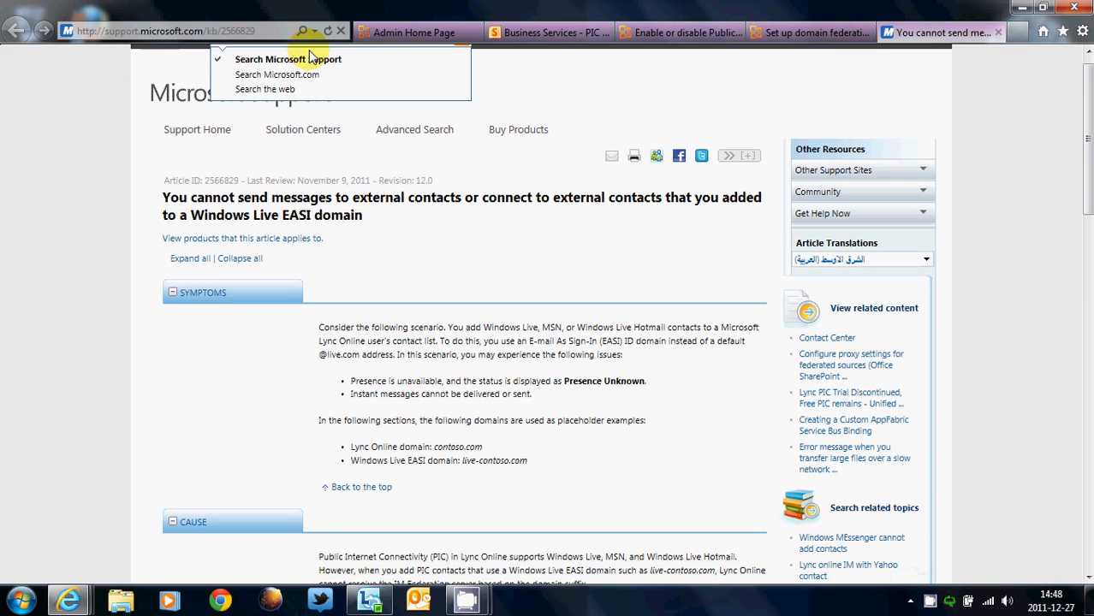
{"action": "type", "text": "lync authentication"}
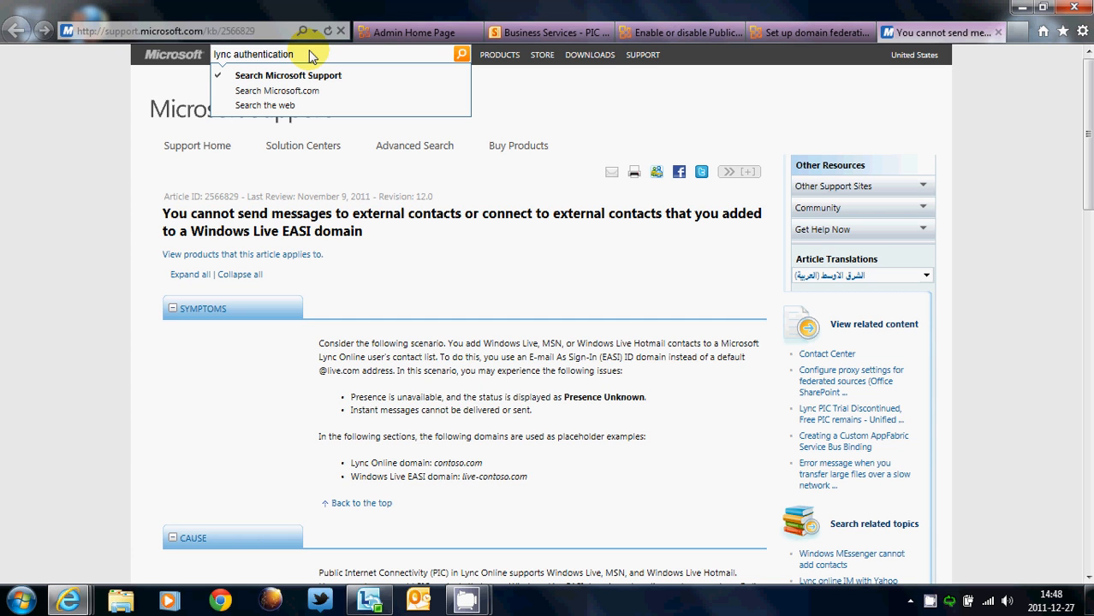
{"action": "left_click", "coordinate": [461, 54]}
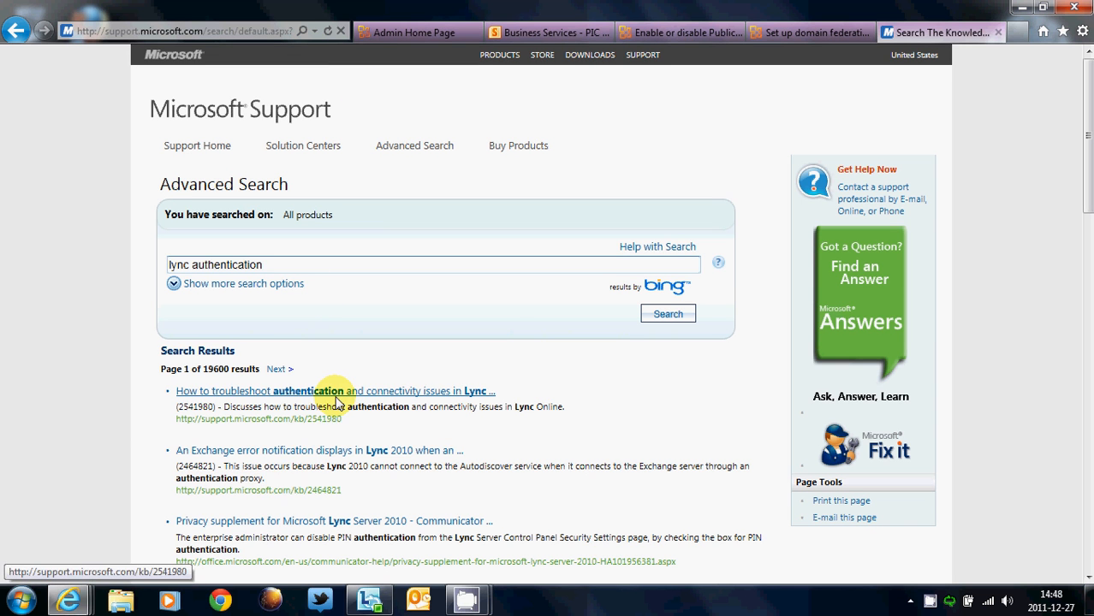
{"action": "left_click", "coordinate": [333, 392]}
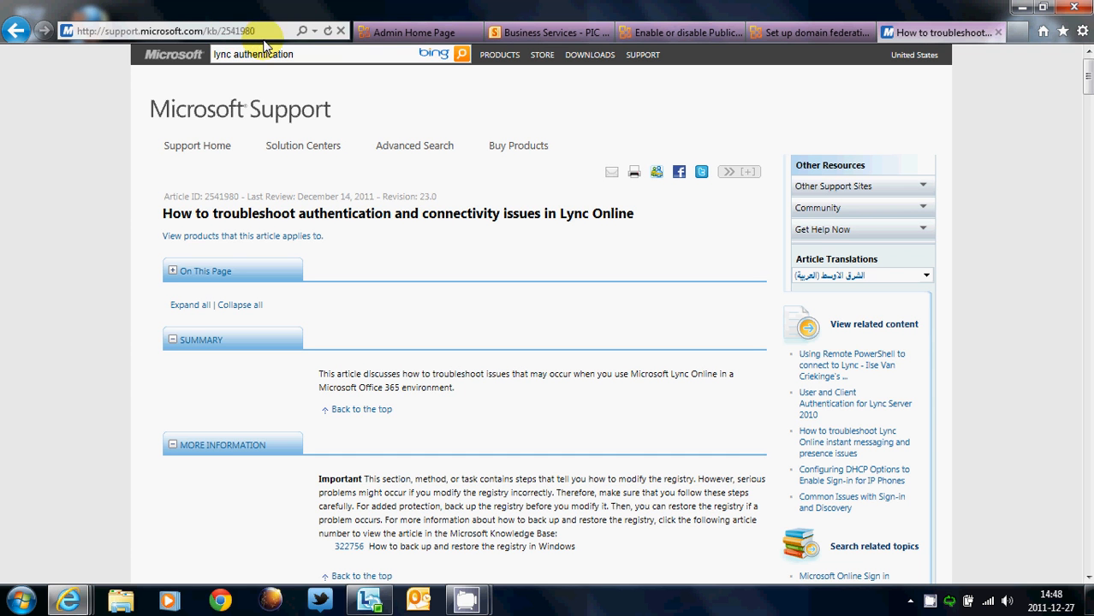
Scroll down to the 'Diagnose authentication issues by using MOSDAL and Snooper' heading and highlight it
{"action": "scroll", "scroll_direction": "down", "scroll_amount": 3}
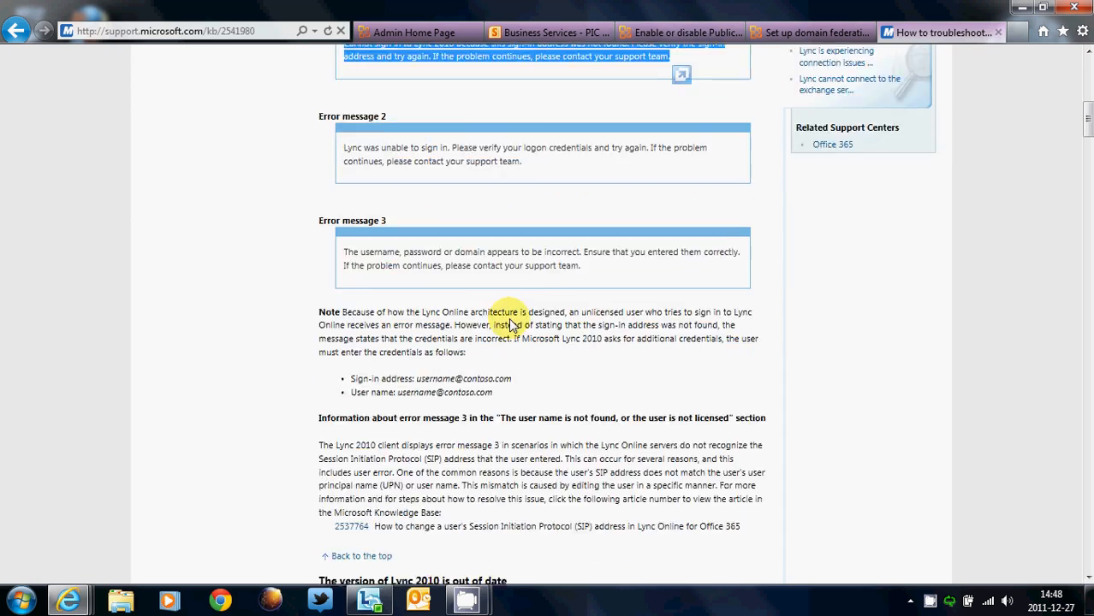
{"action": "scroll", "scroll_direction": "down", "scroll_amount": 3}
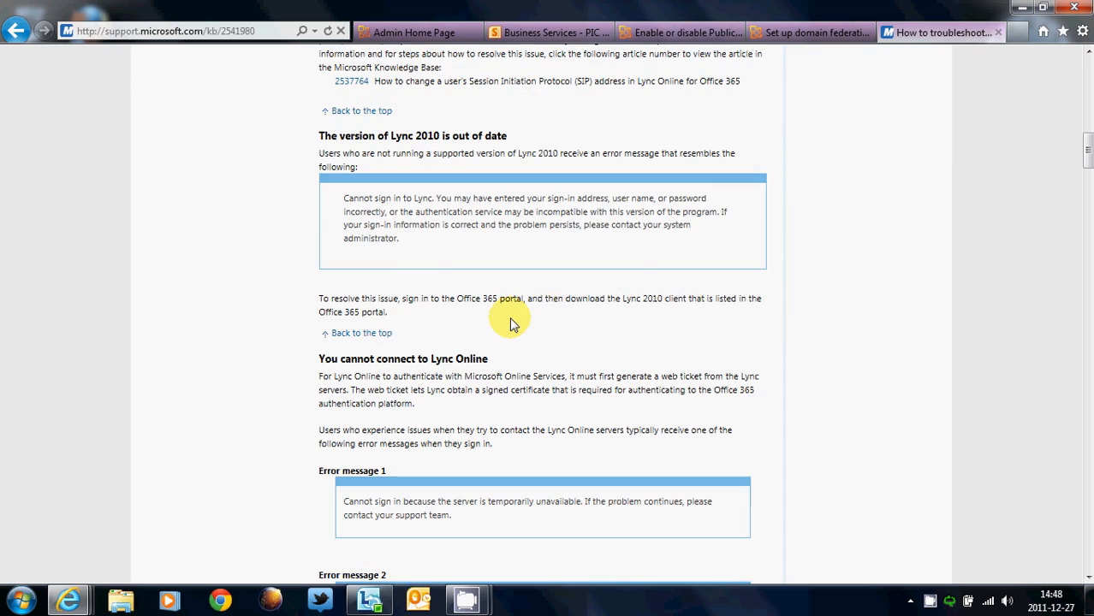
{"action": "scroll", "scroll_direction": "down", "scroll_amount": 3}
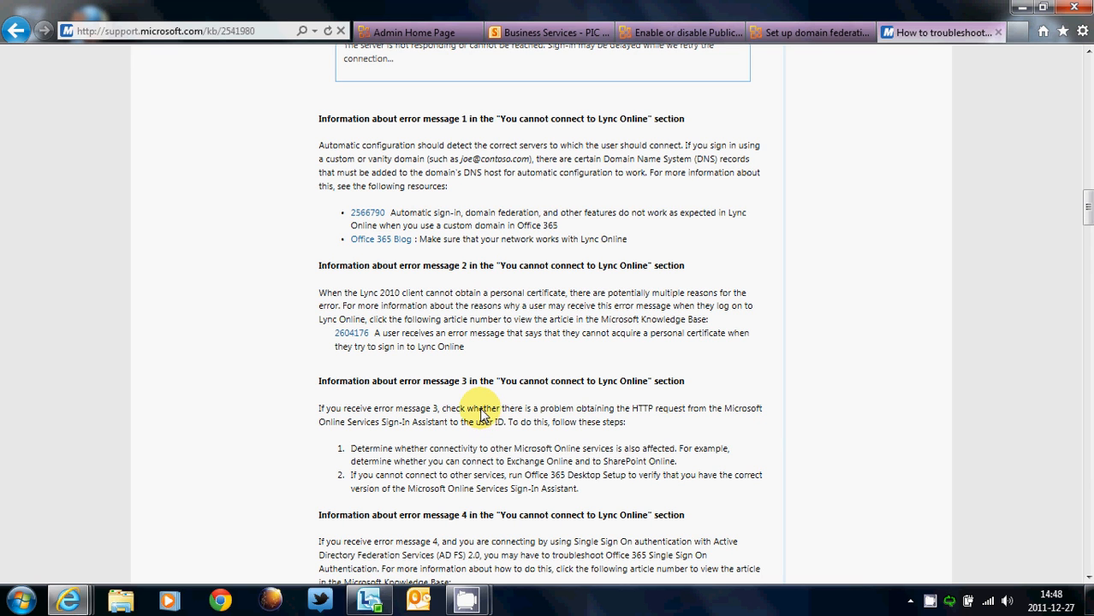
{"action": "mouse_move", "coordinate": [422, 294]}
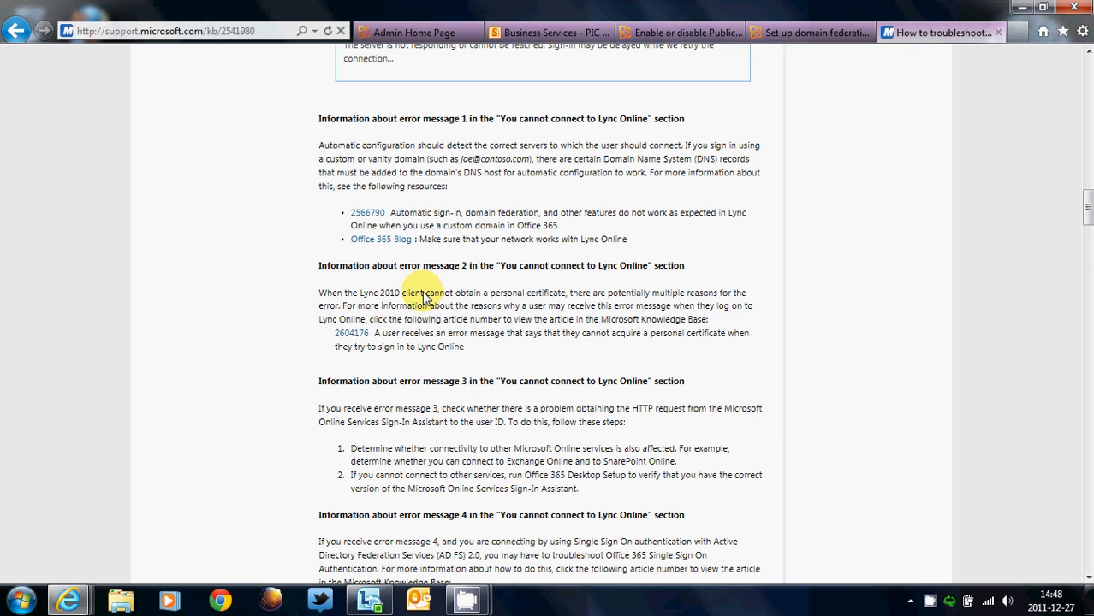
{"action": "mouse_move", "coordinate": [415, 373]}
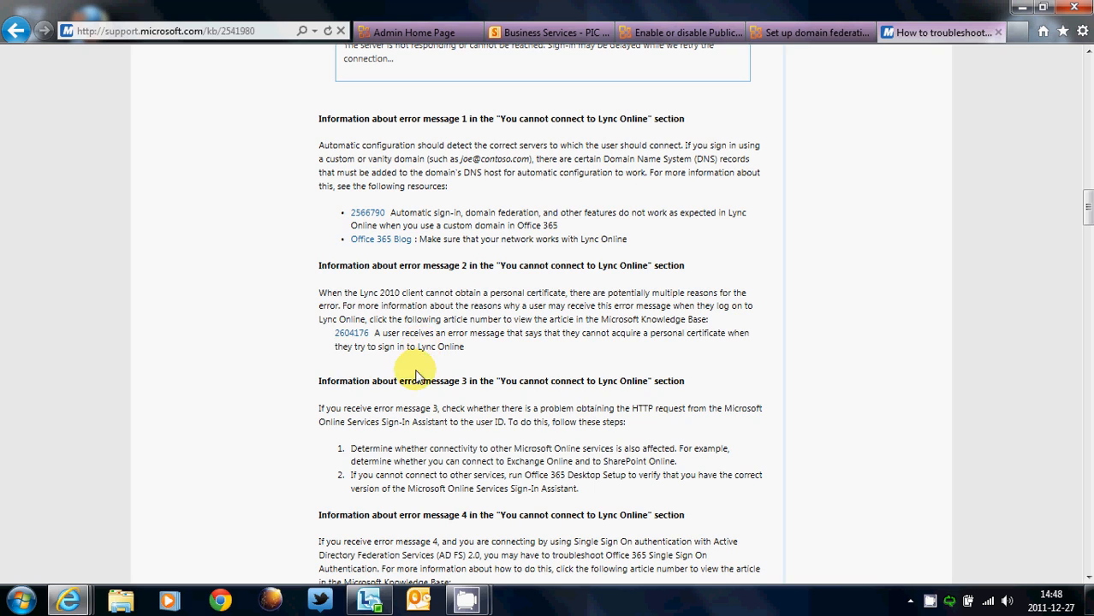
{"action": "scroll", "scroll_direction": "down", "scroll_amount": 3}
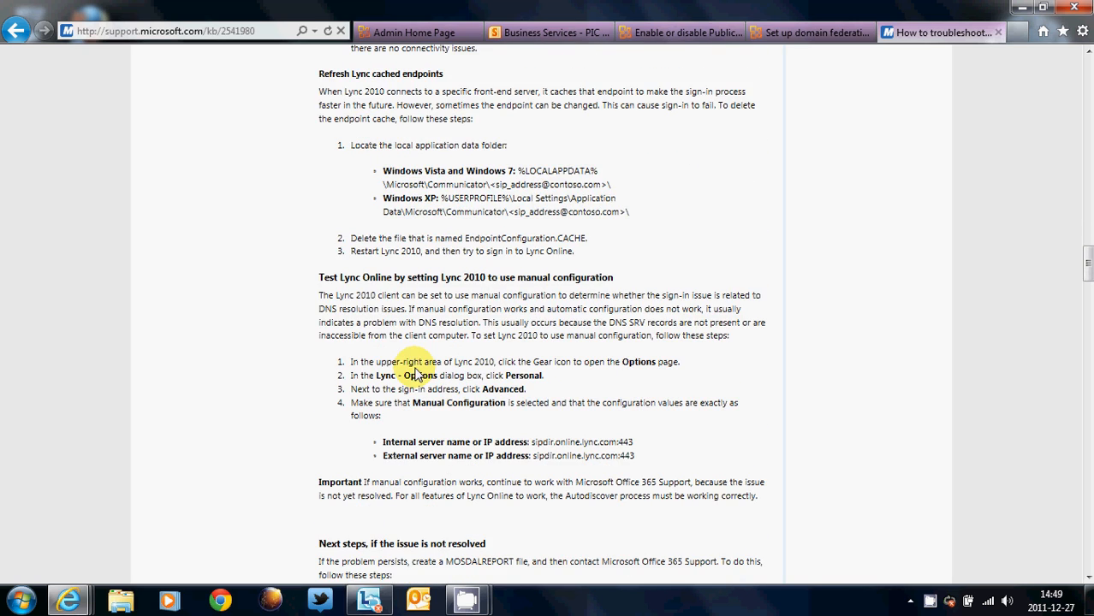
{"action": "scroll", "scroll_direction": "down", "scroll_amount": 3}
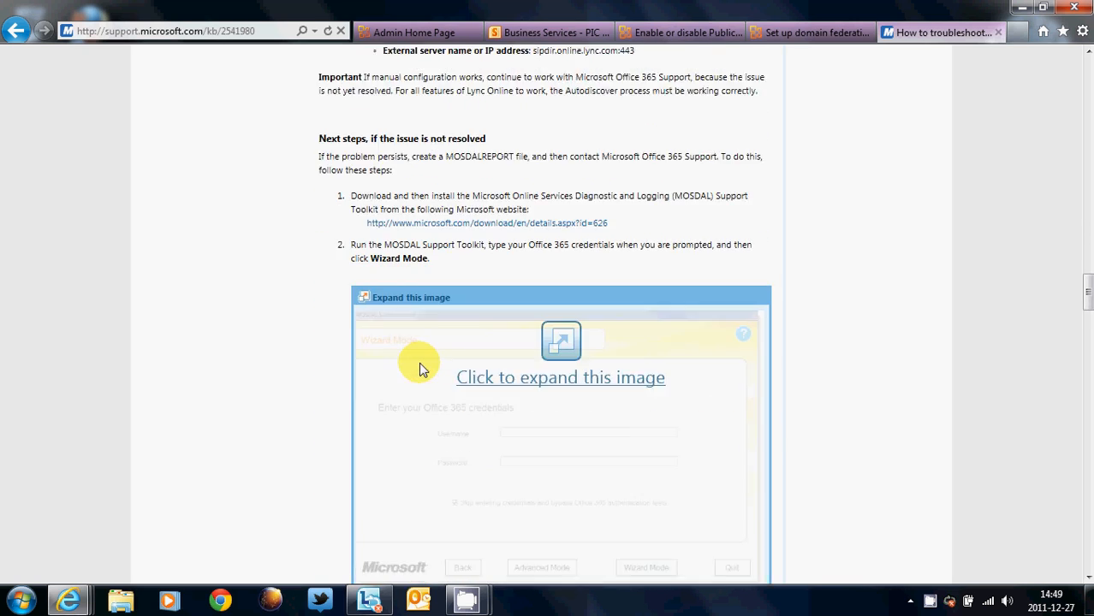
{"action": "scroll", "scroll_direction": "down", "scroll_amount": 3}
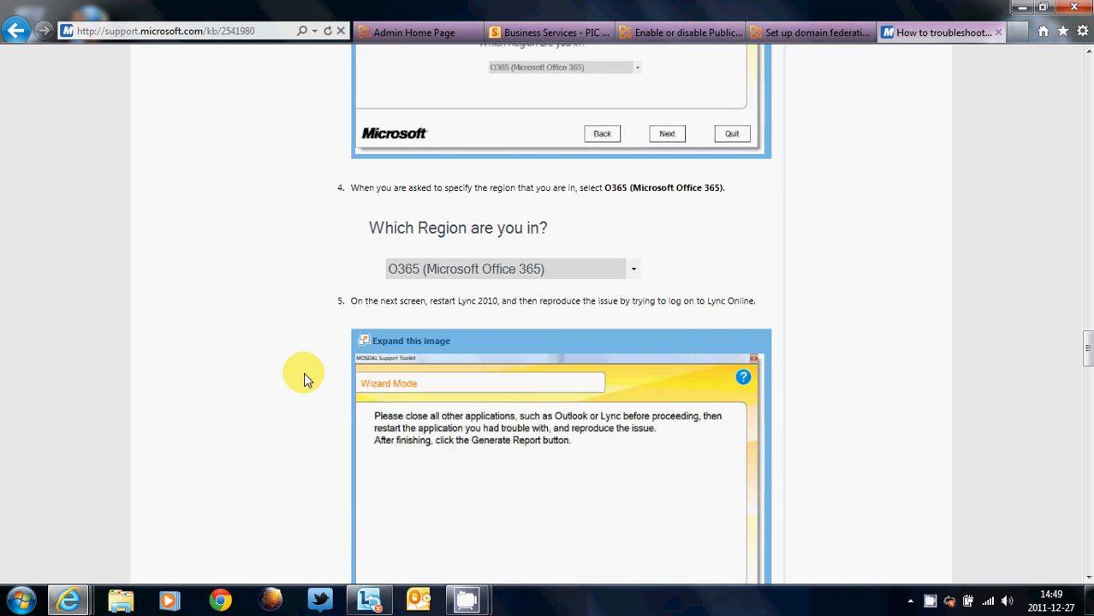
{"action": "scroll", "scroll_direction": "down", "scroll_amount": 3}
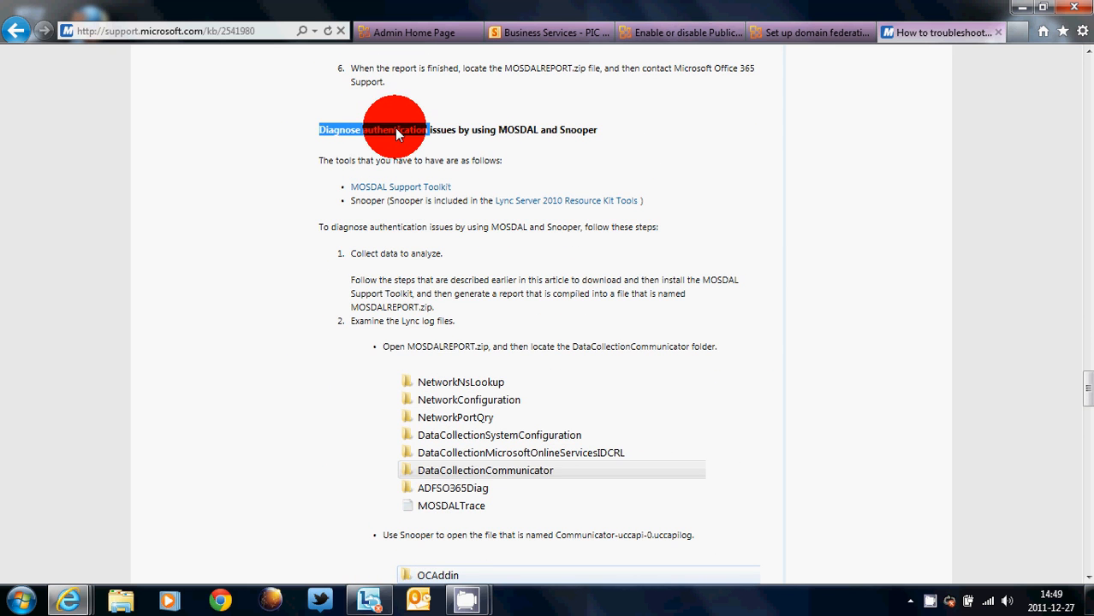
{"action": "left_click_drag", "start_coordinate": [394, 130], "coordinate": [598, 130]}
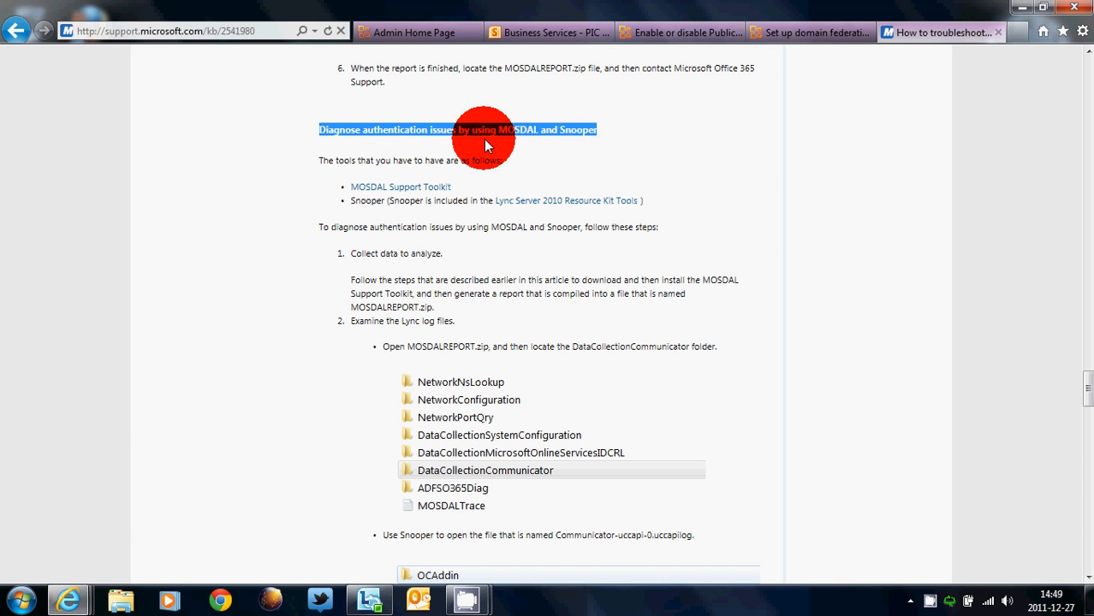
{"action": "mouse_move", "coordinate": [580, 162]}
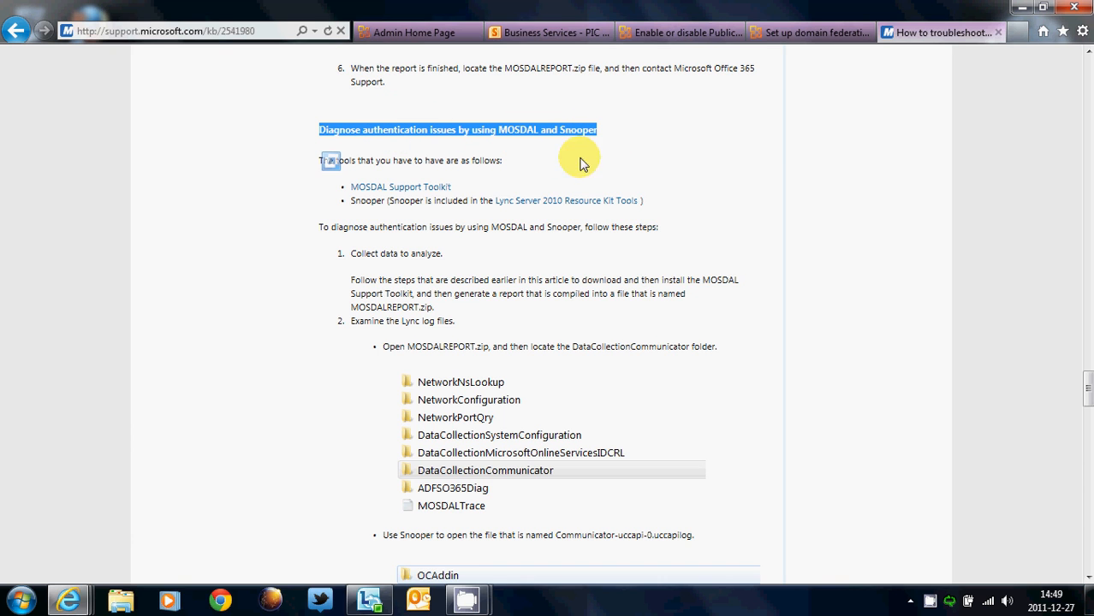
{"action": "mouse_move", "coordinate": [400, 186]}
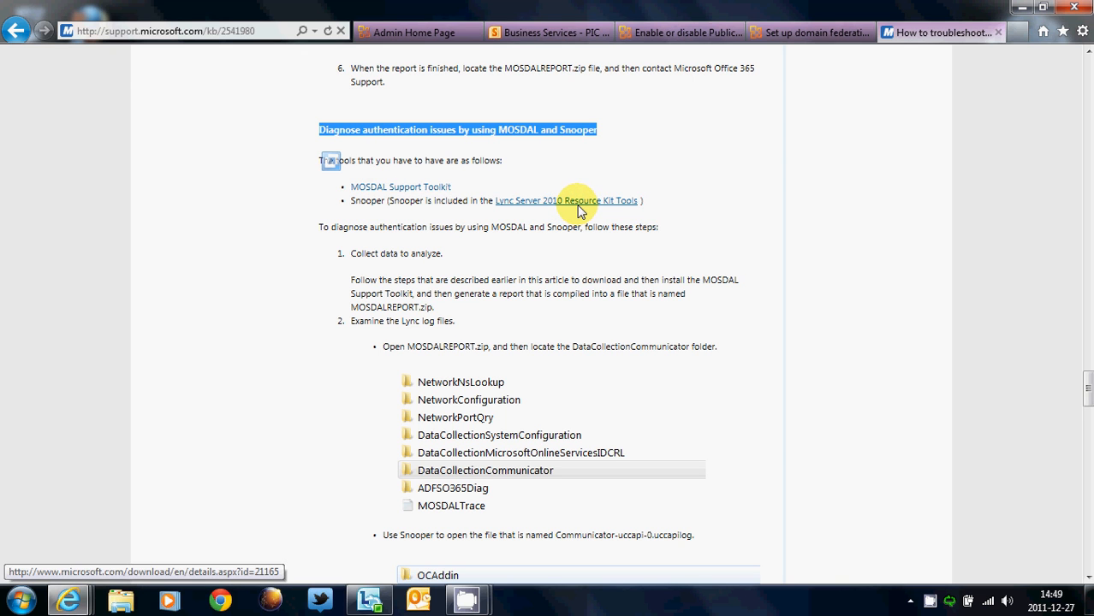
Read the MOSDAL steps, enlarge the SIP header example image, then return to the article top
{"action": "scroll", "scroll_direction": "down", "scroll_amount": 3}
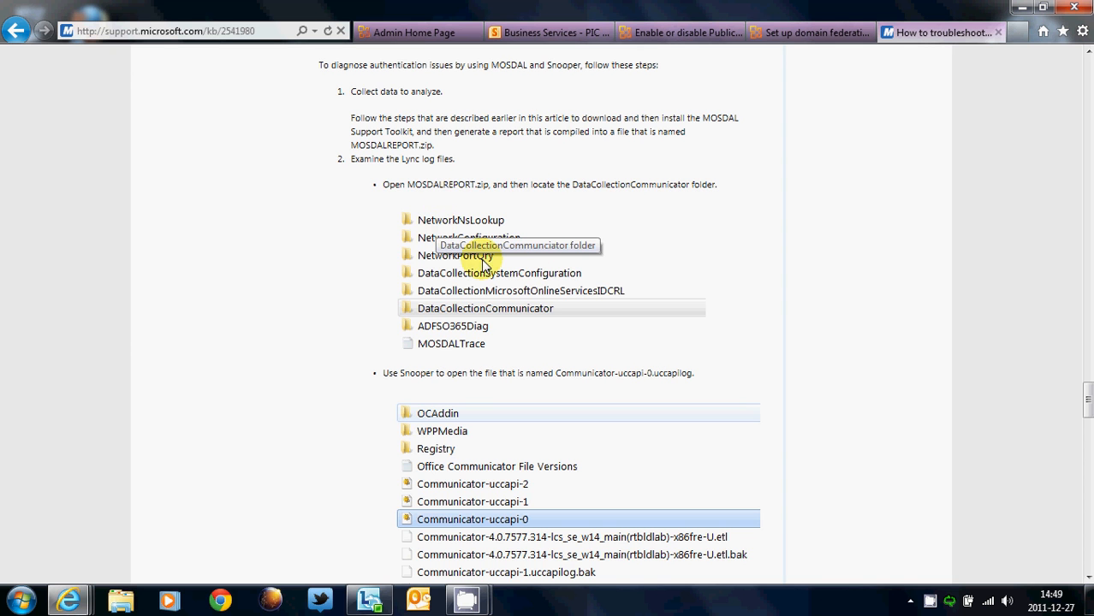
{"action": "scroll", "scroll_direction": "down", "scroll_amount": 3}
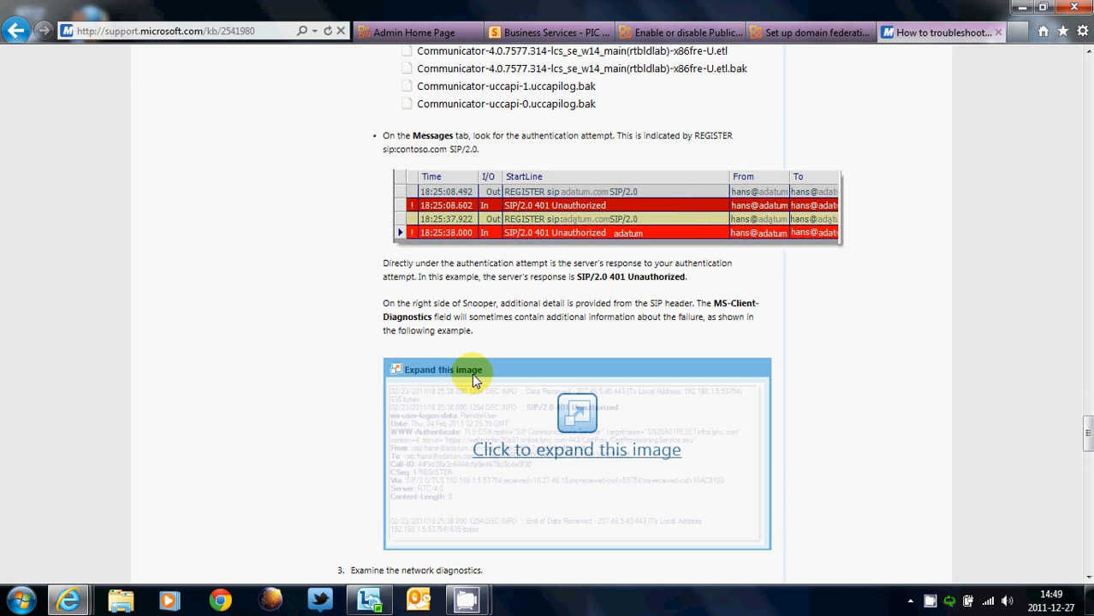
{"action": "left_click", "coordinate": [576, 449]}
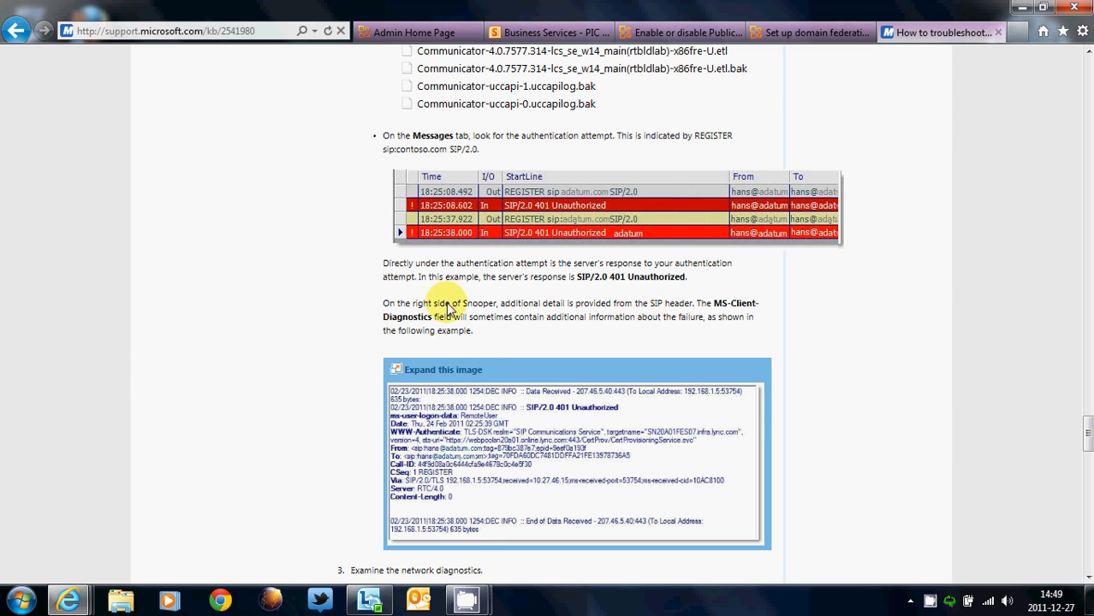
{"action": "scroll", "scroll_direction": "down", "scroll_amount": 3}
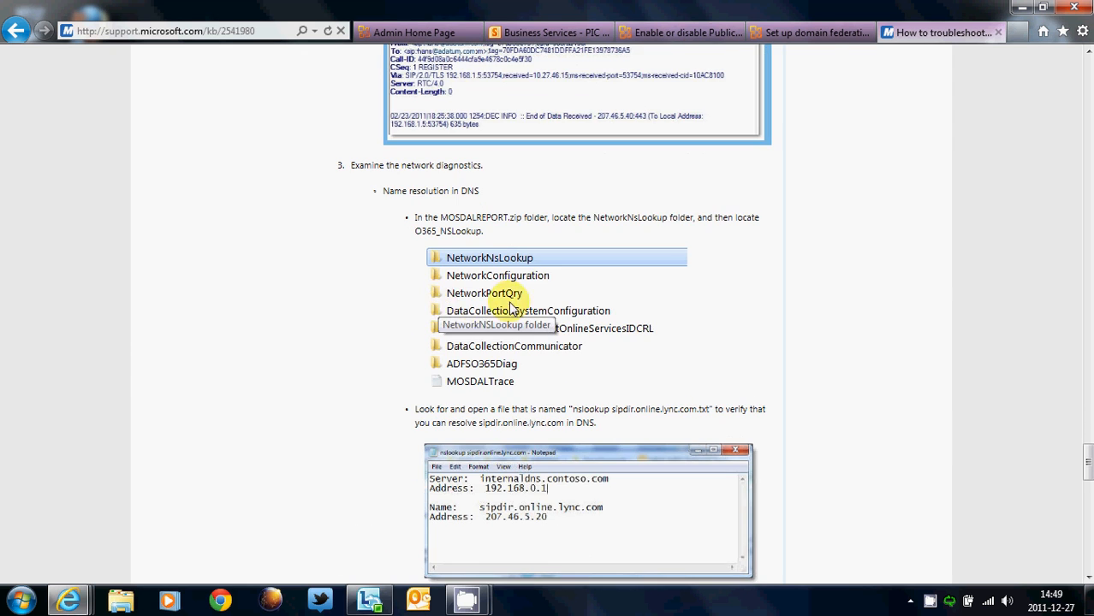
{"action": "scroll", "scroll_direction": "down", "scroll_amount": 3}
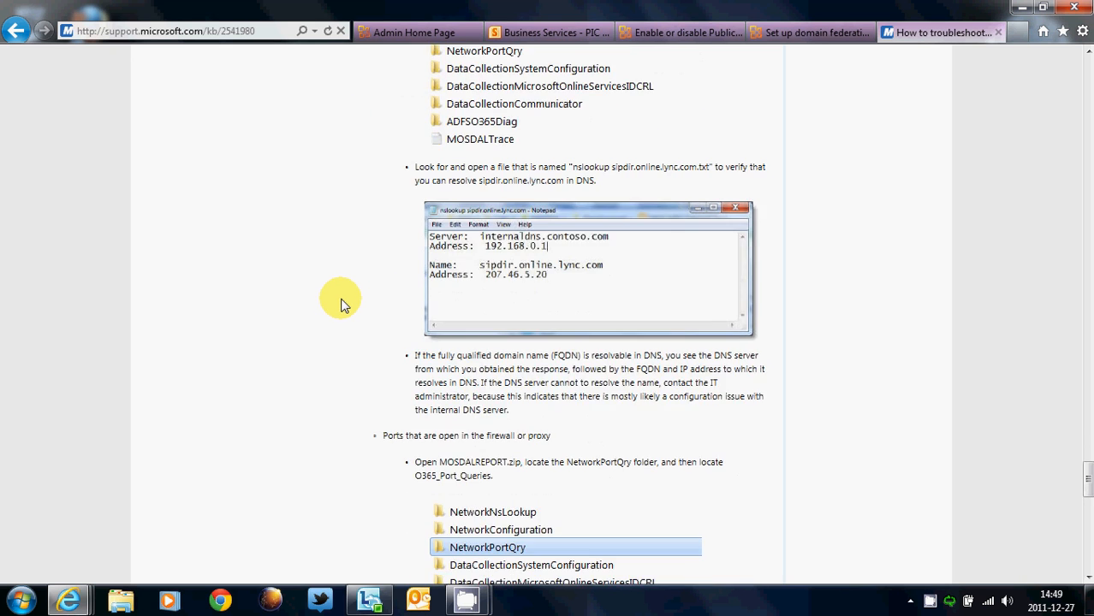
{"action": "scroll", "scroll_direction": "down", "scroll_amount": 3}
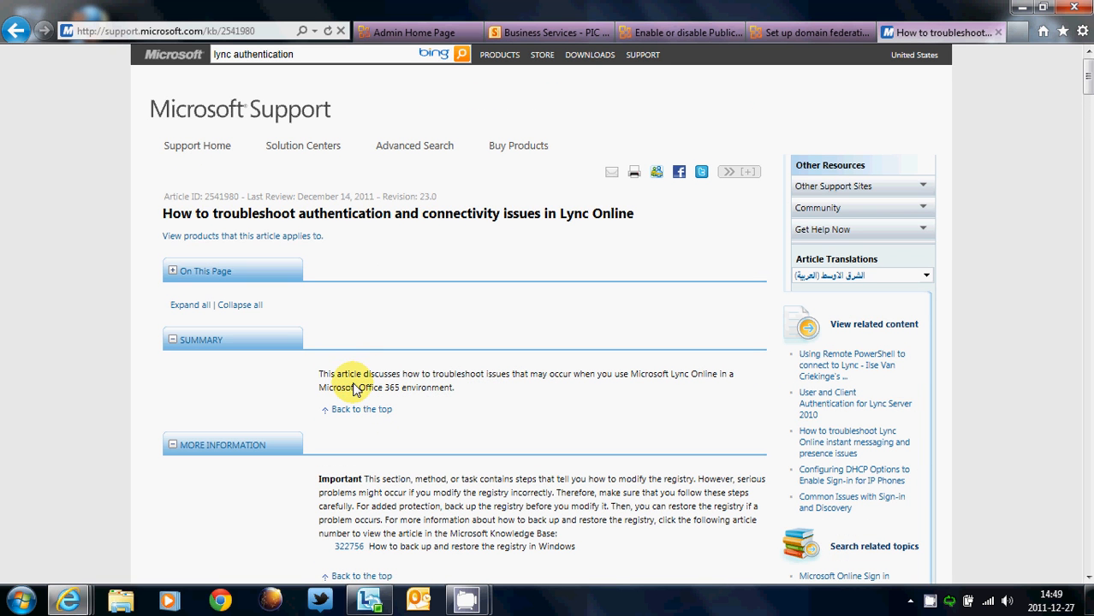
{"action": "mouse_move", "coordinate": [687, 255]}
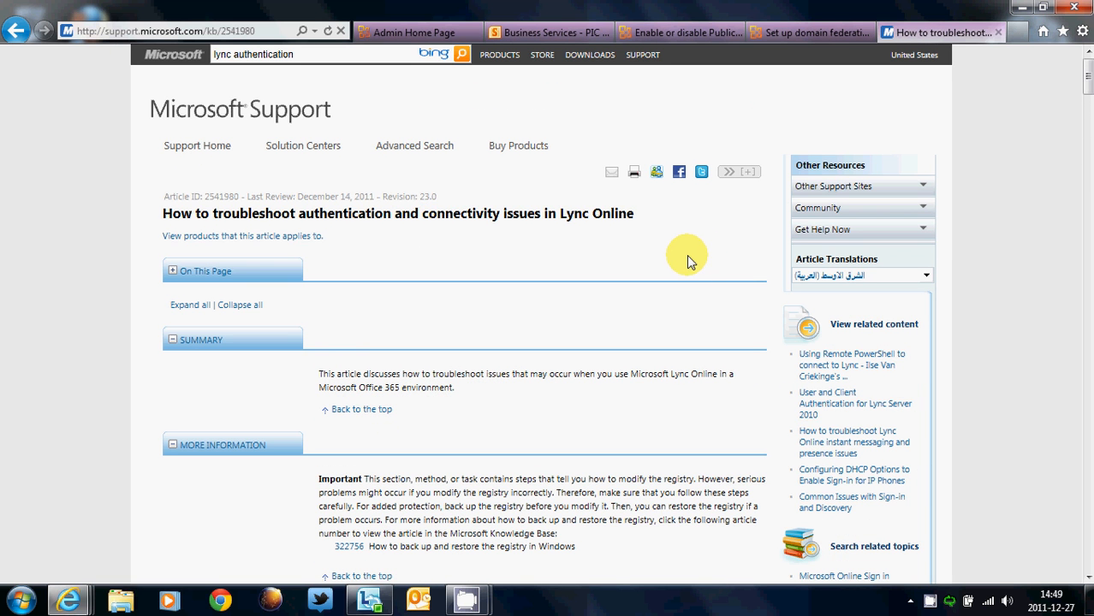
{"action": "mouse_move", "coordinate": [477, 381]}
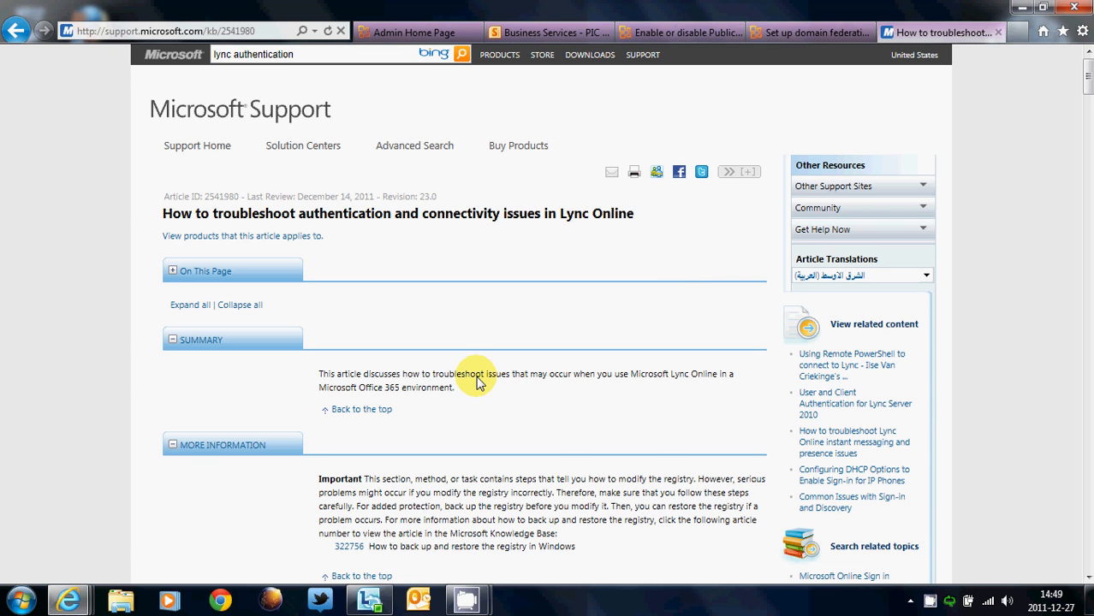
Follow the 'Information about error message 1' link to article 2566790
{"action": "scroll", "scroll_direction": "down", "scroll_amount": 3}
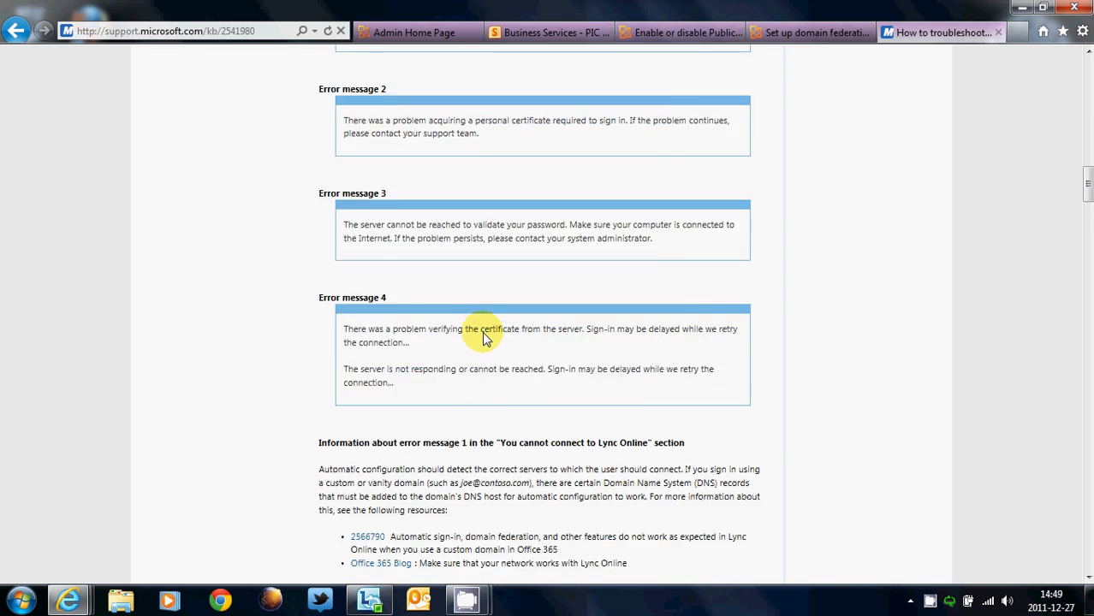
{"action": "scroll", "scroll_direction": "down", "scroll_amount": 3}
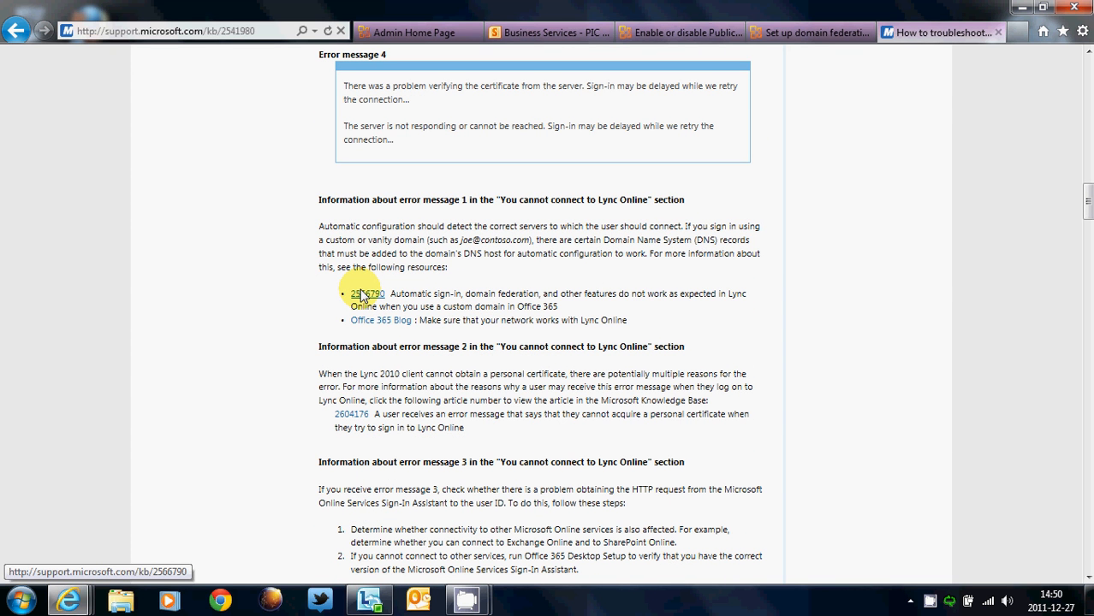
{"action": "left_click", "coordinate": [368, 294]}
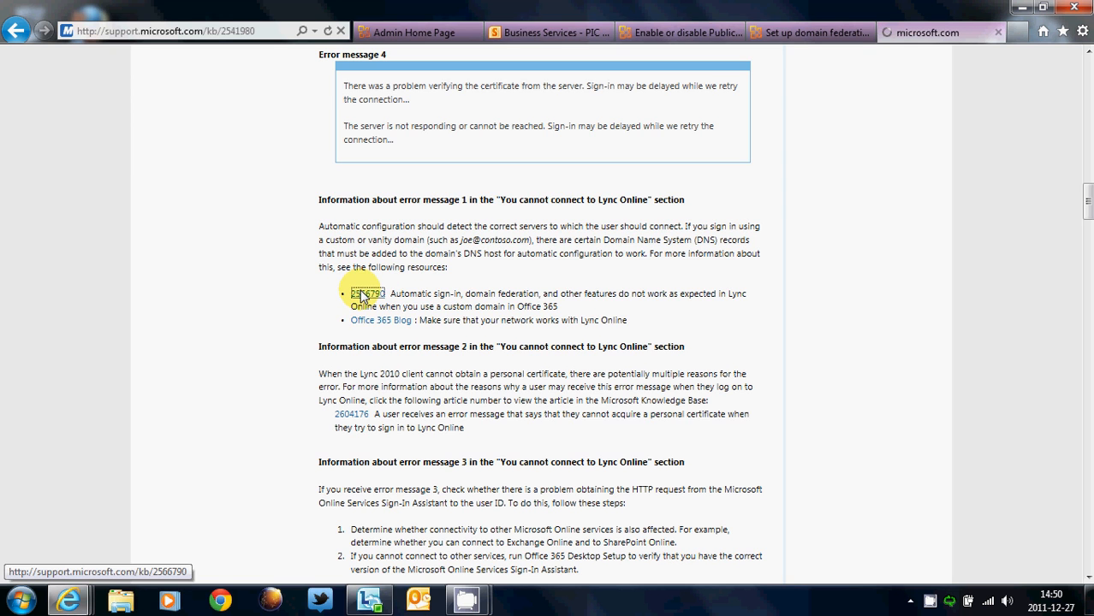
Open article 2566790, highlight its CNAME record values under Resolution, then go back to the top
{"action": "left_click", "coordinate": [368, 293]}
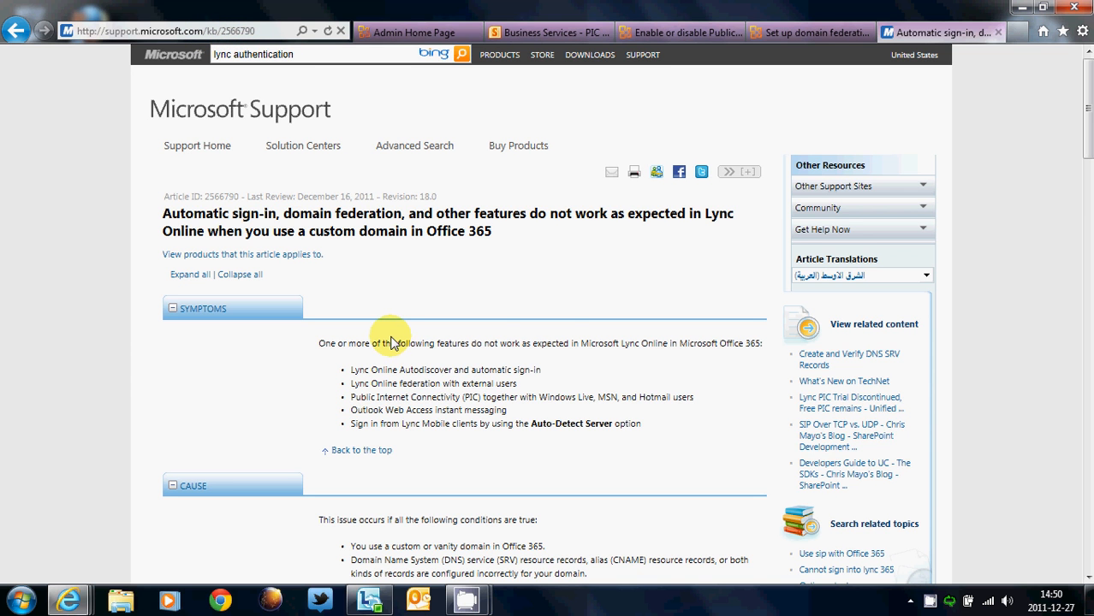
{"action": "scroll", "scroll_direction": "down", "scroll_amount": 3}
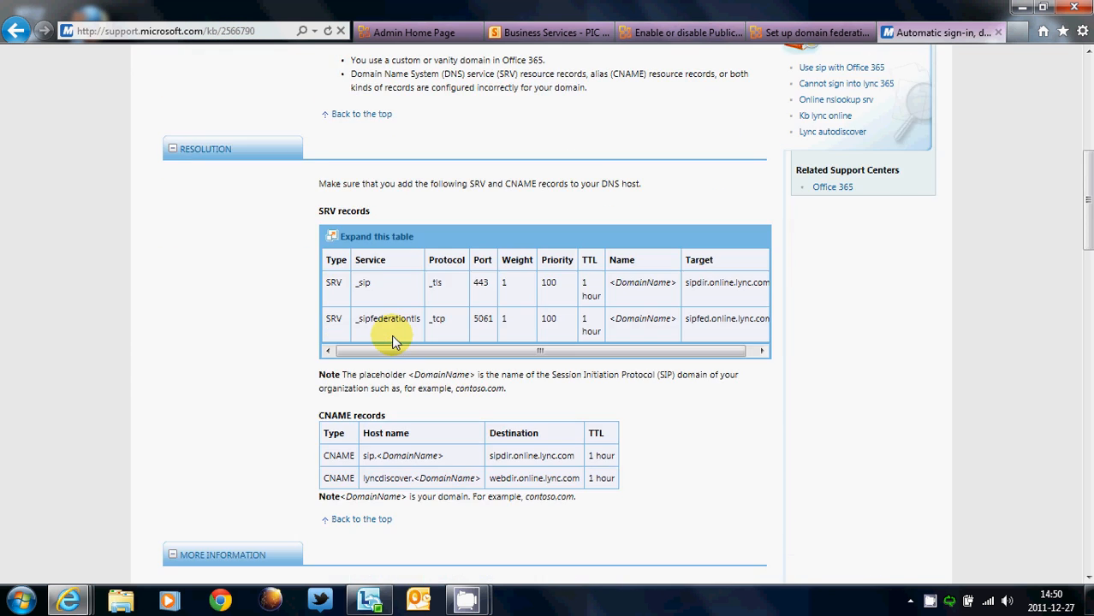
{"action": "scroll", "scroll_direction": "down", "scroll_amount": 3}
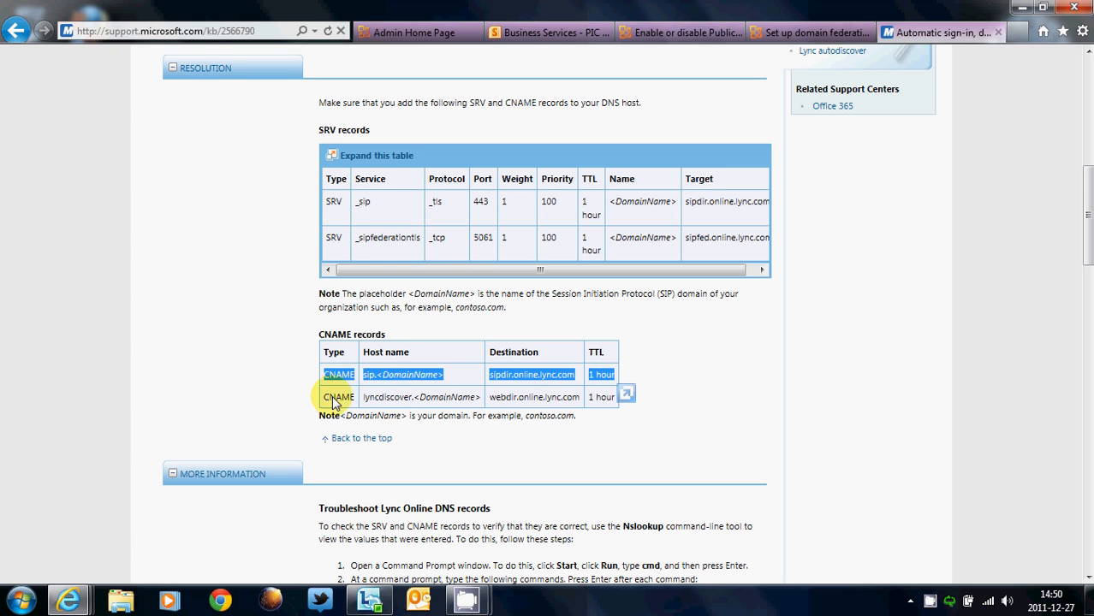
{"action": "left_click", "coordinate": [420, 397]}
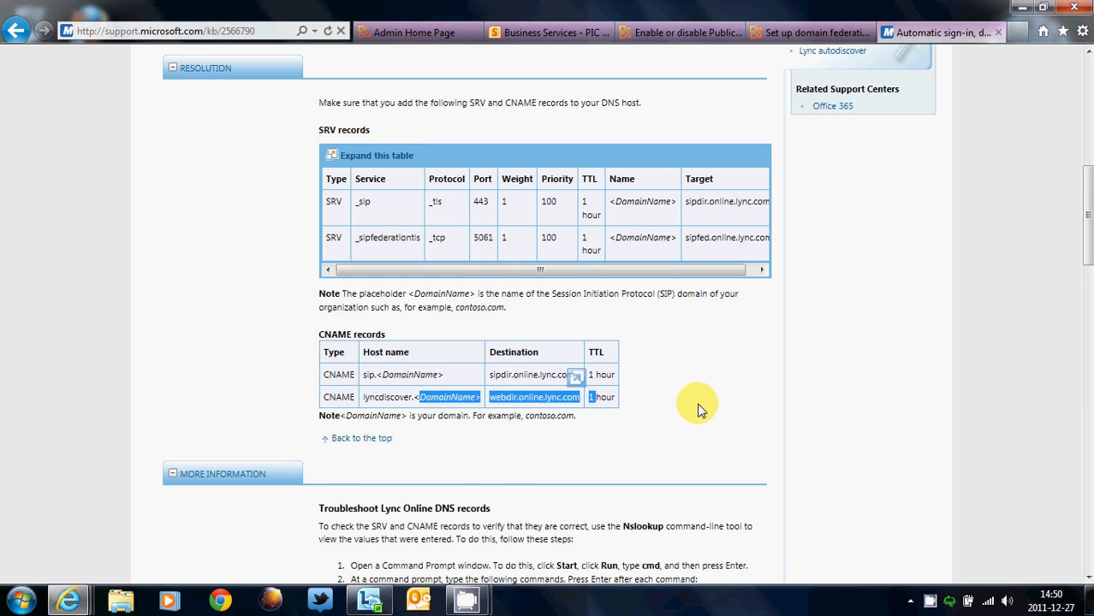
{"action": "scroll", "scroll_direction": "down", "scroll_amount": 3}
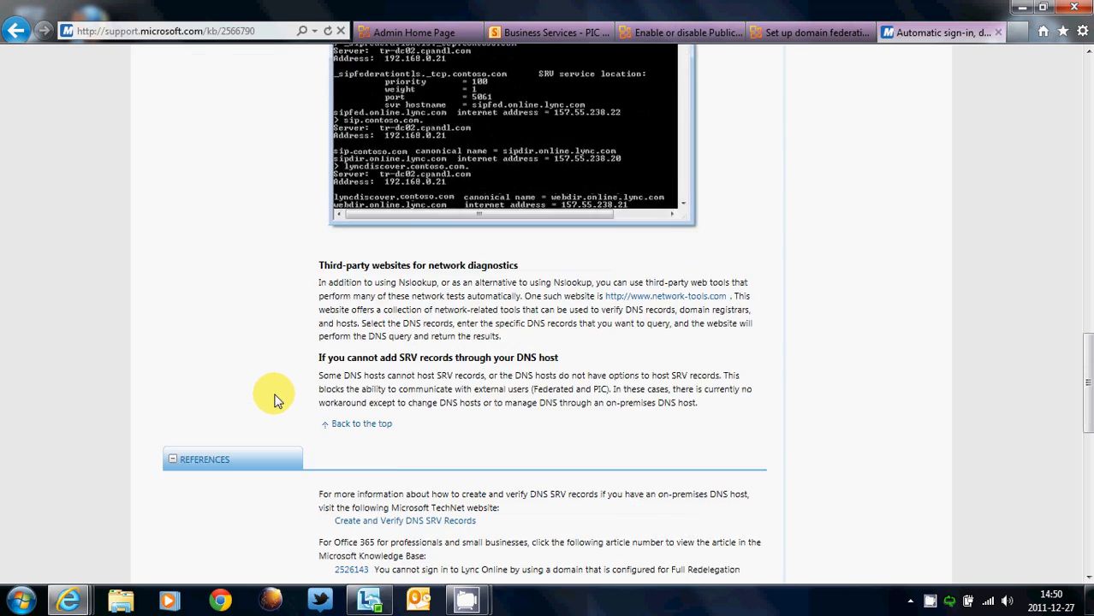
{"action": "left_click", "coordinate": [548, 32]}
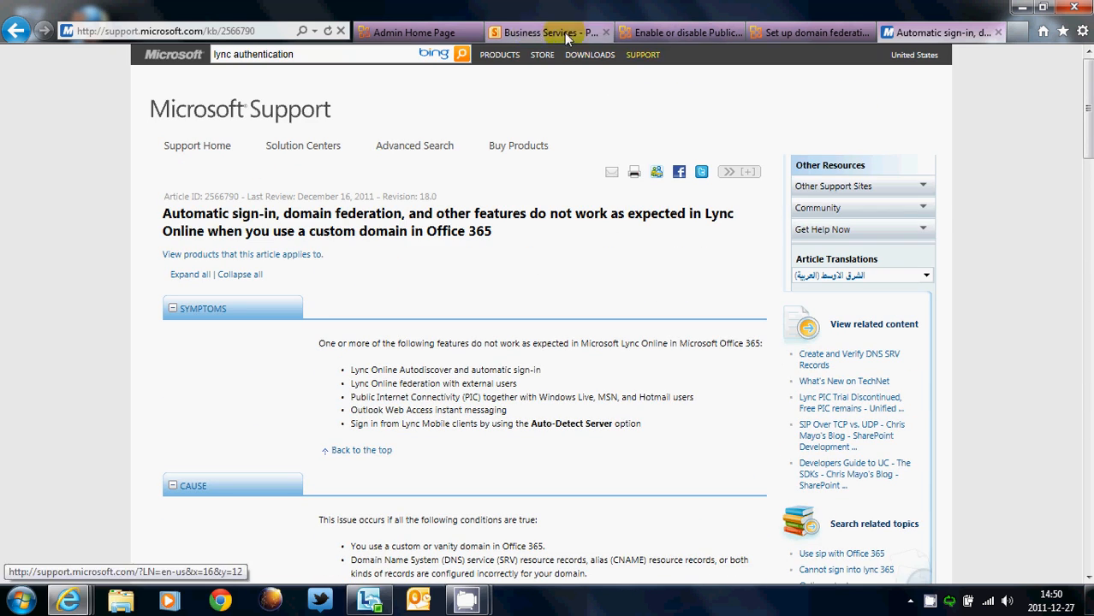